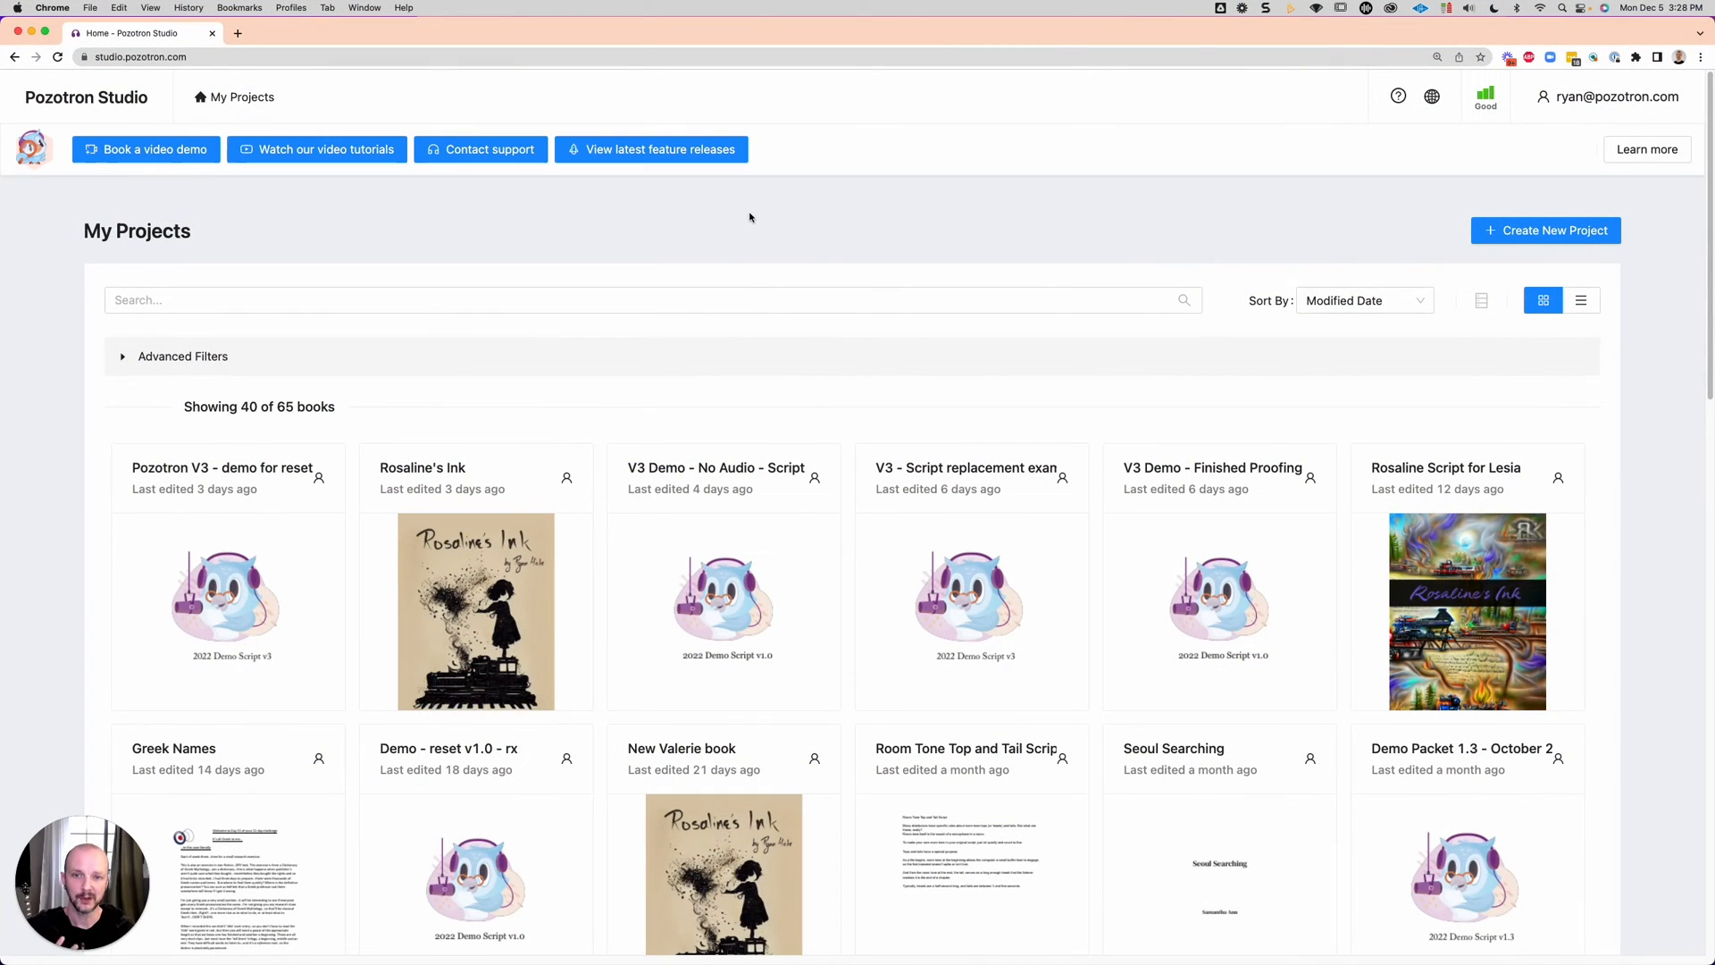
{"action": "mouse_move", "coordinate": [220, 549]}
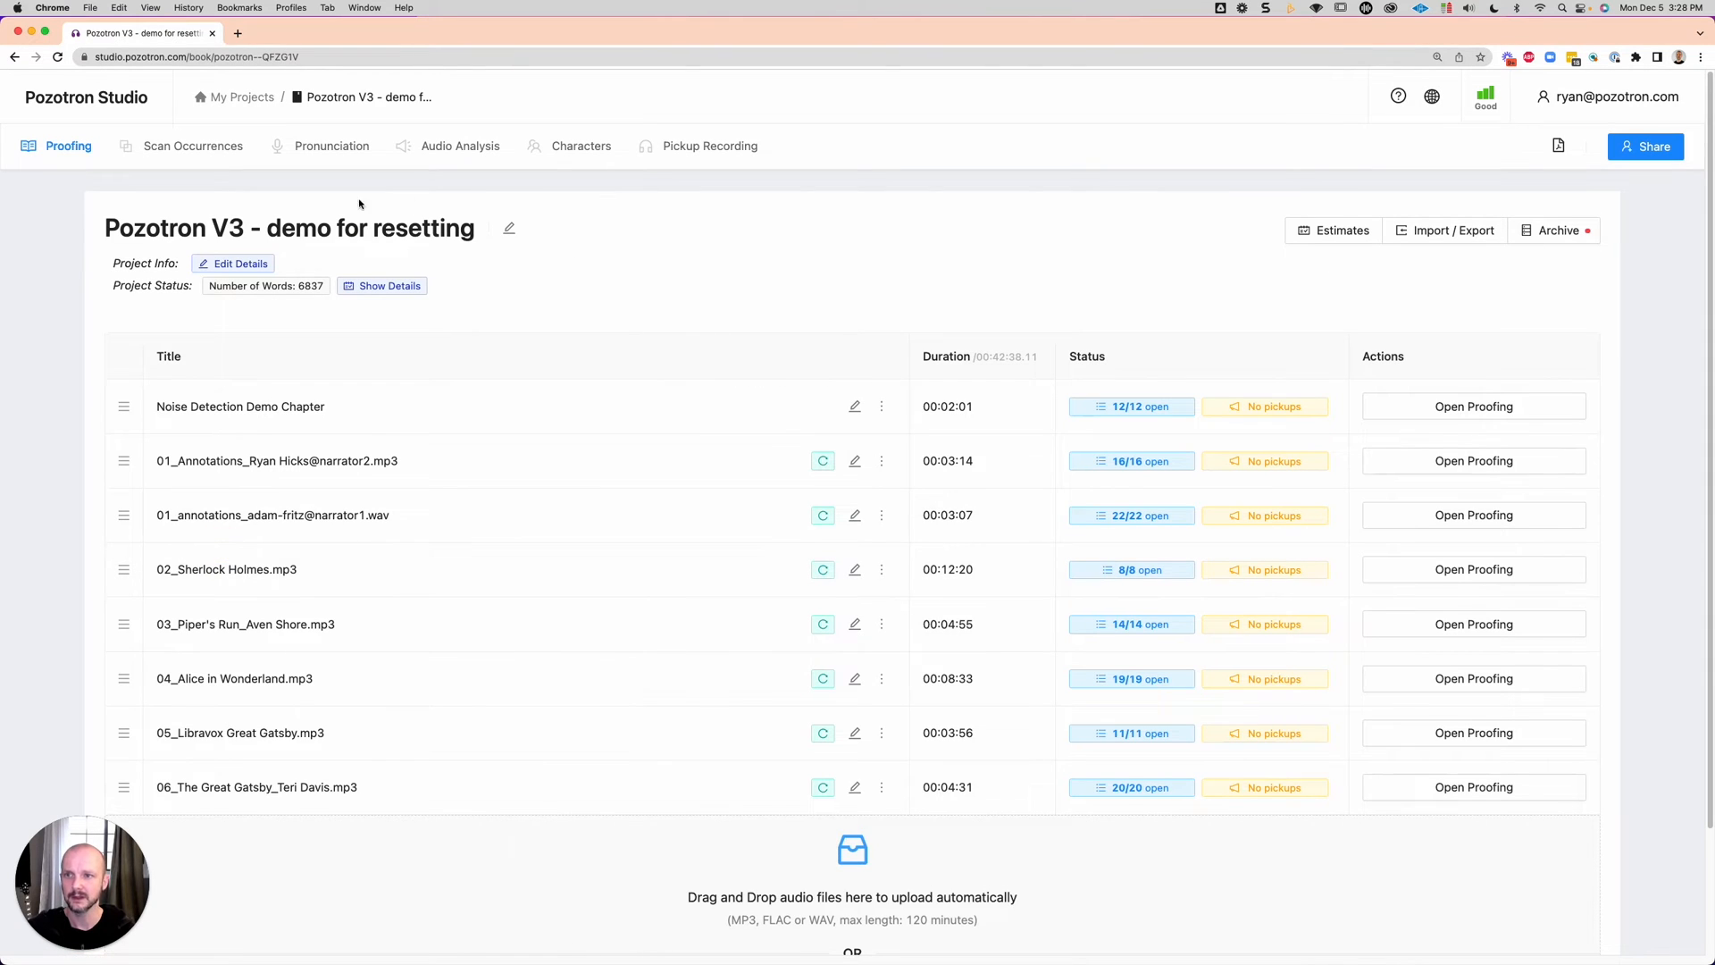
{"action": "mouse_move", "coordinate": [760, 310]}
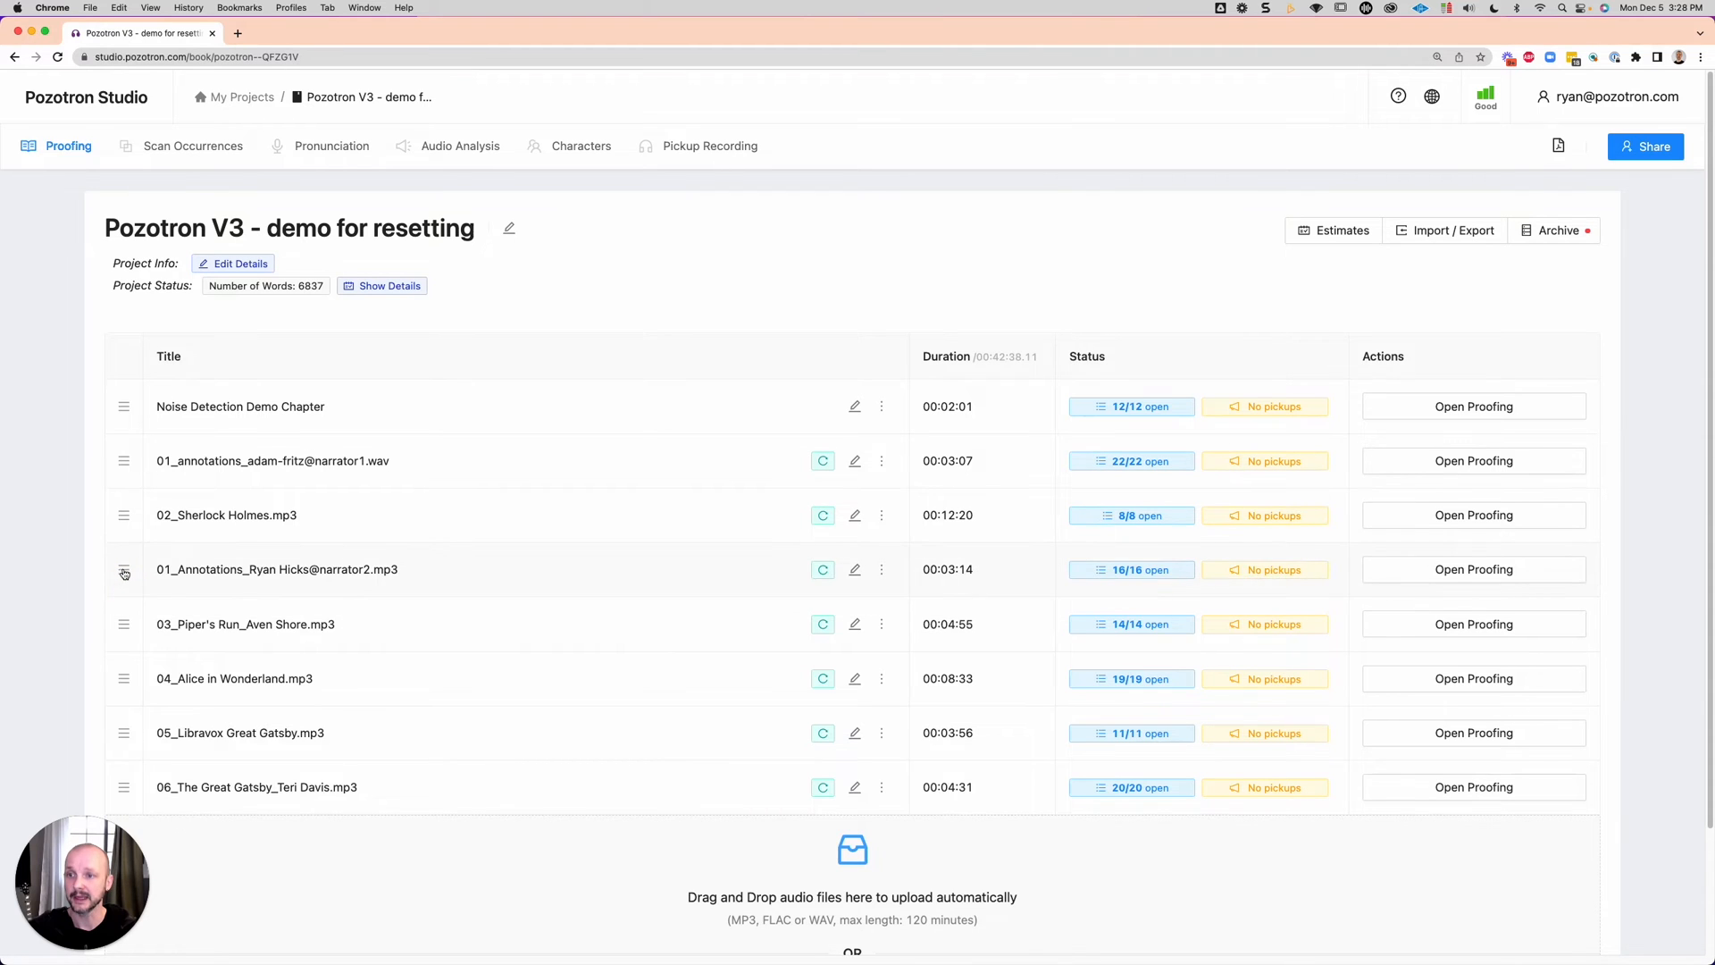
{"action": "left_click_drag", "start_coordinate": [124, 569], "coordinate": [123, 460]}
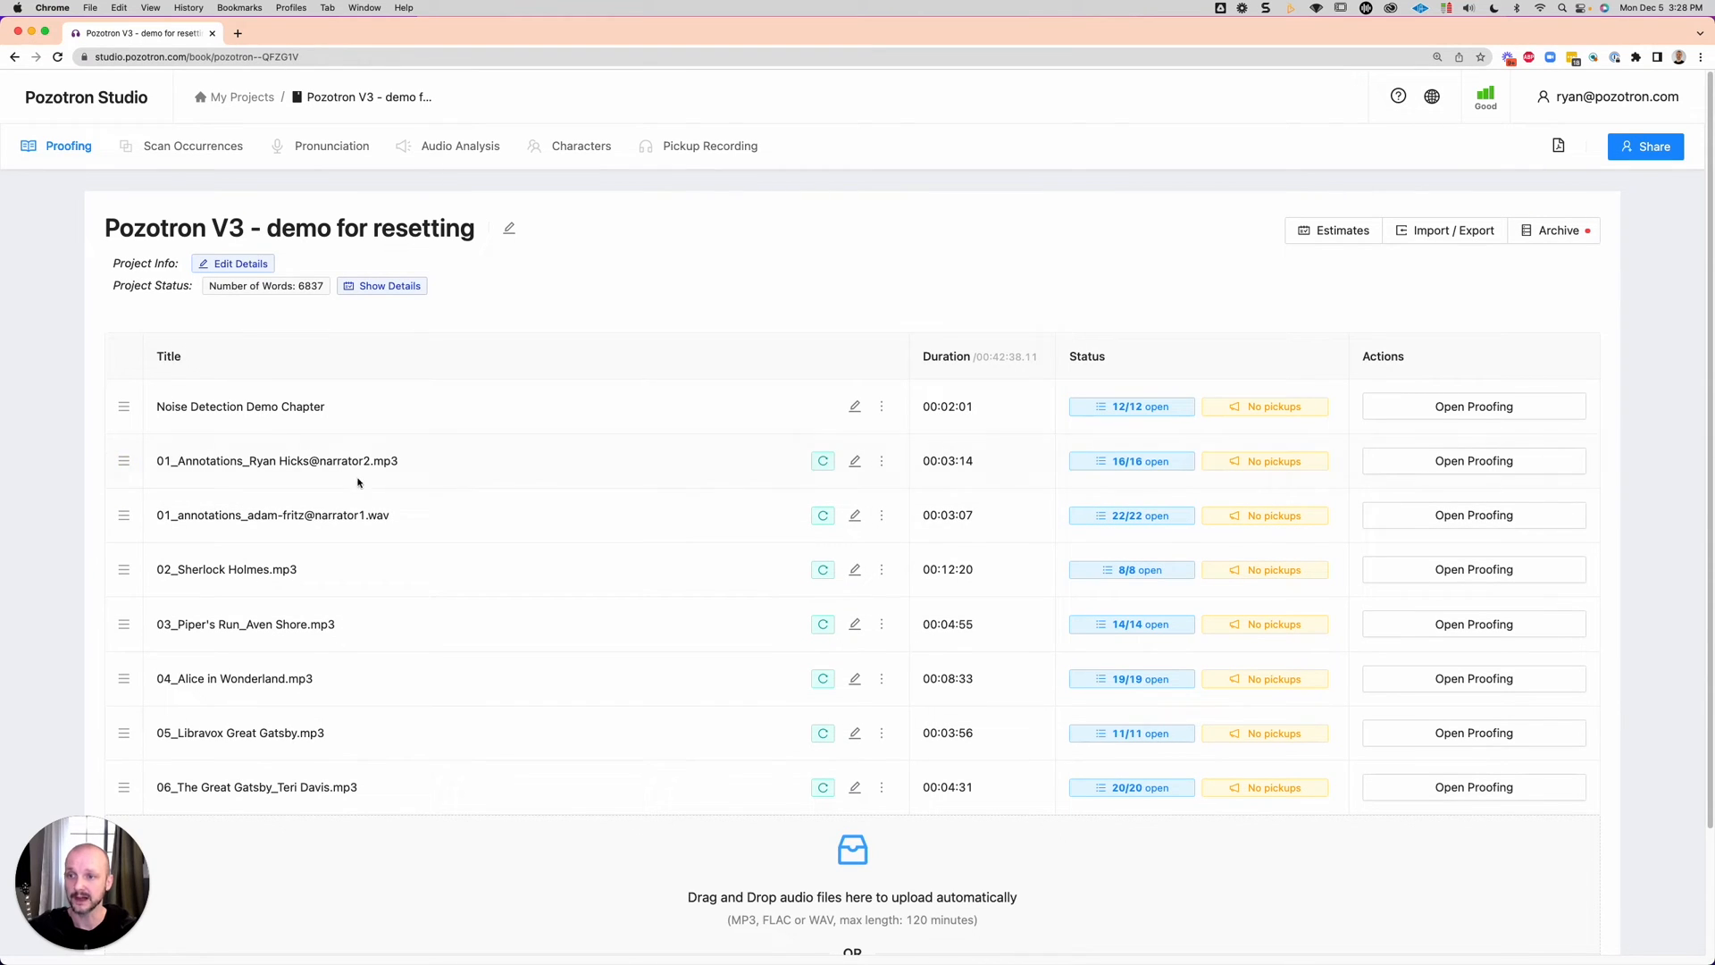
{"action": "mouse_move", "coordinate": [589, 442]}
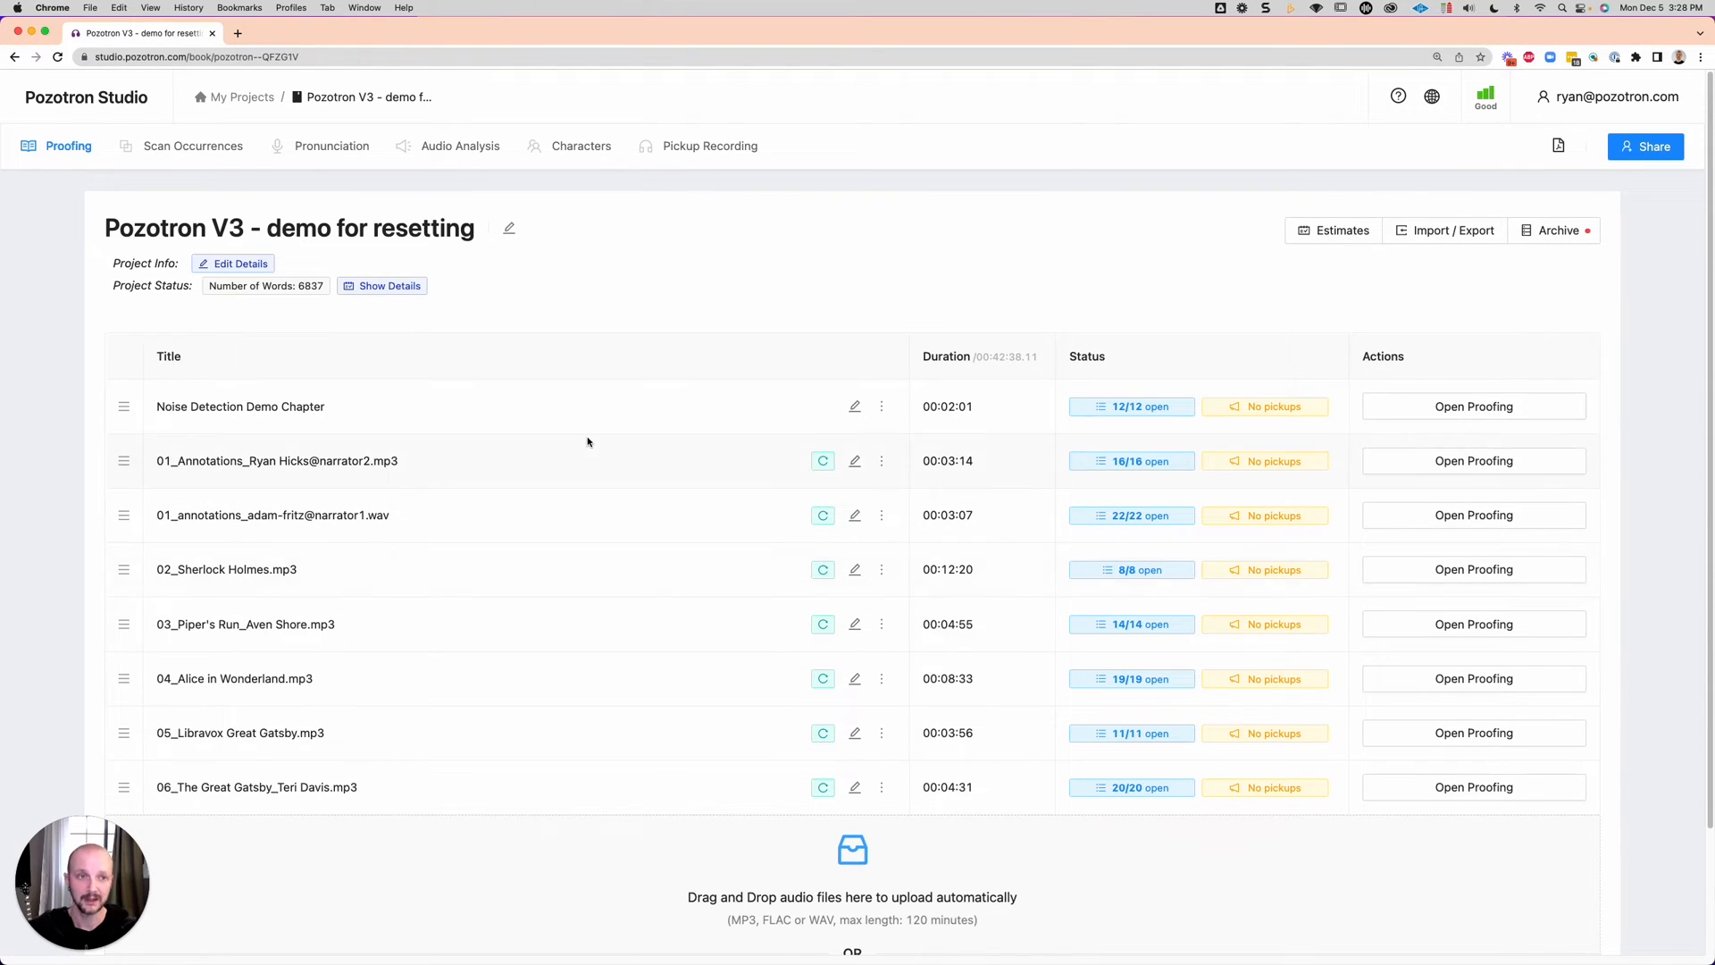
{"action": "mouse_move", "coordinate": [602, 302]}
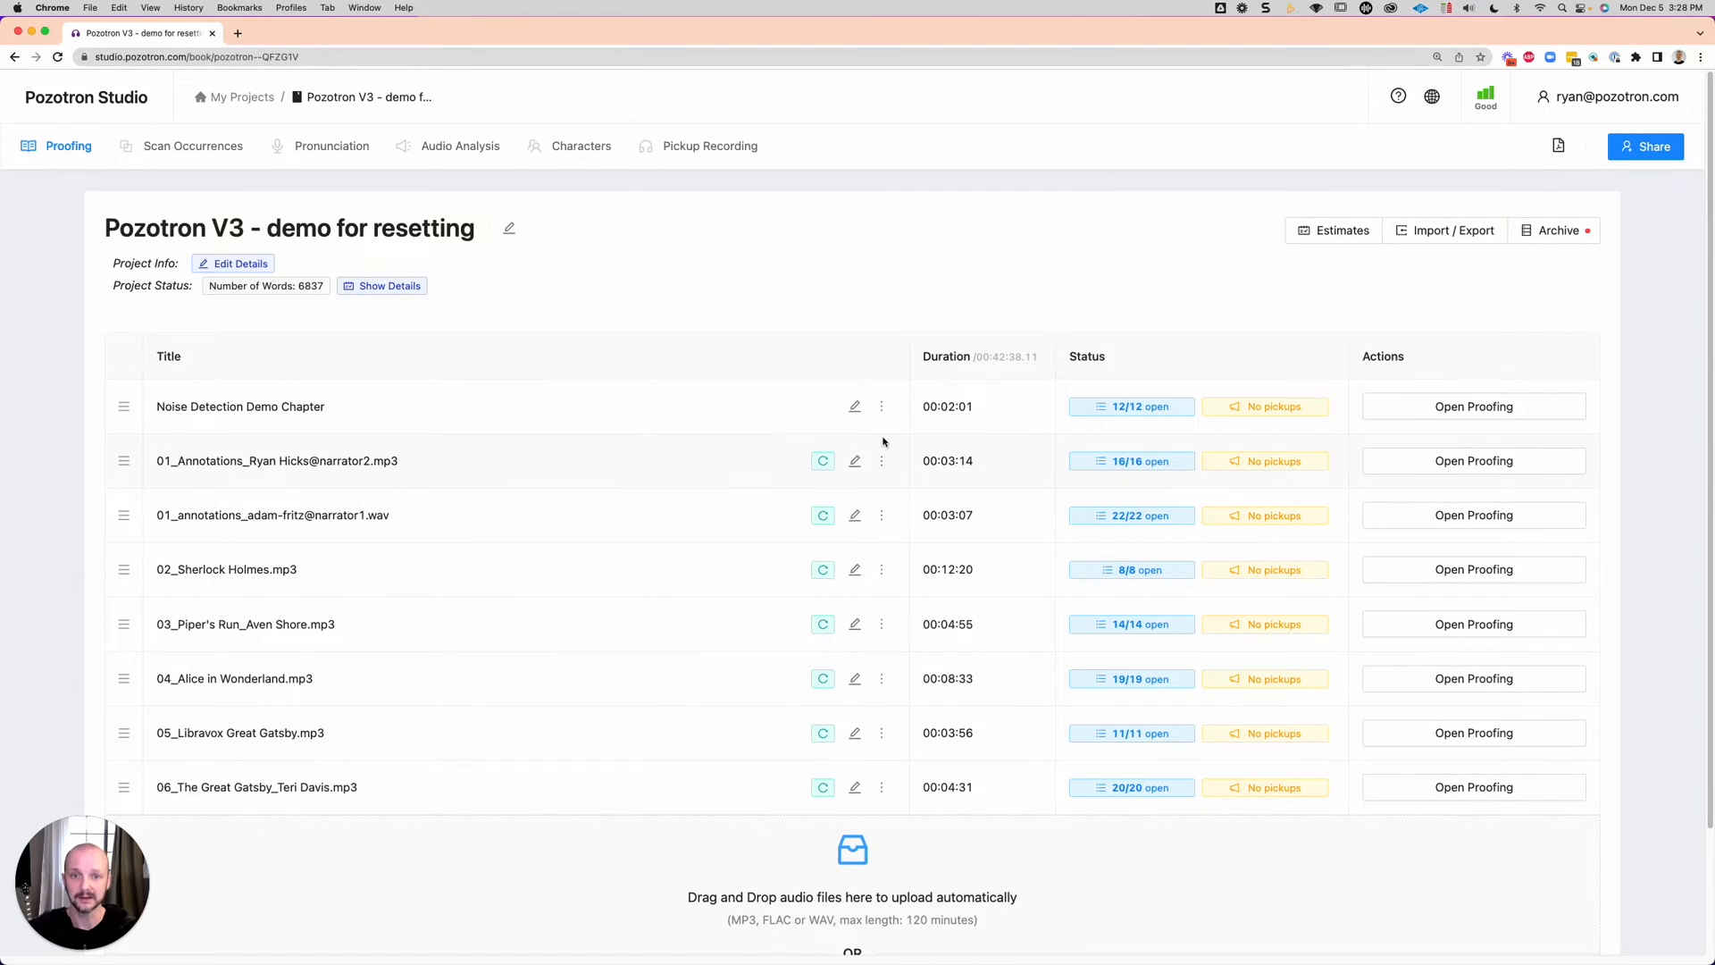
{"action": "left_click", "coordinate": [882, 407]}
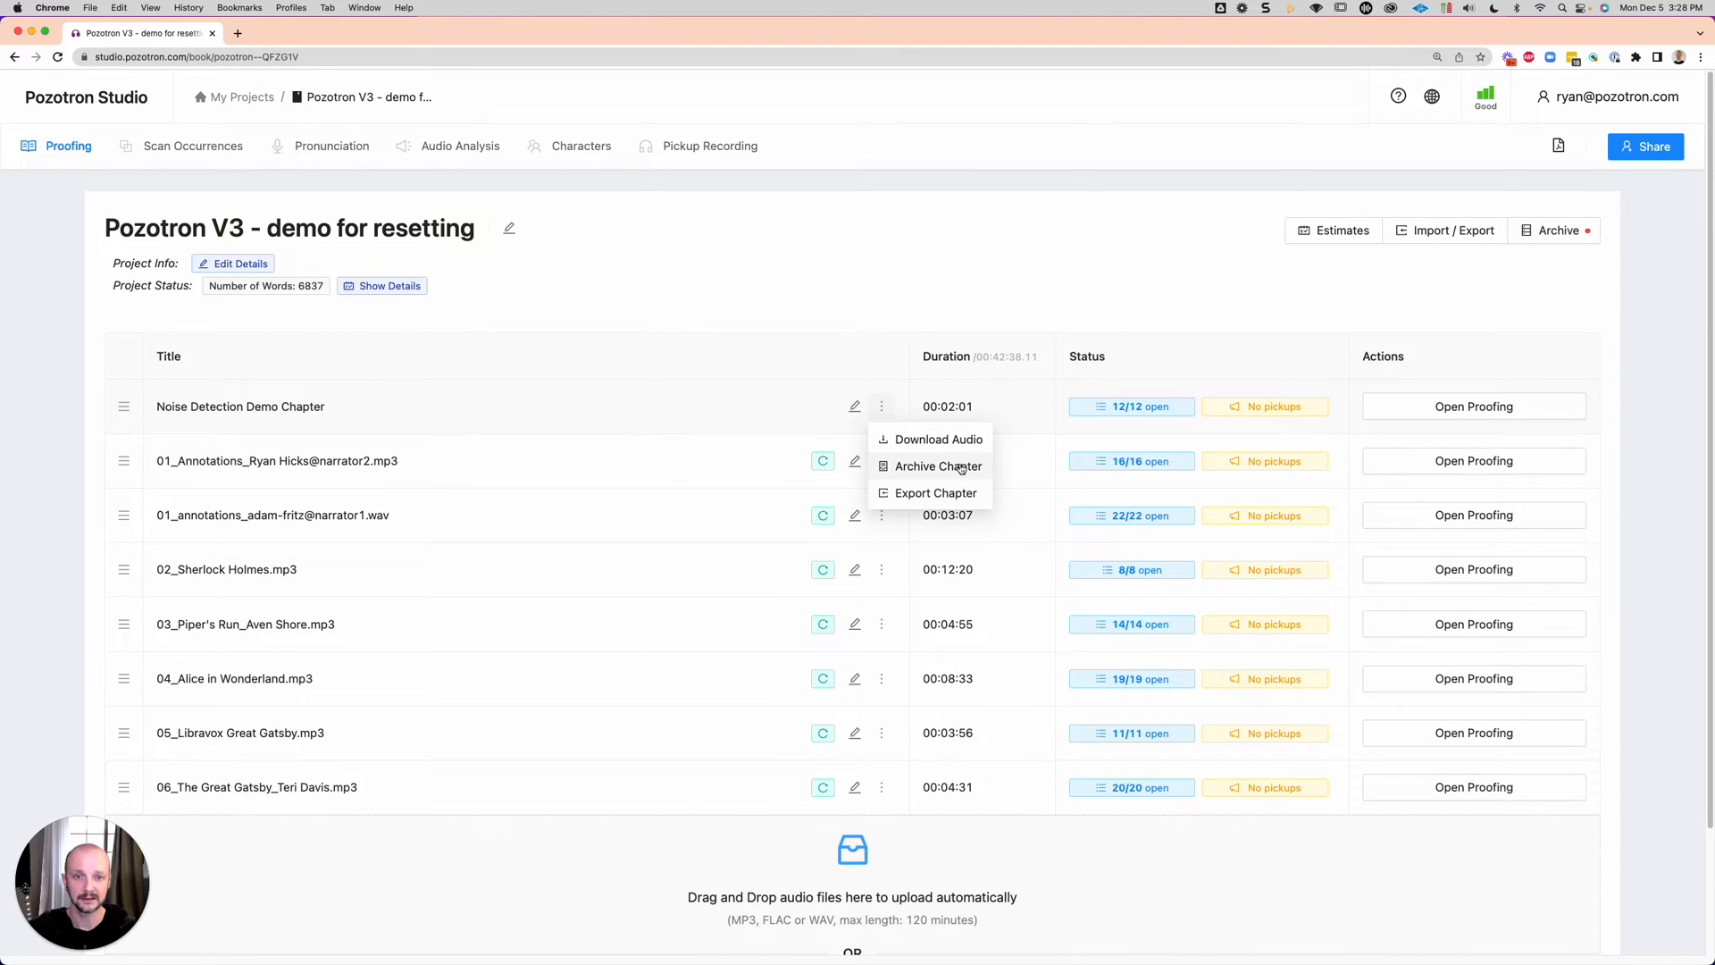
{"action": "left_click", "coordinate": [937, 466]}
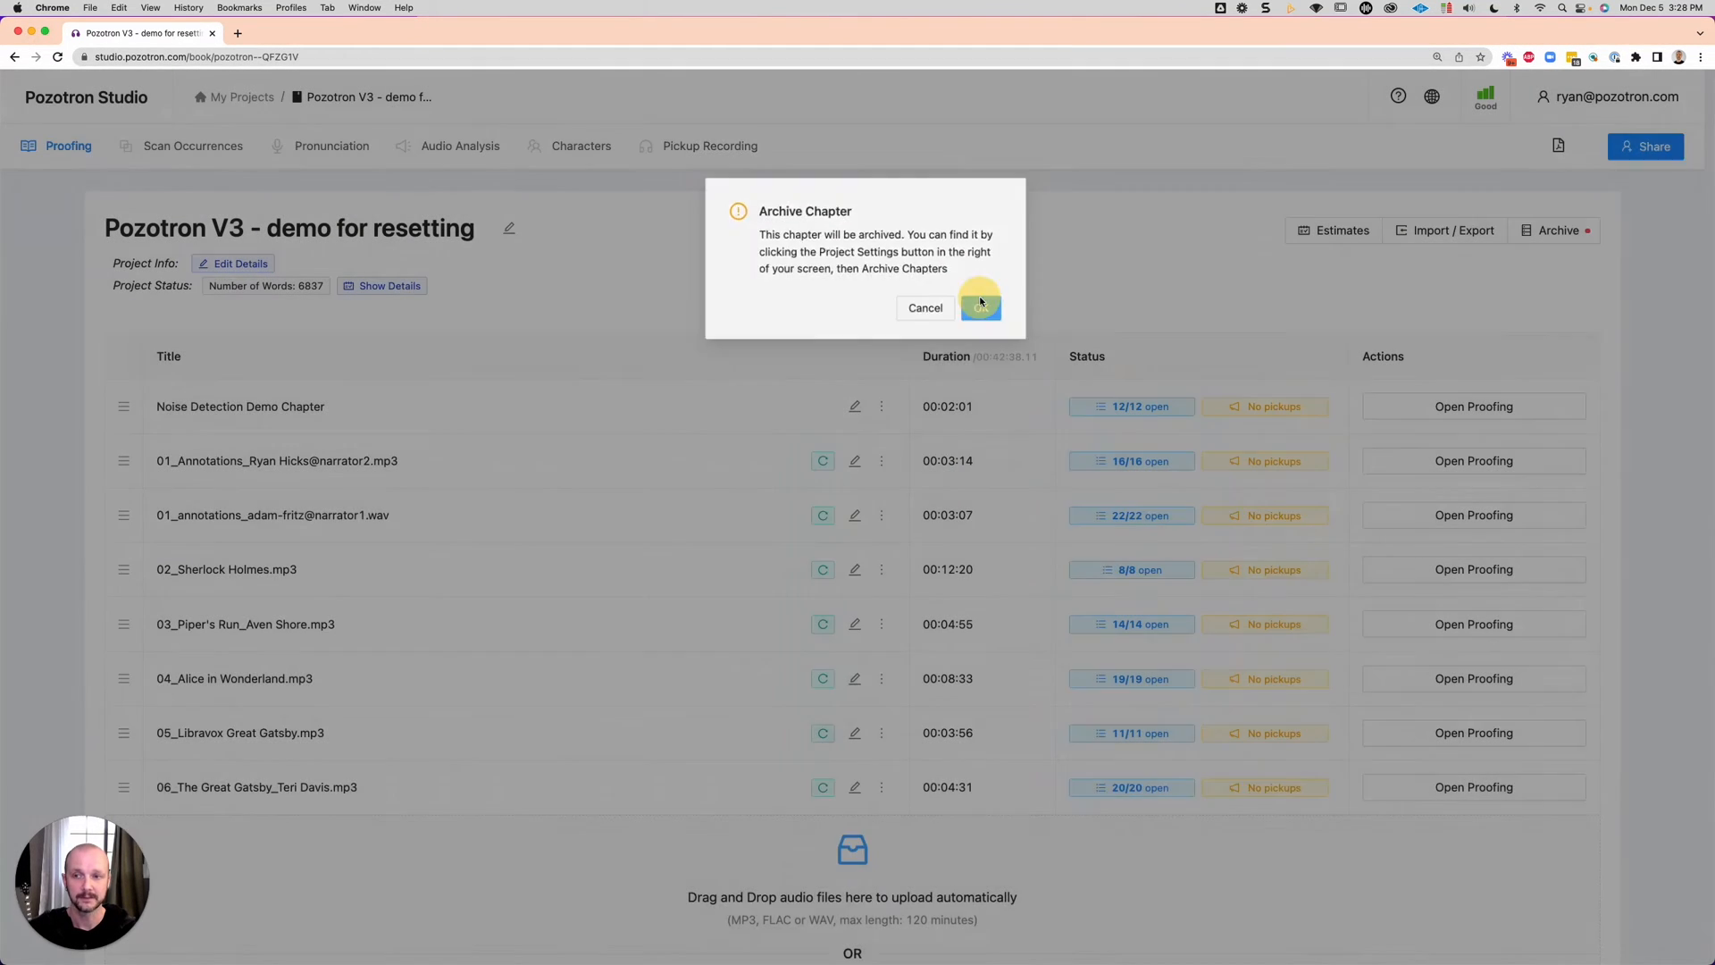
{"action": "left_click", "coordinate": [981, 307]}
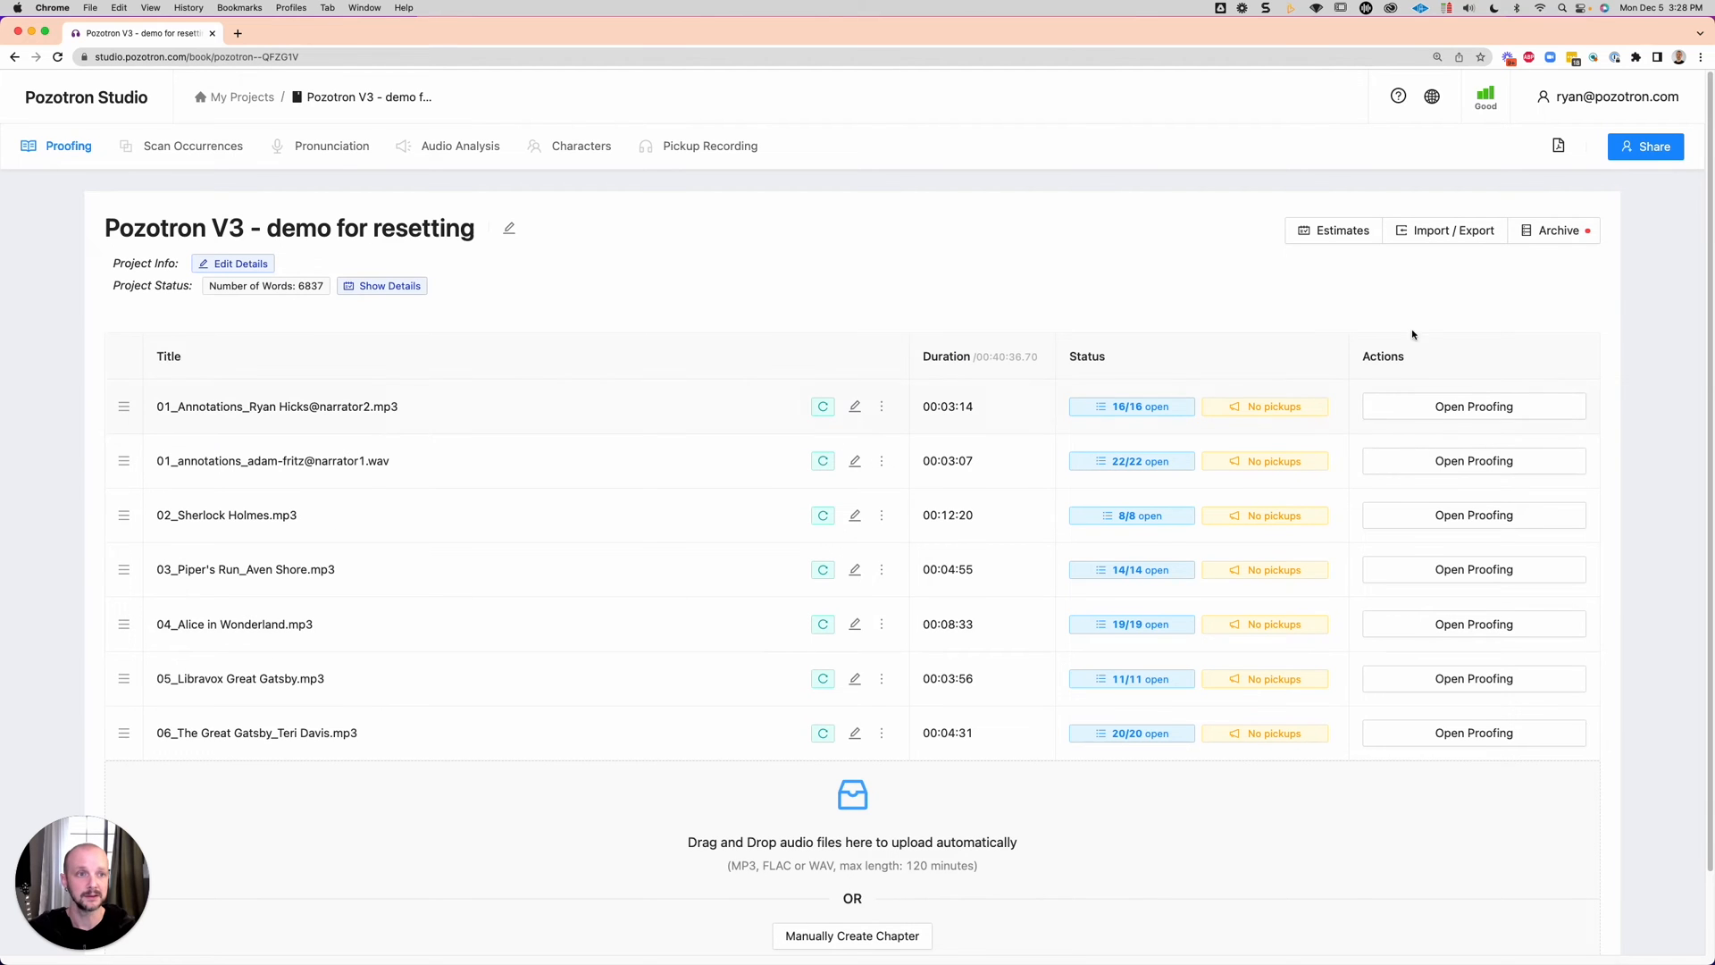
{"action": "left_click", "coordinate": [1559, 231]}
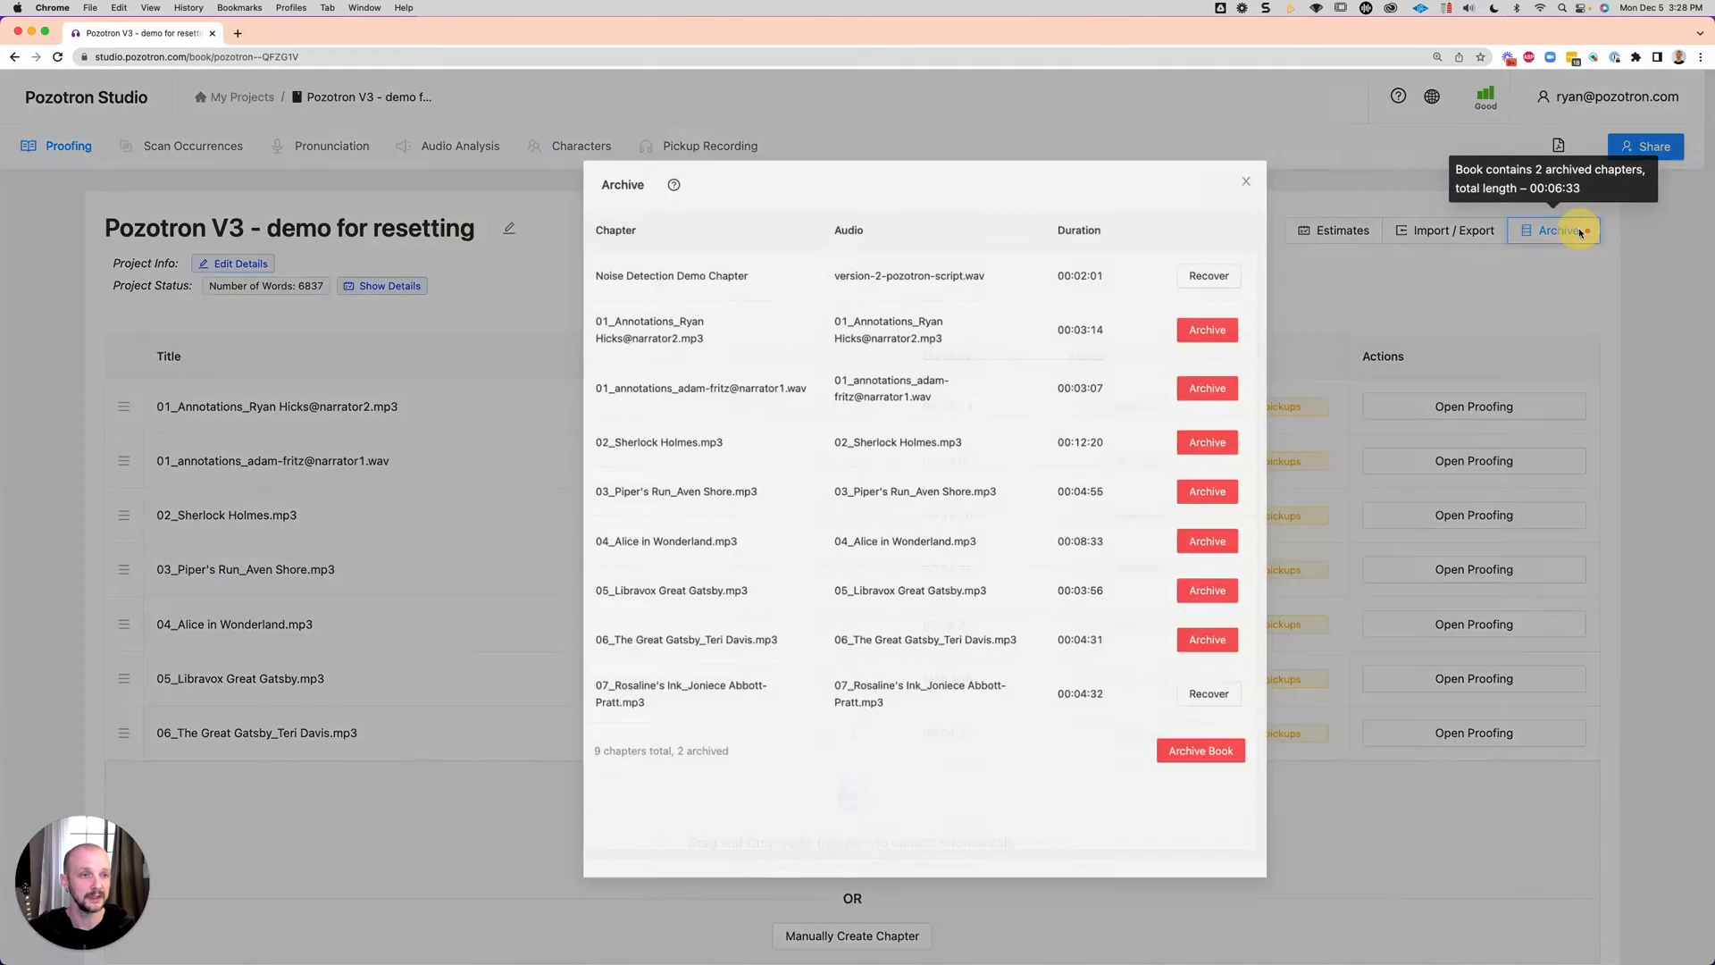
{"action": "left_click", "coordinate": [1208, 276]}
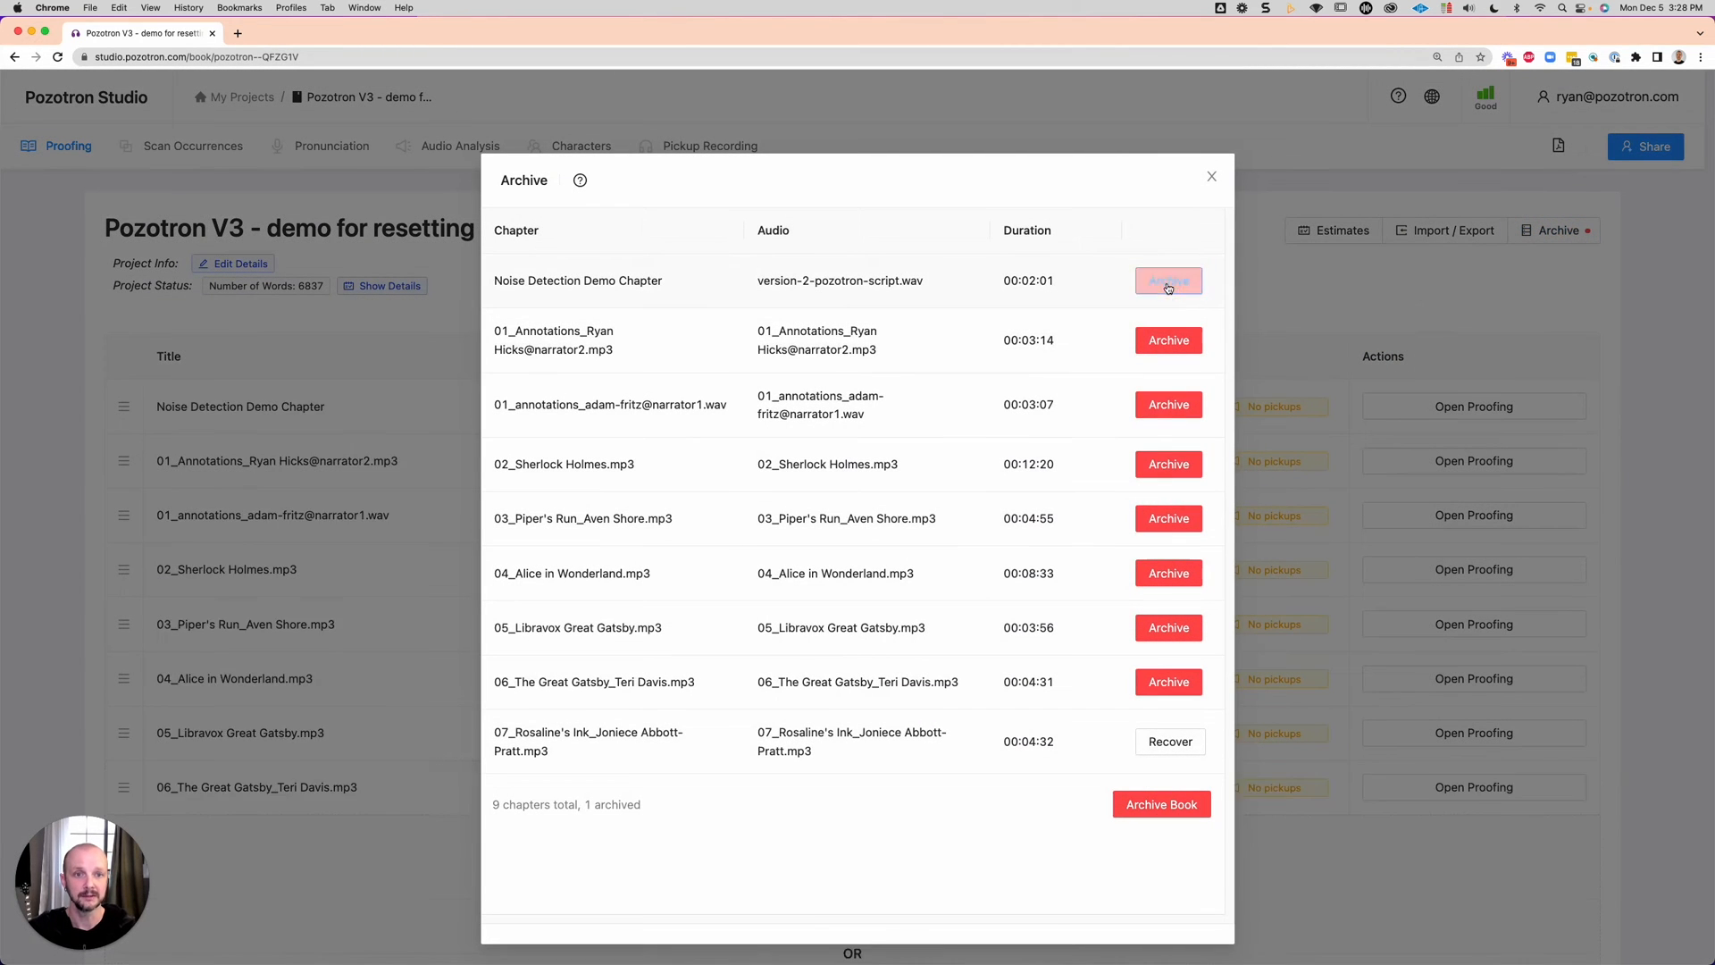
{"action": "left_click", "coordinate": [1211, 176]}
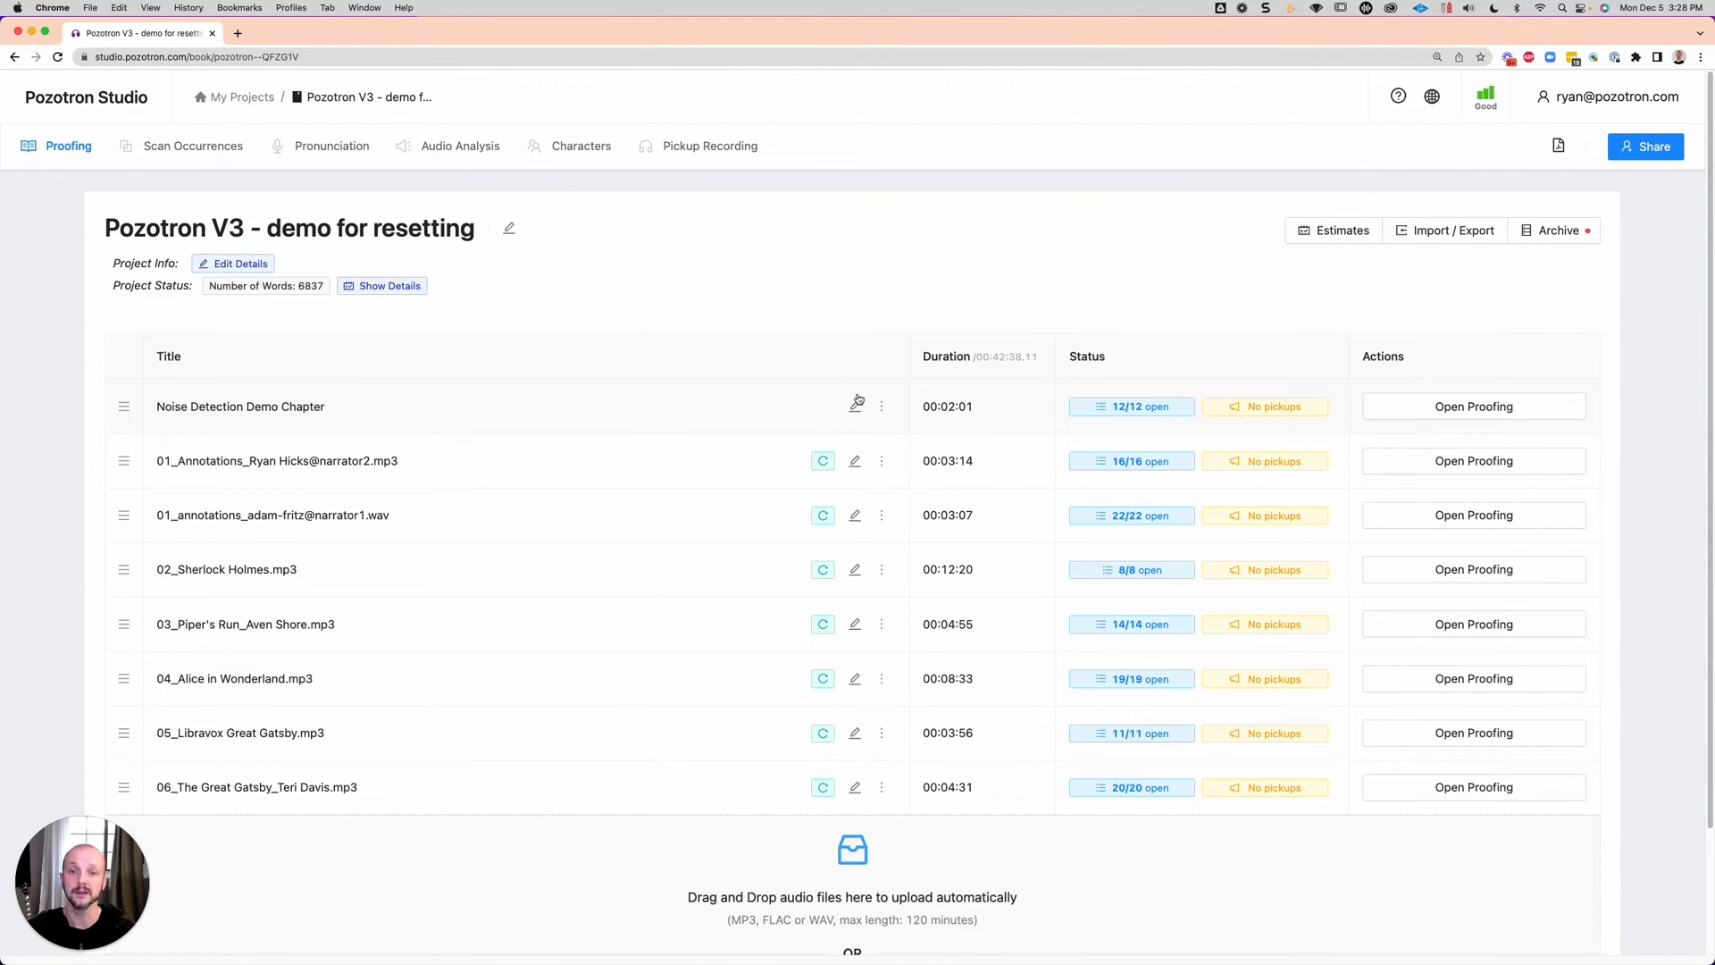
{"action": "mouse_move", "coordinate": [190, 449]}
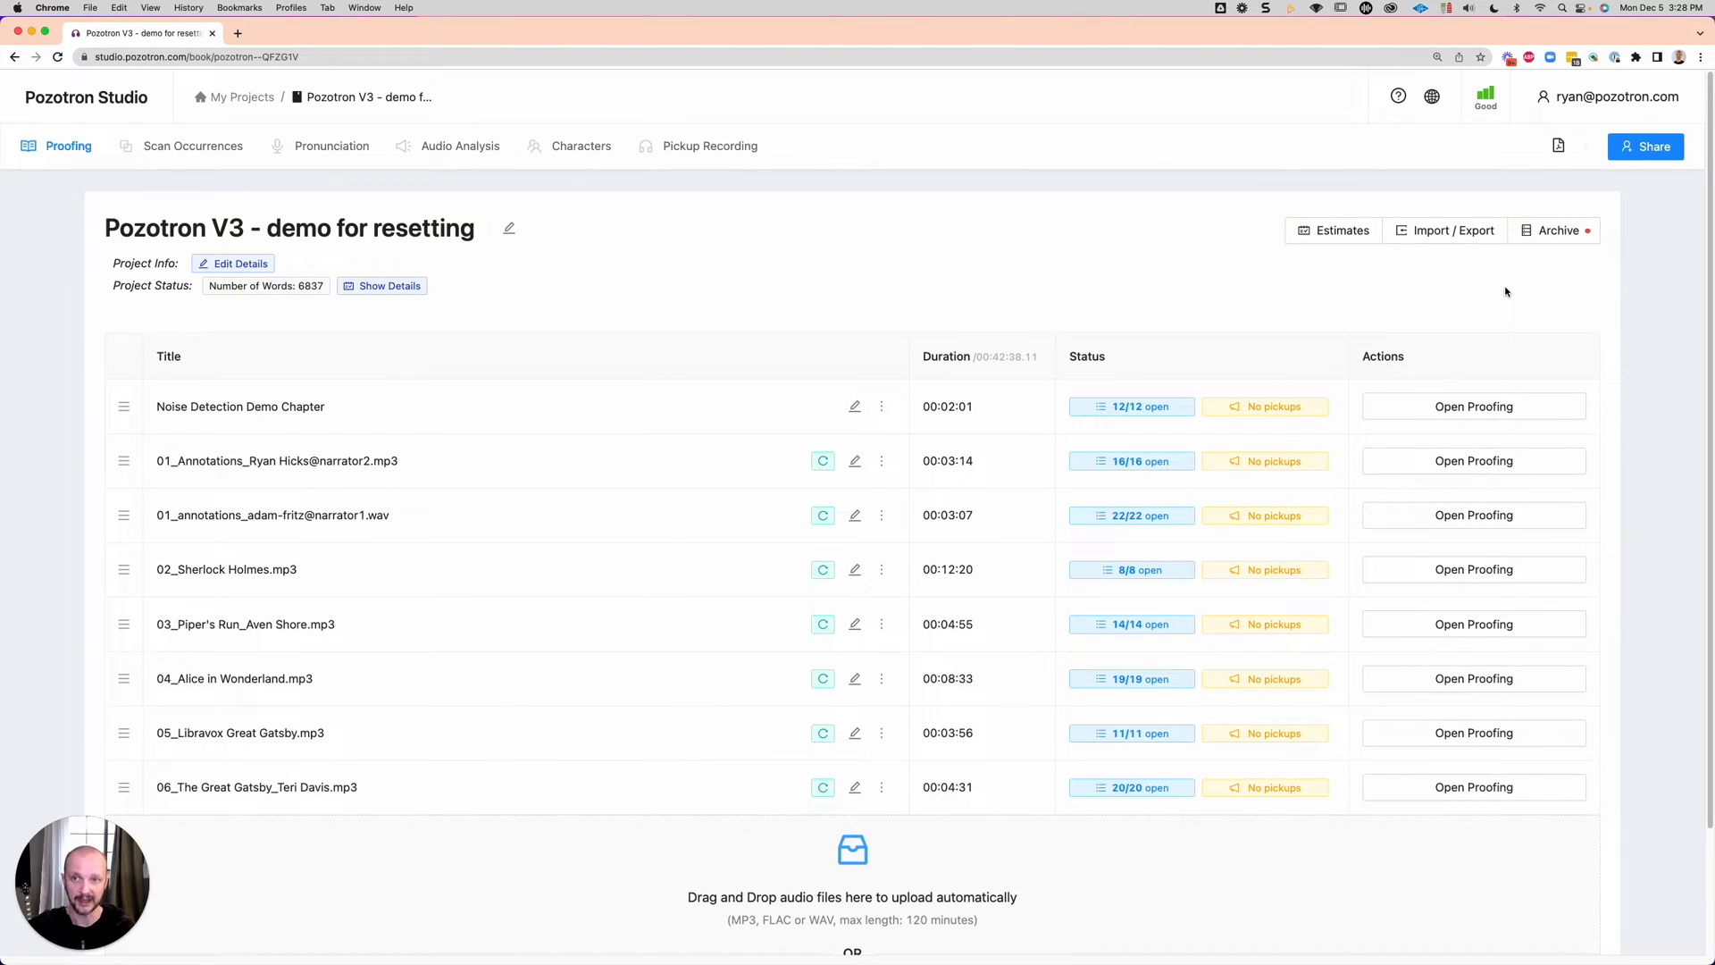
{"action": "mouse_move", "coordinate": [1372, 246]}
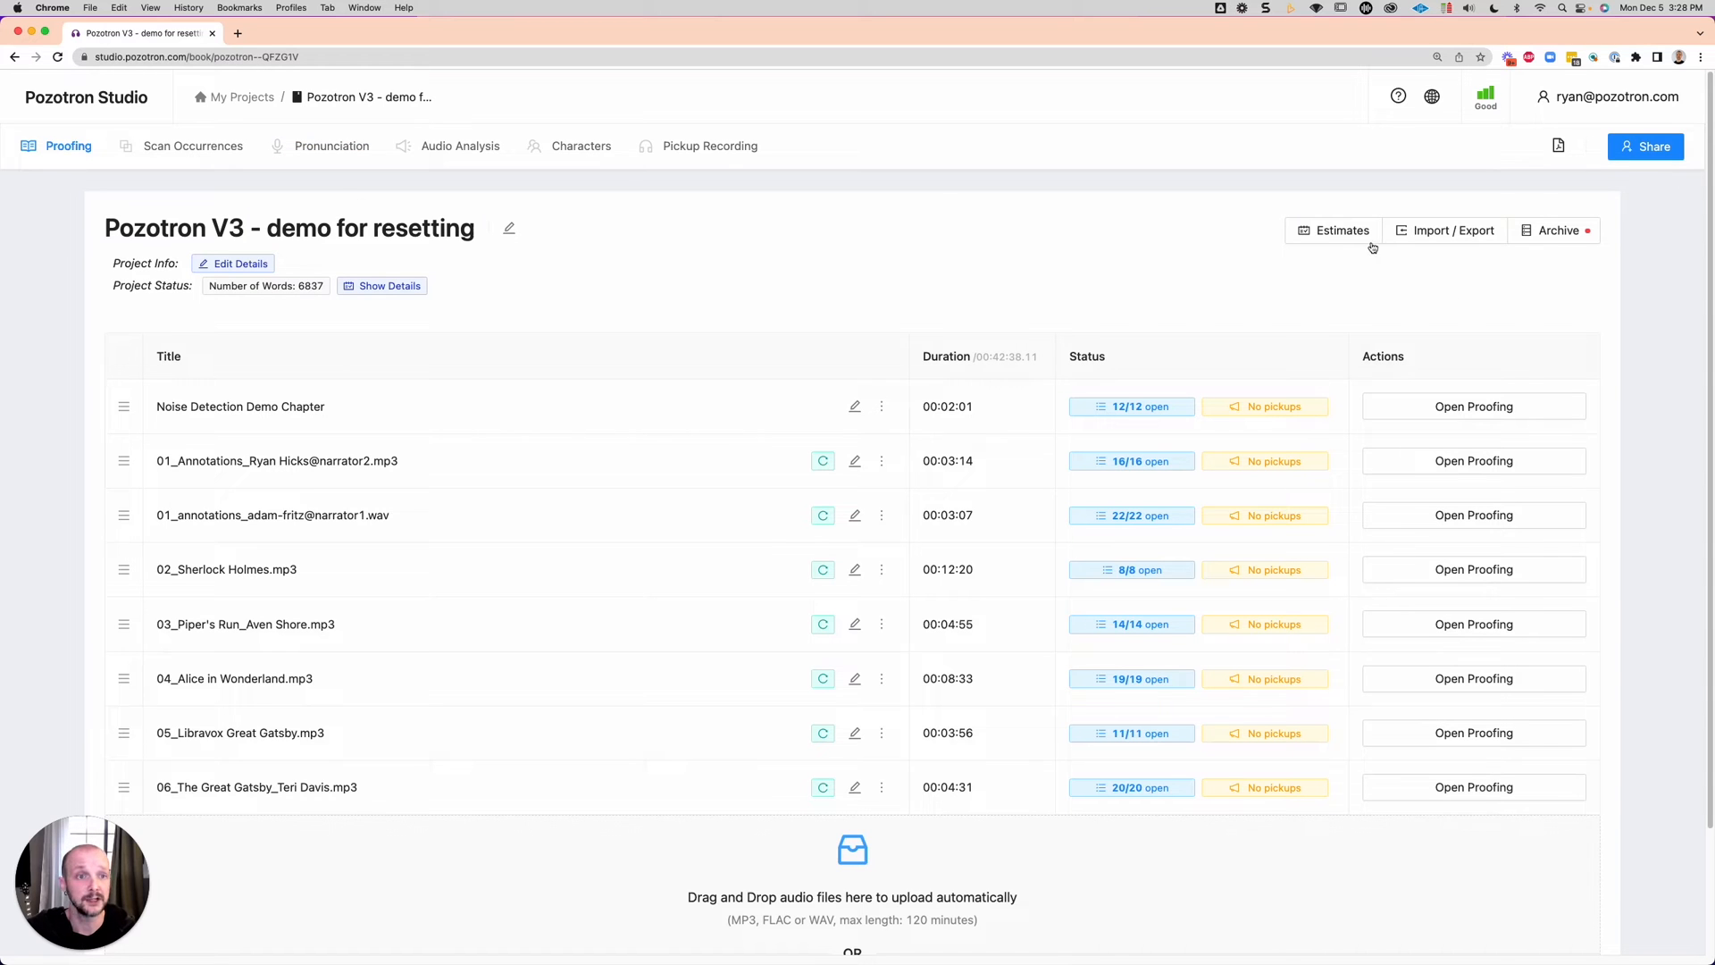
{"action": "left_click", "coordinate": [1333, 230]}
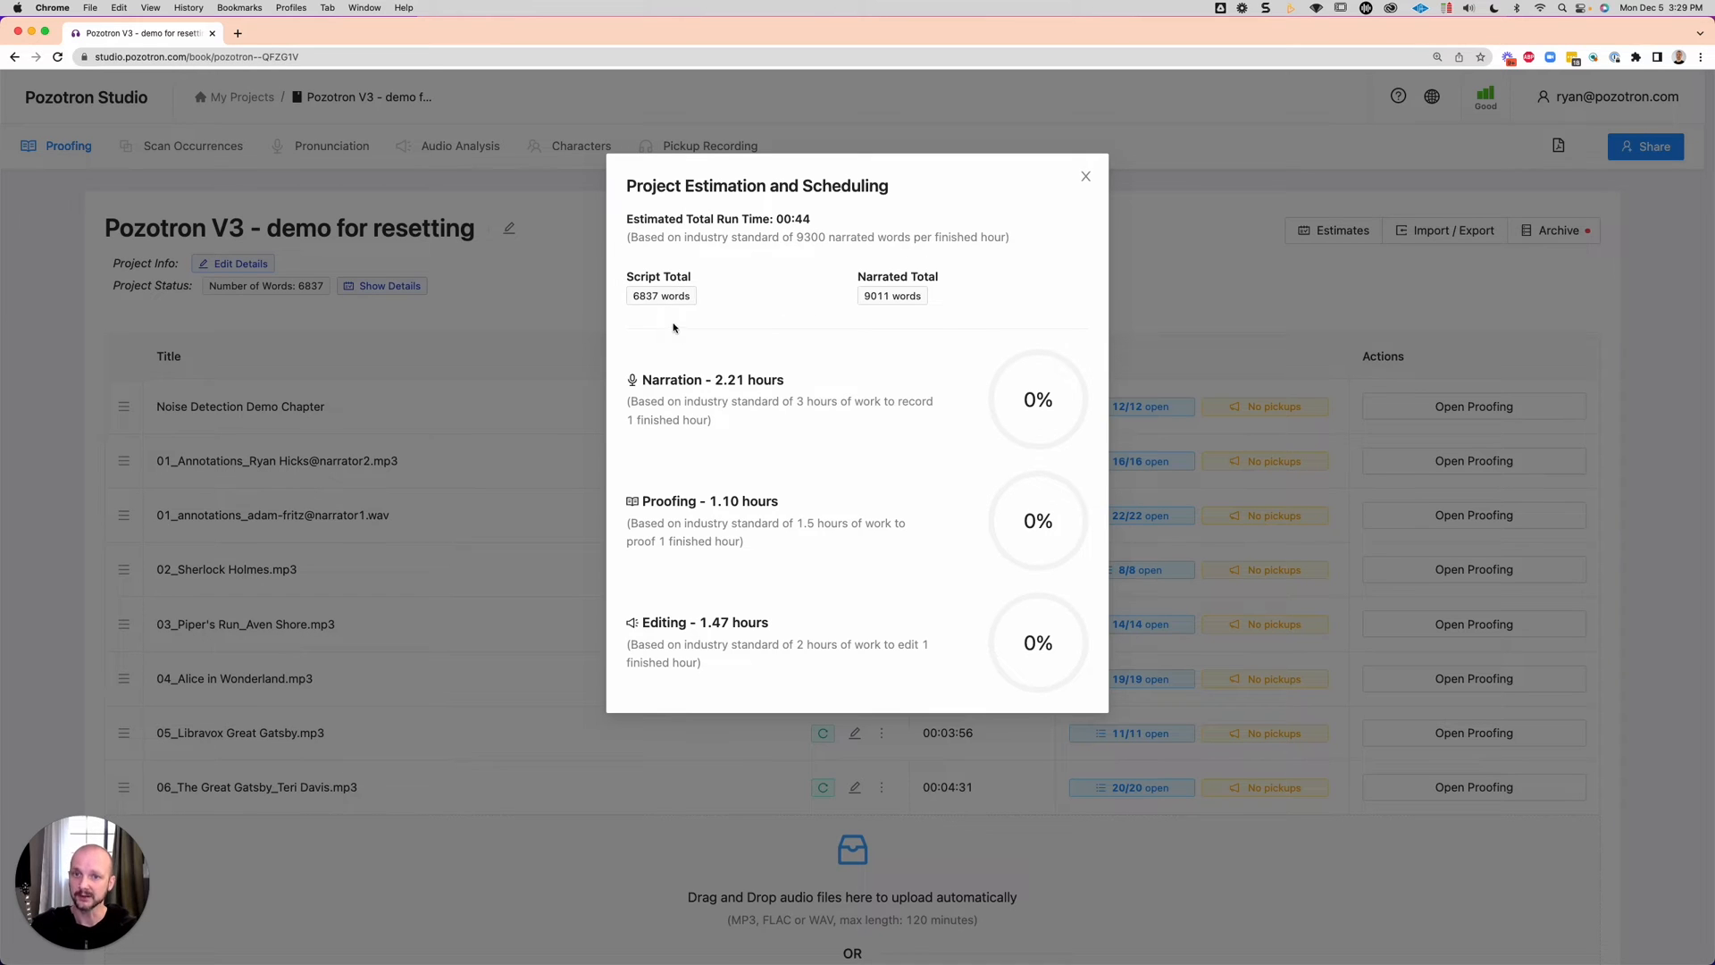
{"action": "mouse_move", "coordinate": [629, 315]}
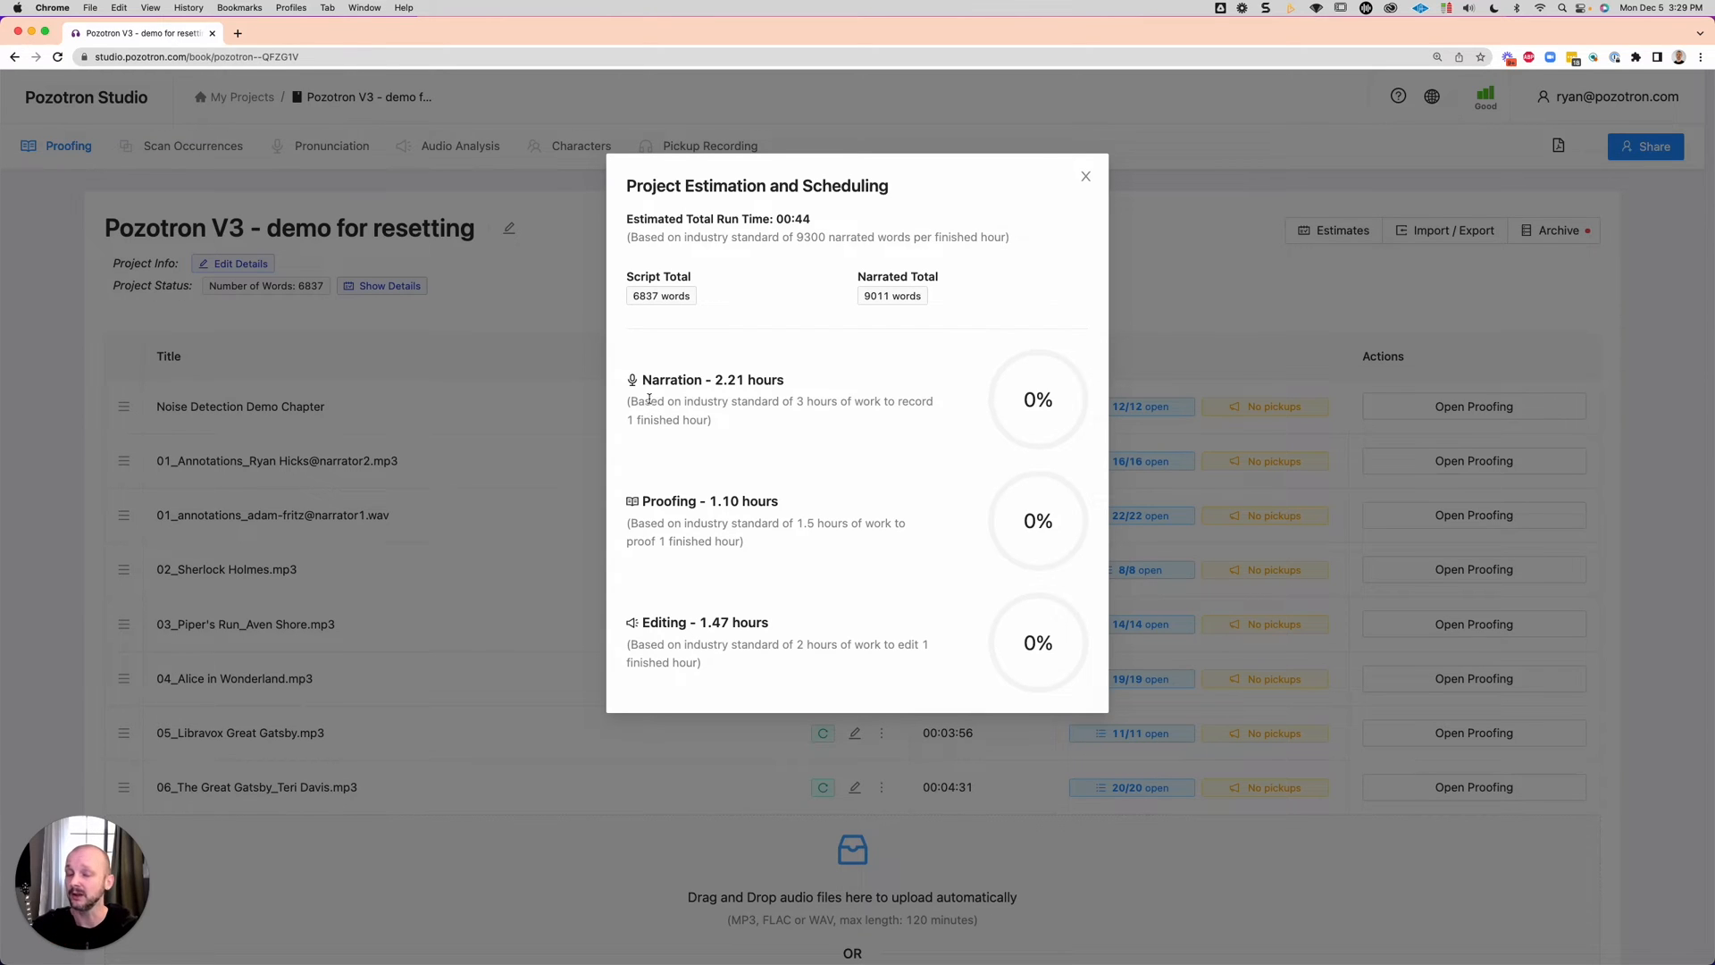
{"action": "mouse_move", "coordinate": [658, 505]}
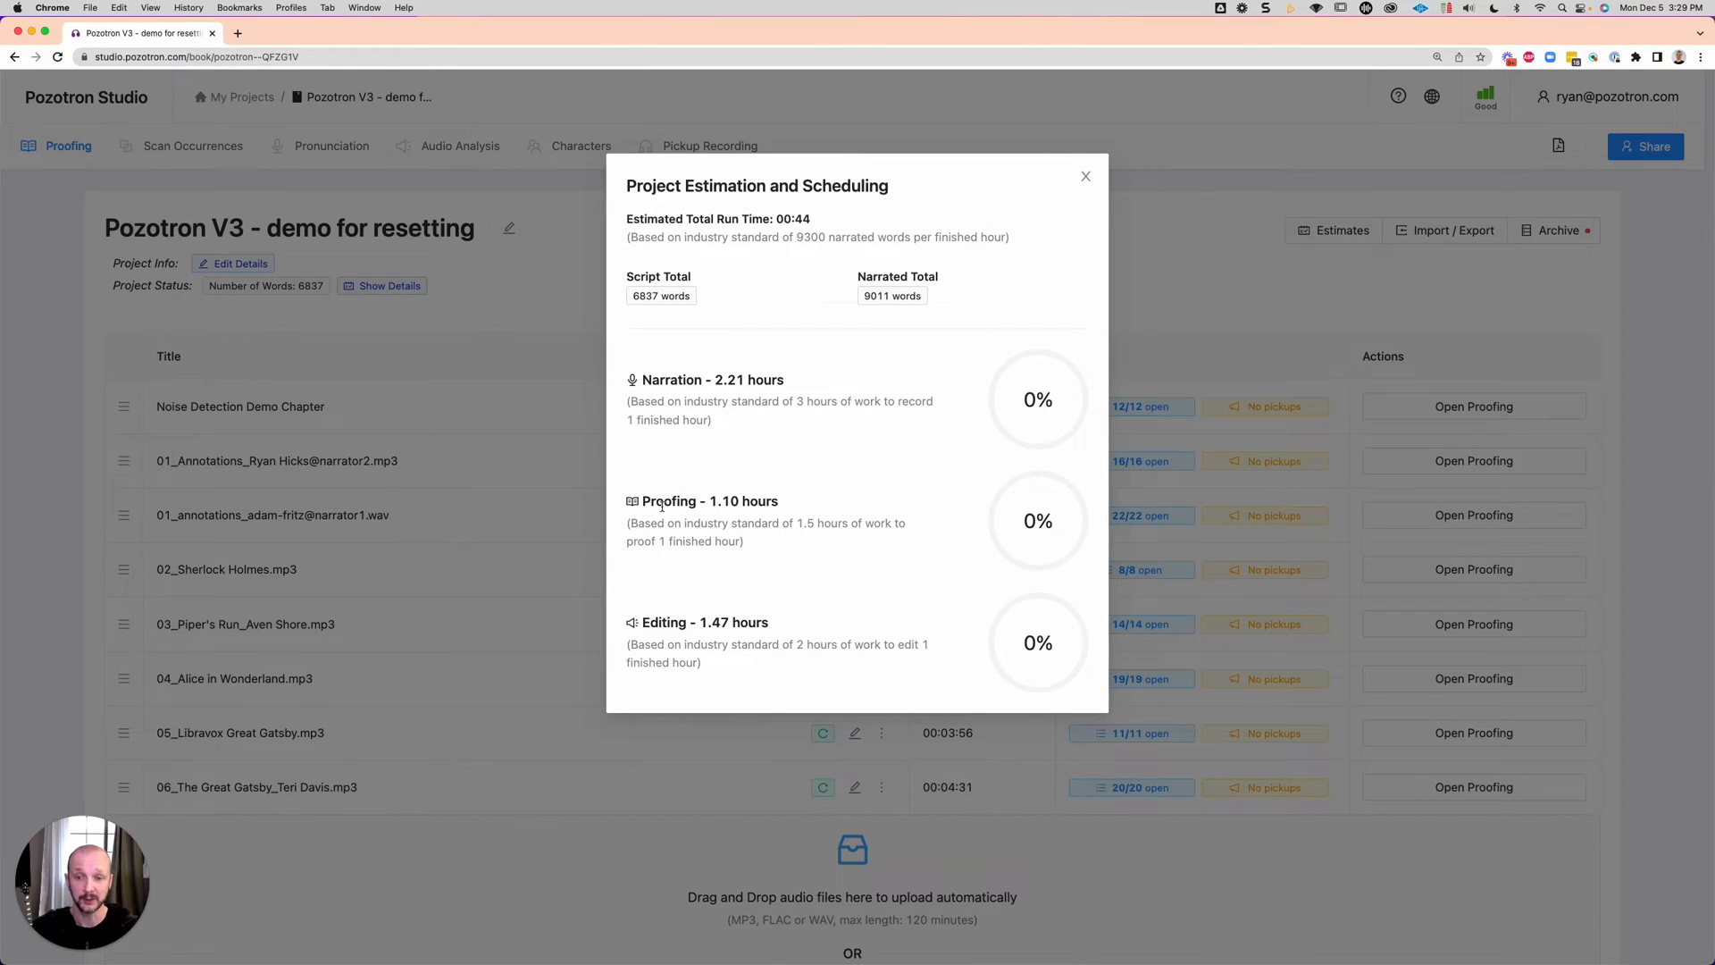
{"action": "mouse_move", "coordinate": [878, 462]}
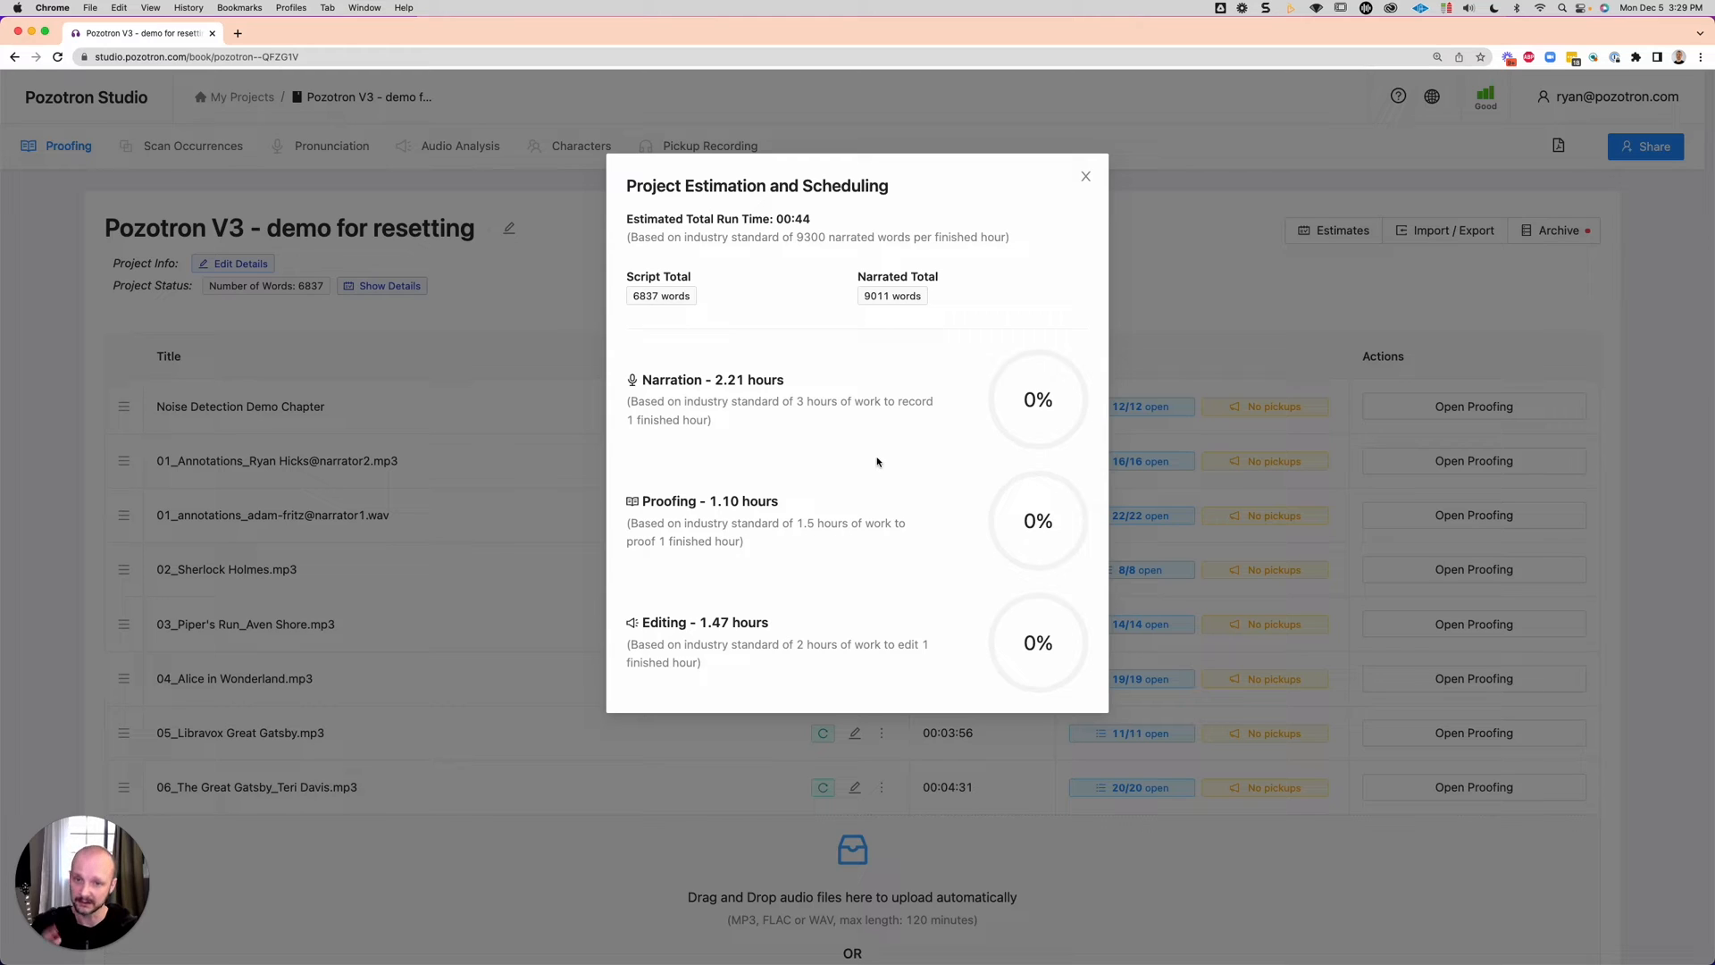
{"action": "mouse_move", "coordinate": [955, 414]}
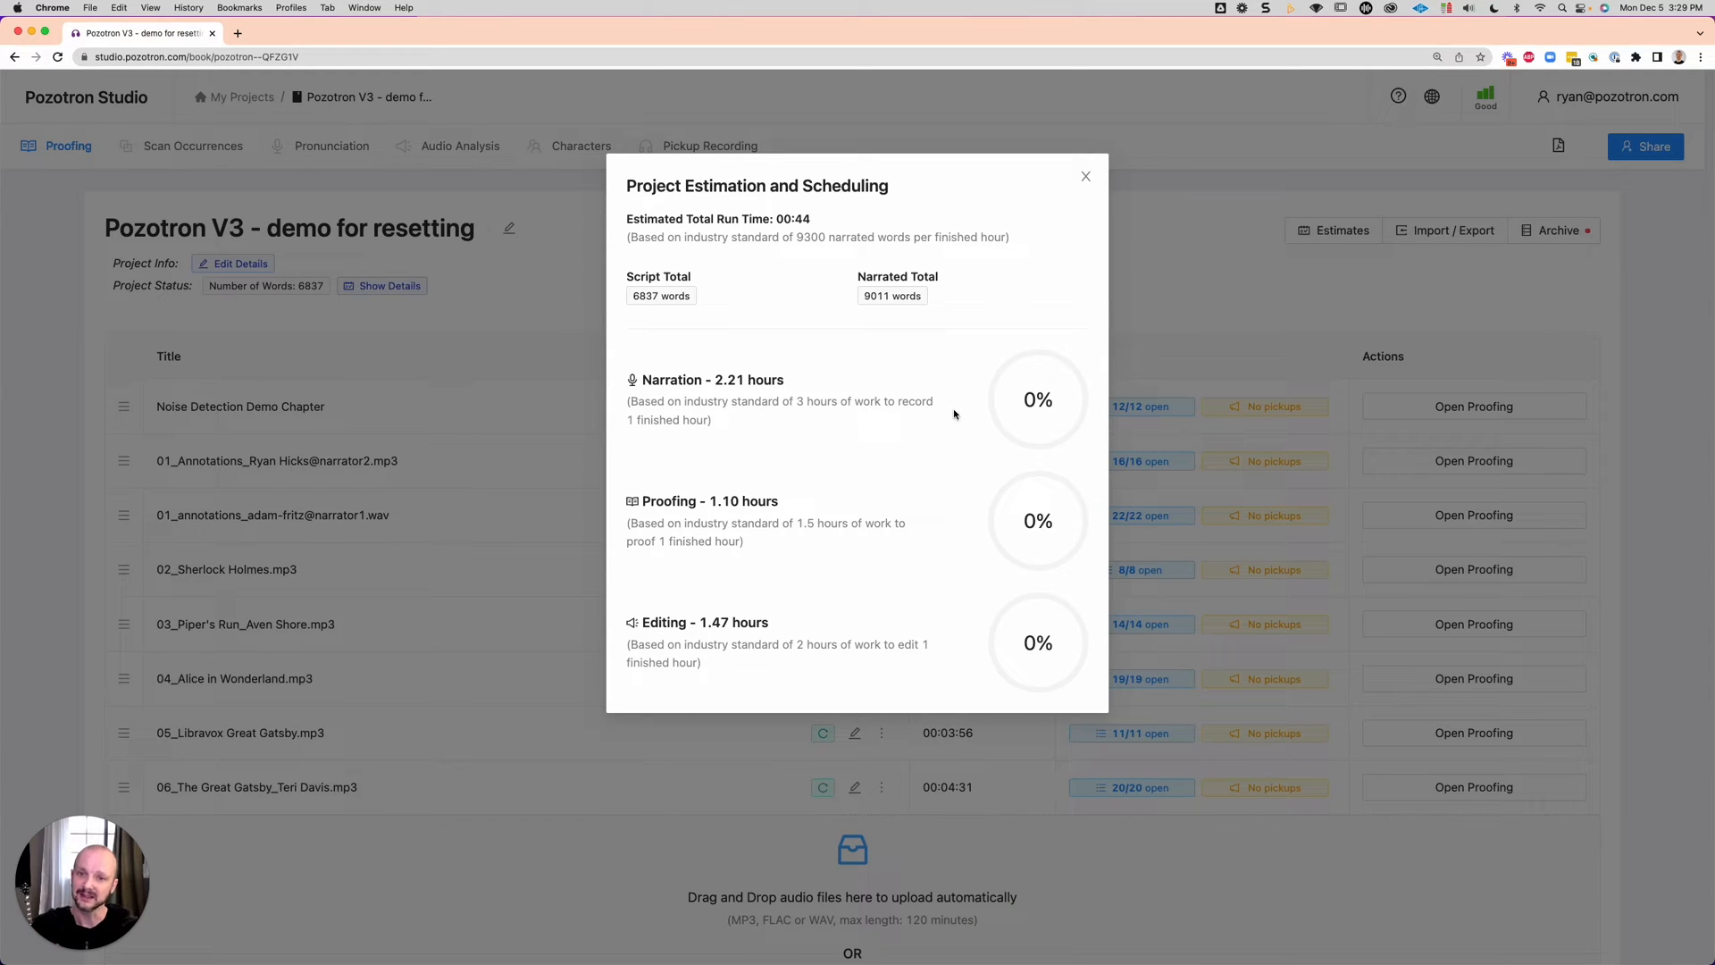
{"action": "mouse_move", "coordinate": [730, 543]}
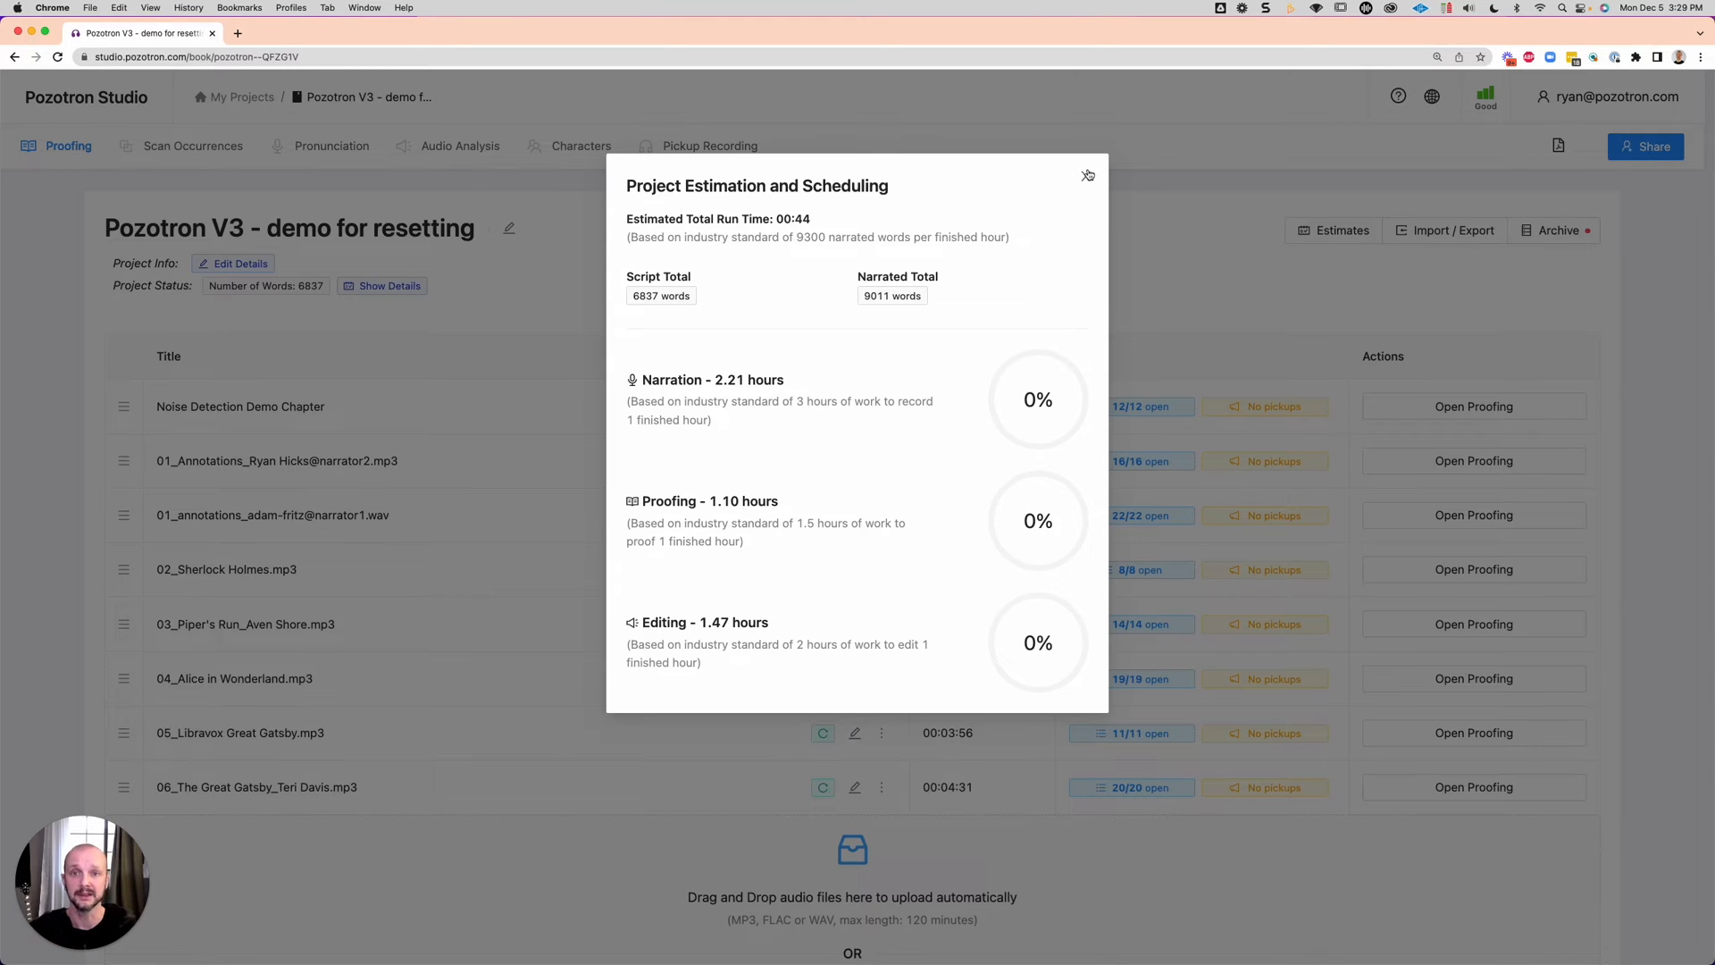
{"action": "left_click", "coordinate": [1087, 174]}
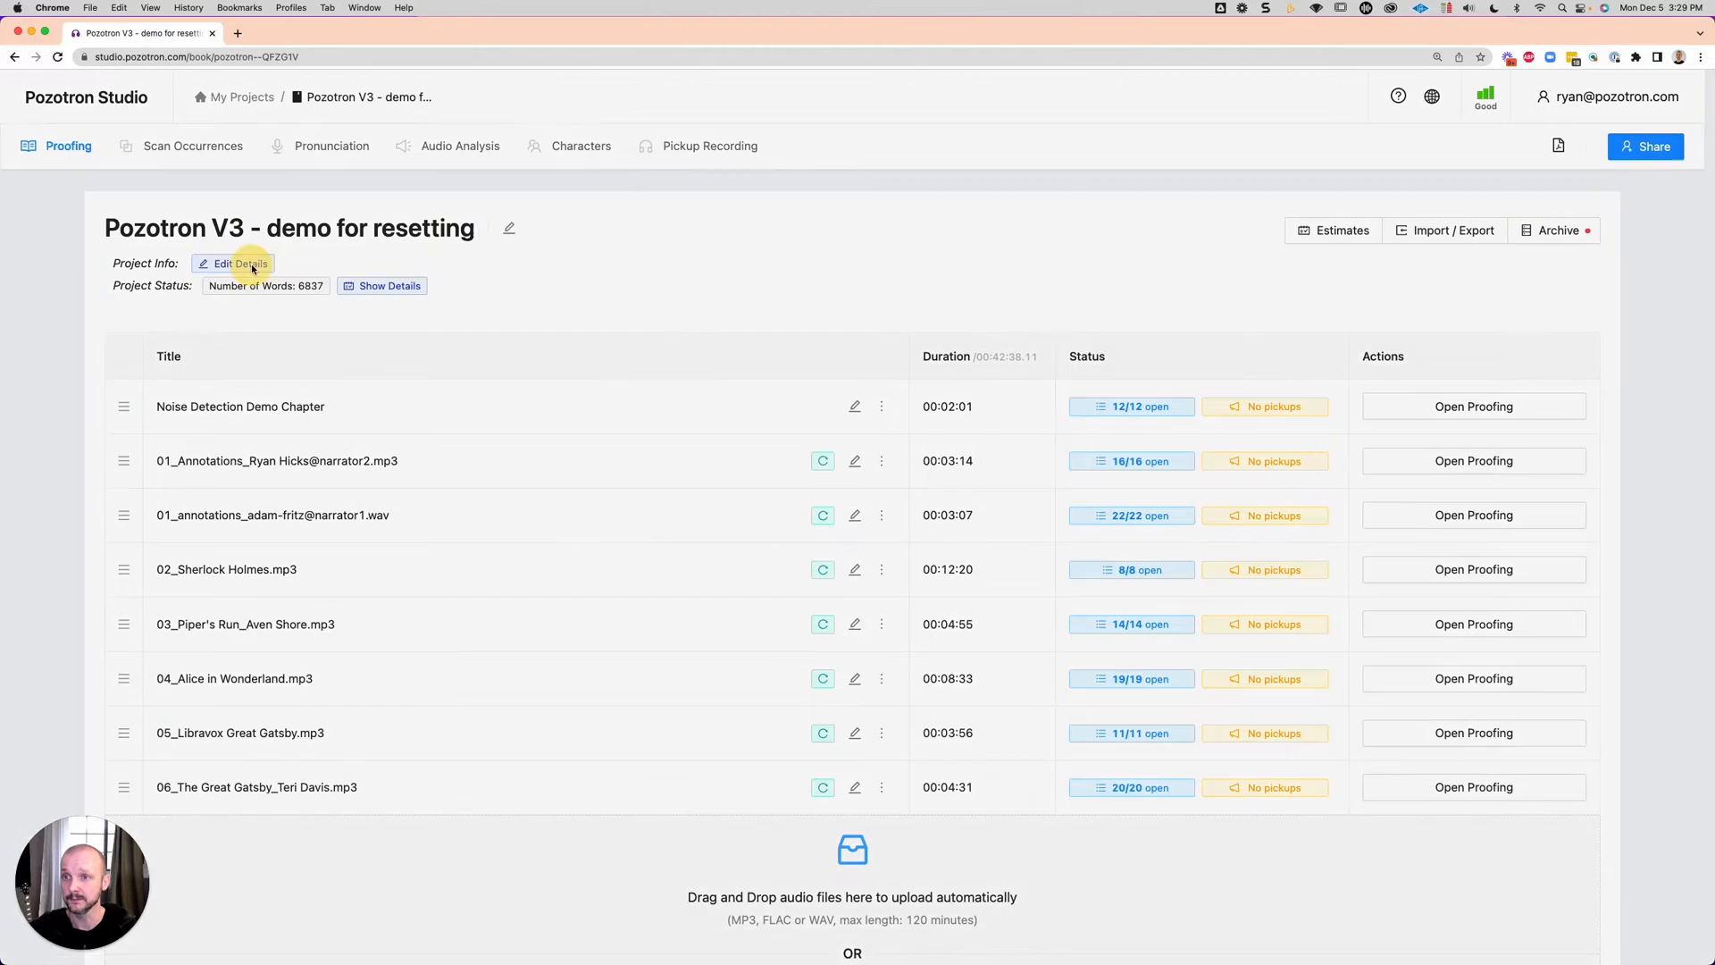
{"action": "left_click", "coordinate": [239, 264]}
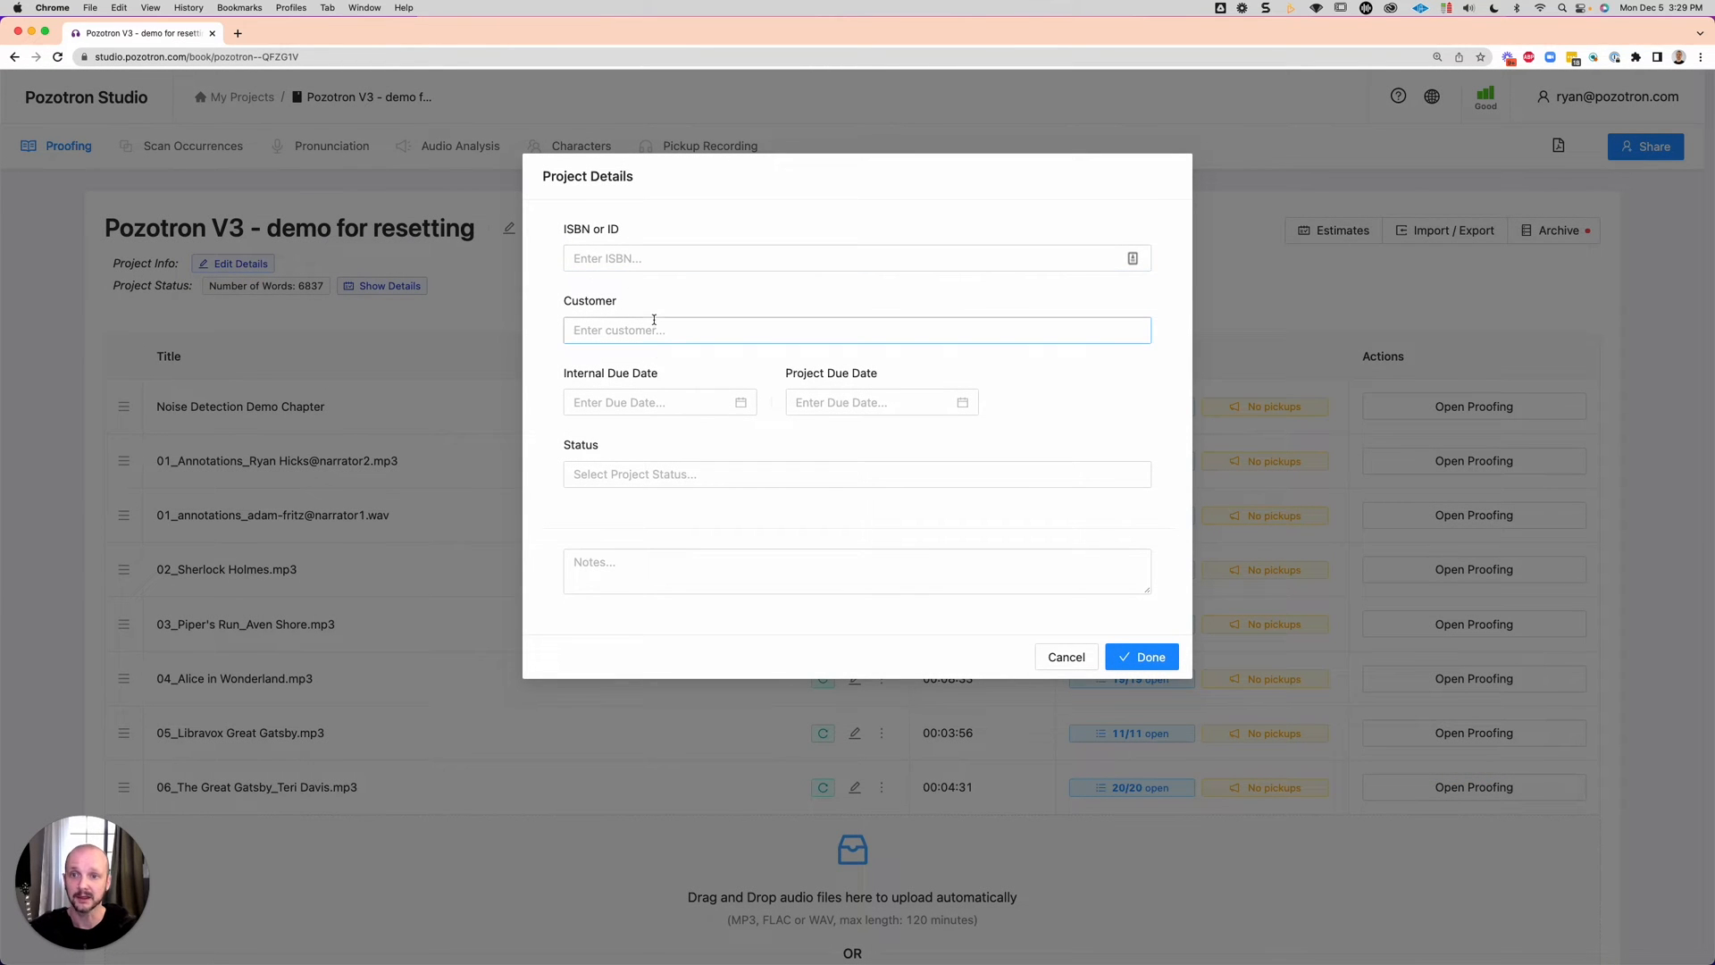
{"action": "left_click", "coordinate": [695, 557]}
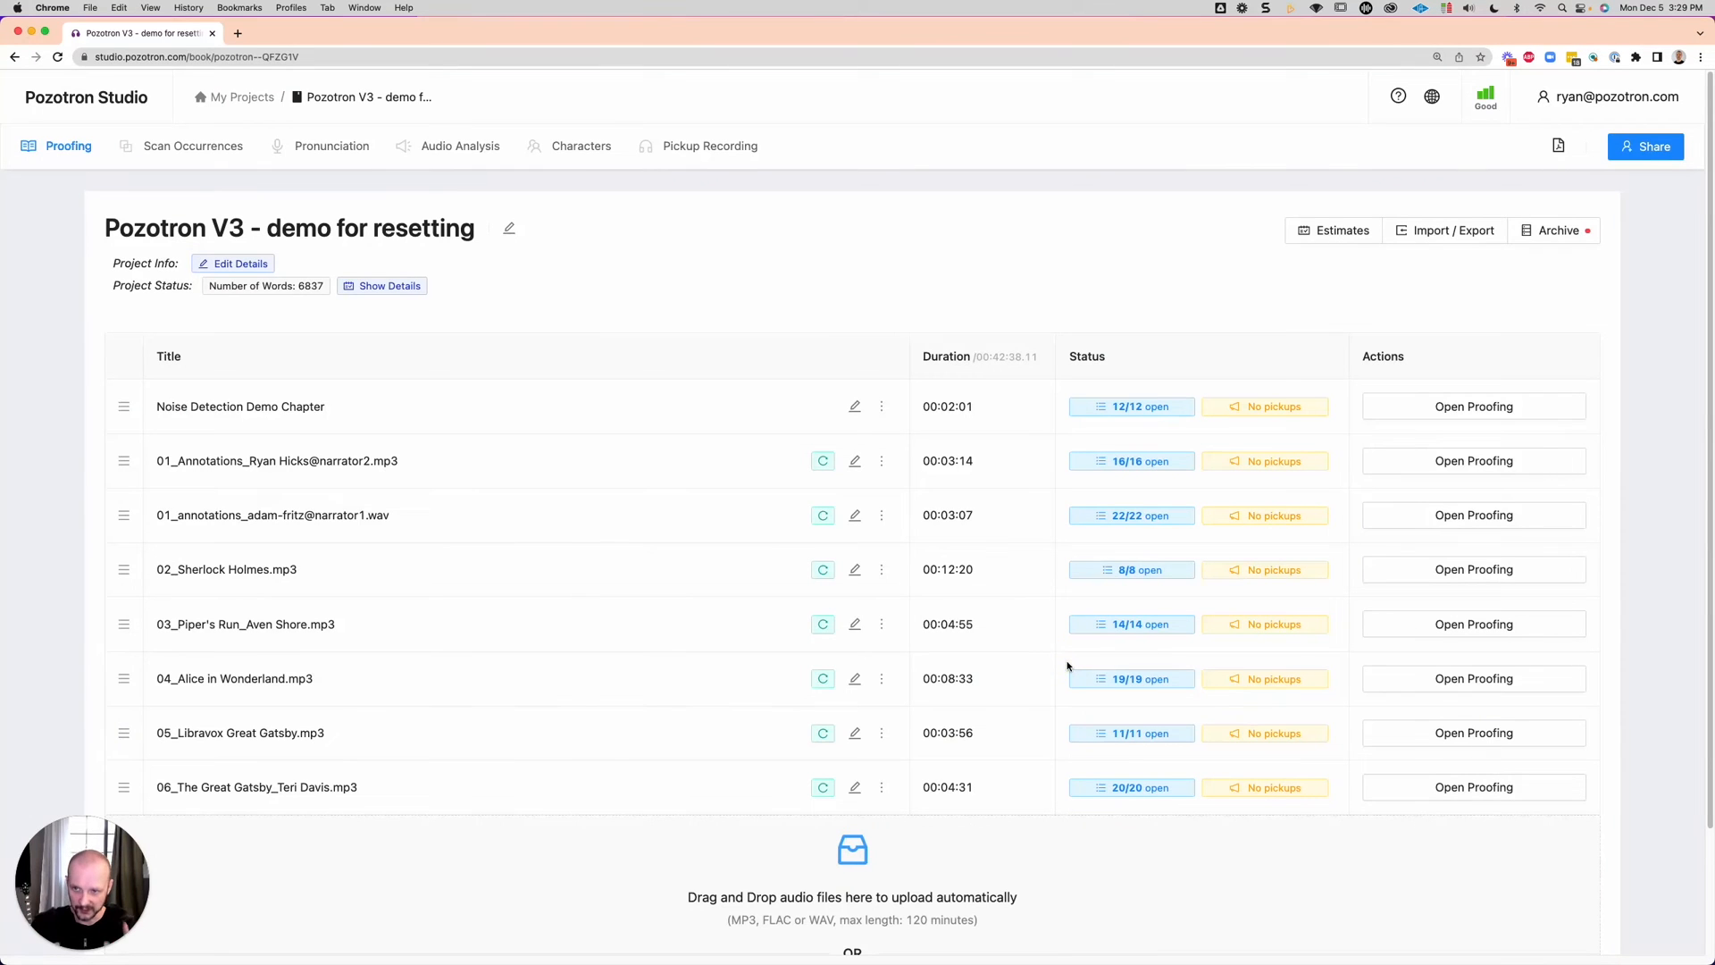
{"action": "mouse_move", "coordinate": [502, 659]}
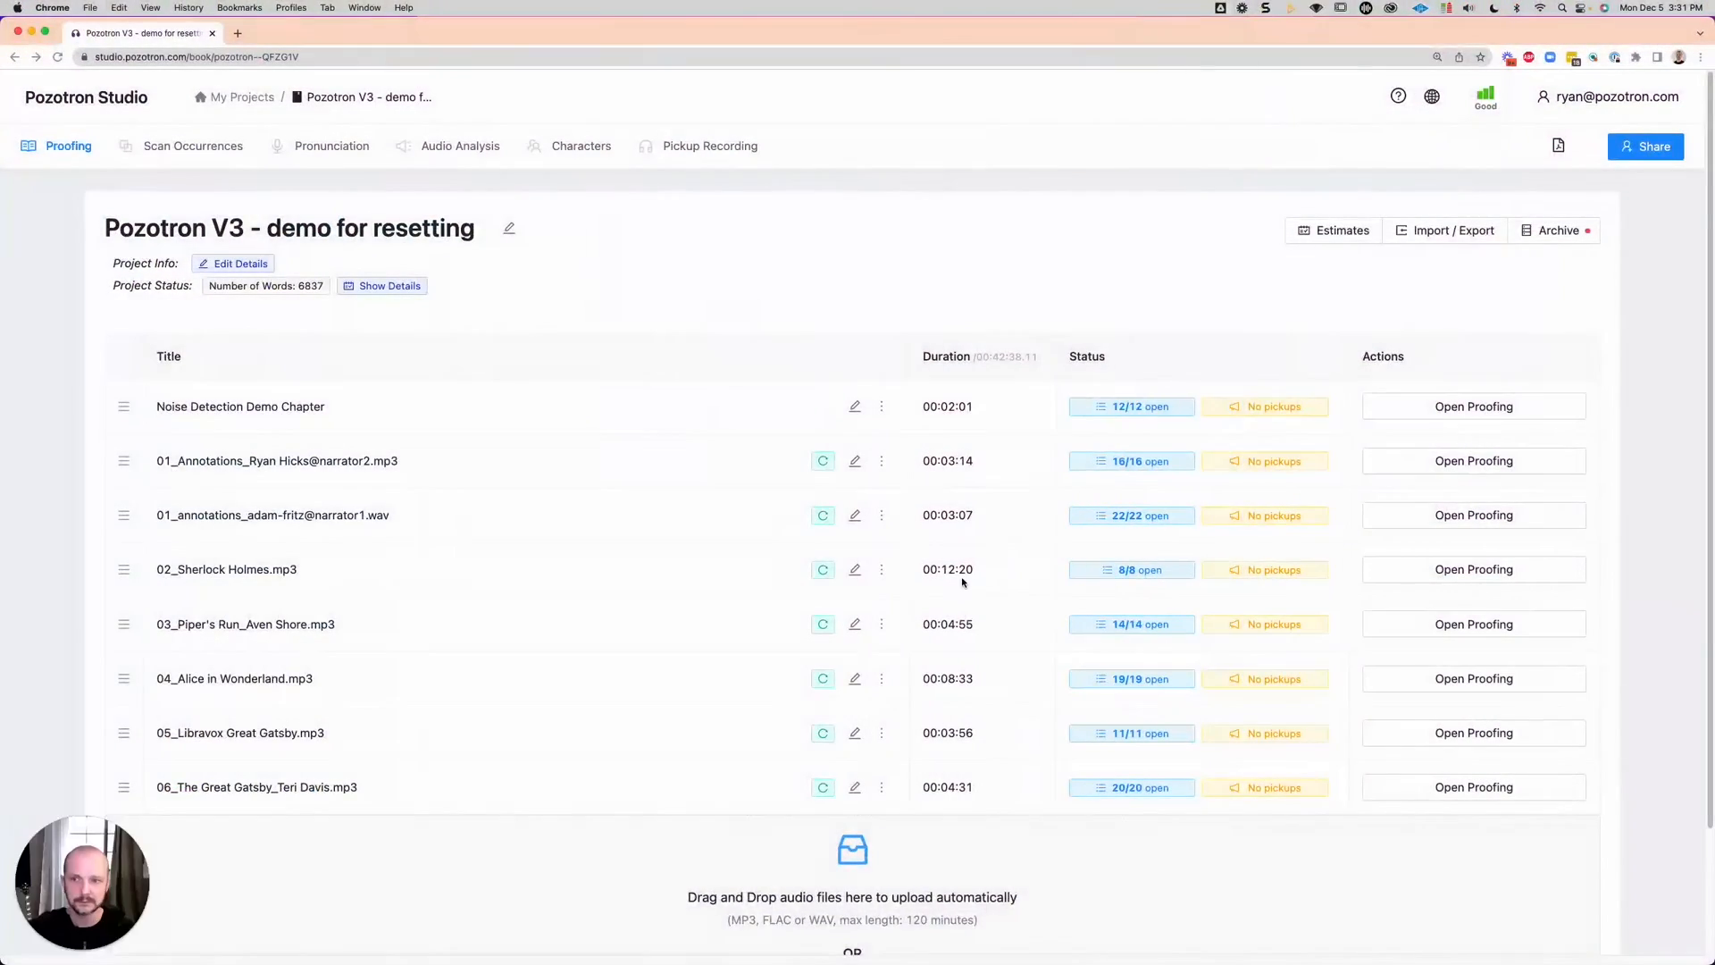
{"action": "mouse_move", "coordinate": [286, 422]}
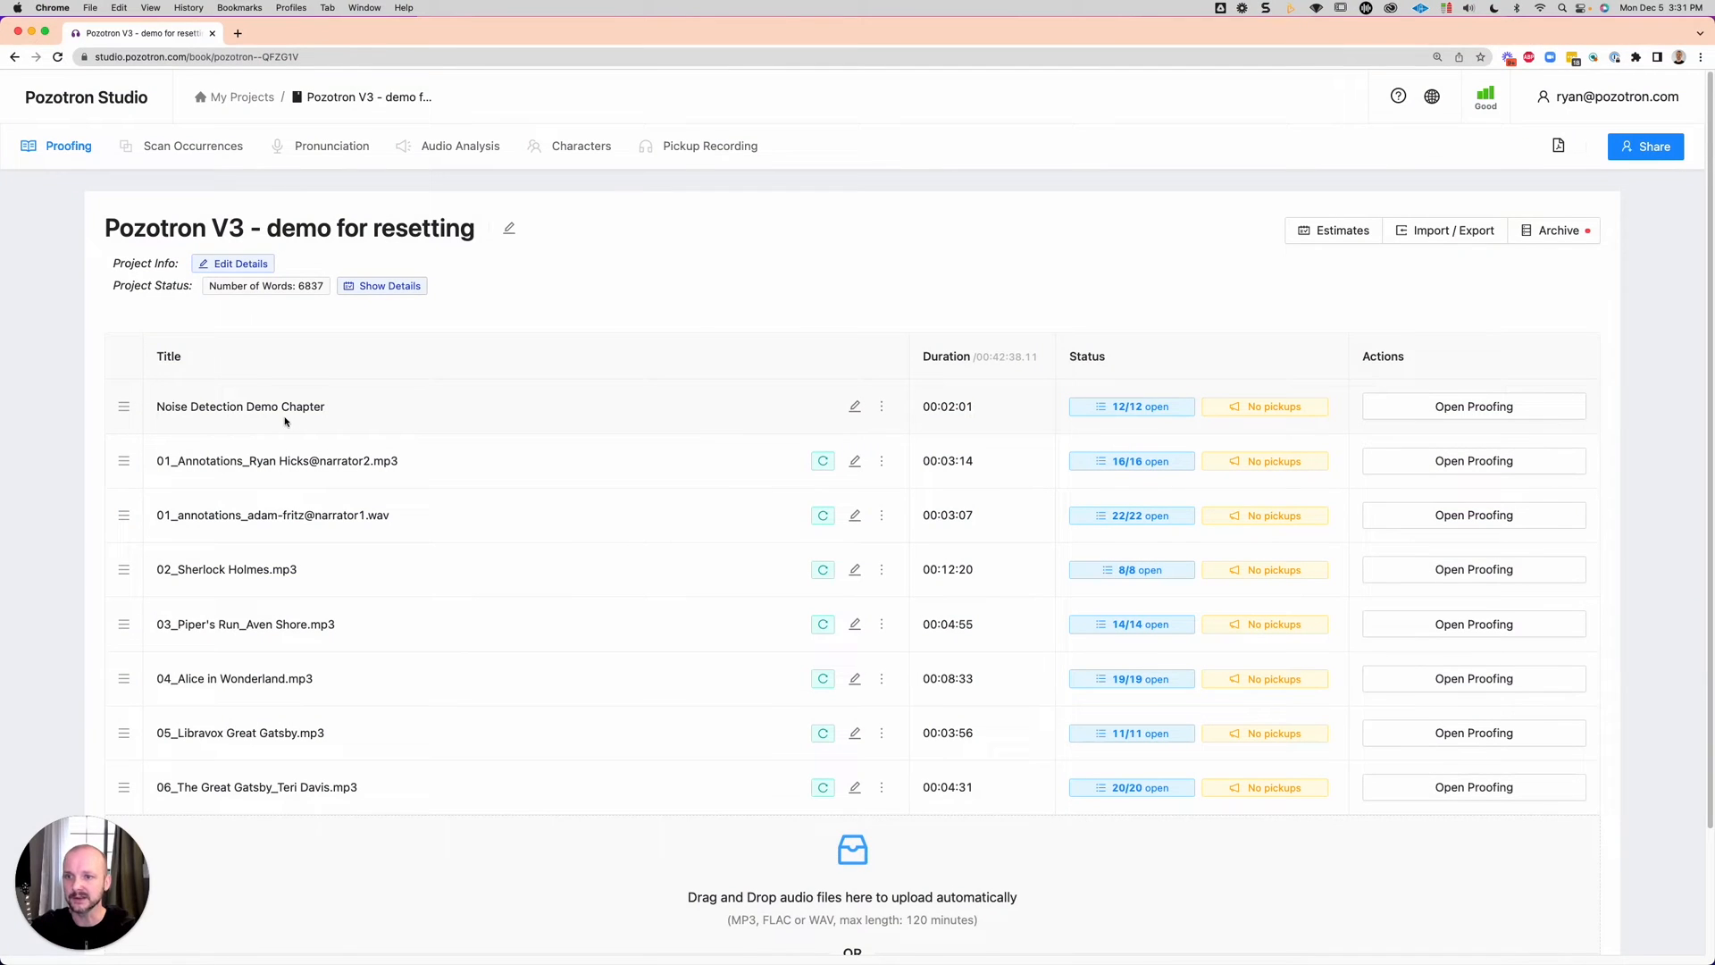
{"action": "mouse_move", "coordinate": [1143, 138]}
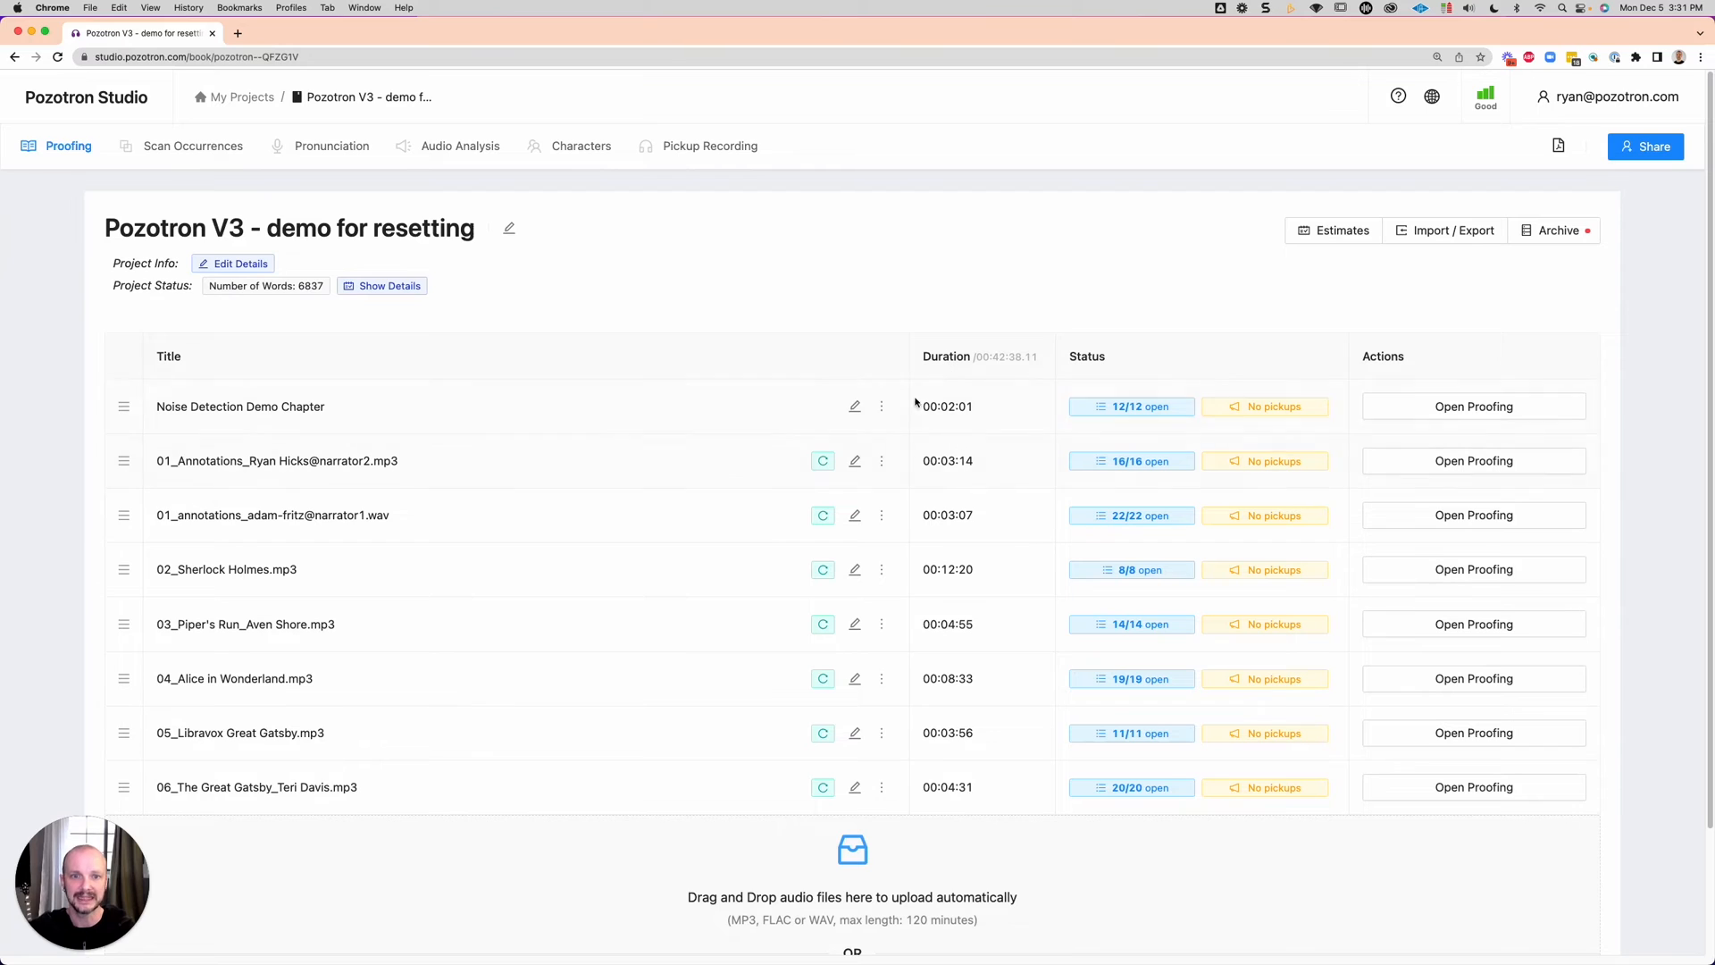
{"action": "mouse_move", "coordinate": [983, 420]}
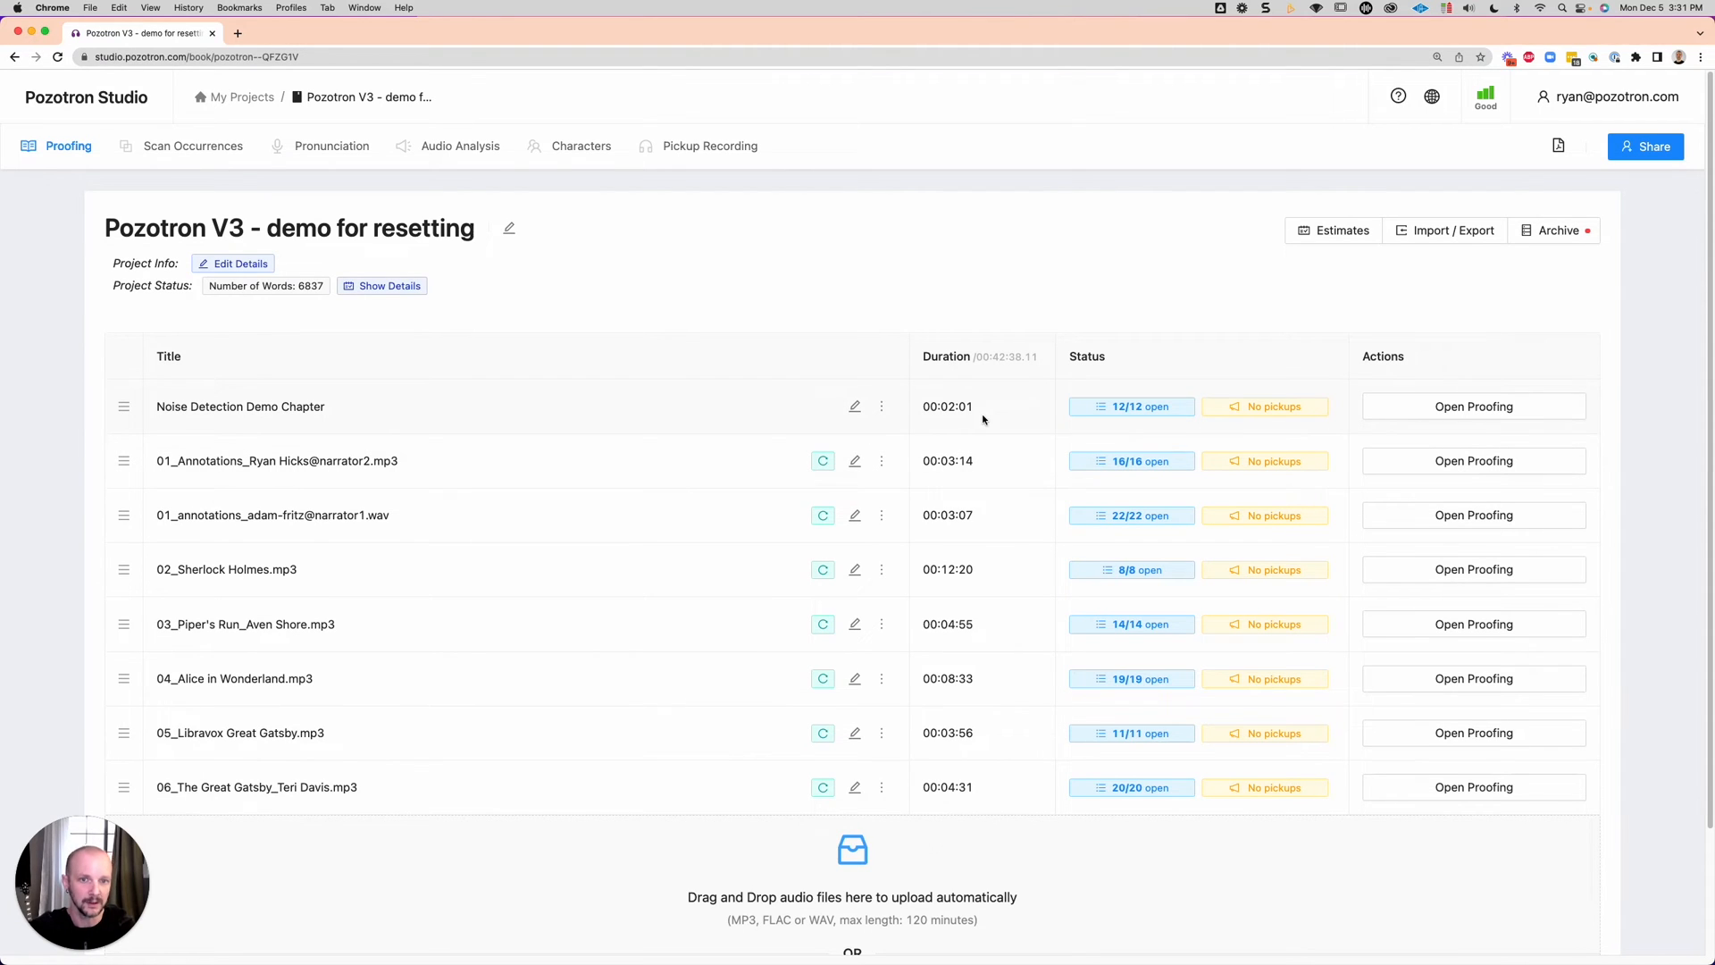
{"action": "mouse_move", "coordinate": [1154, 408]}
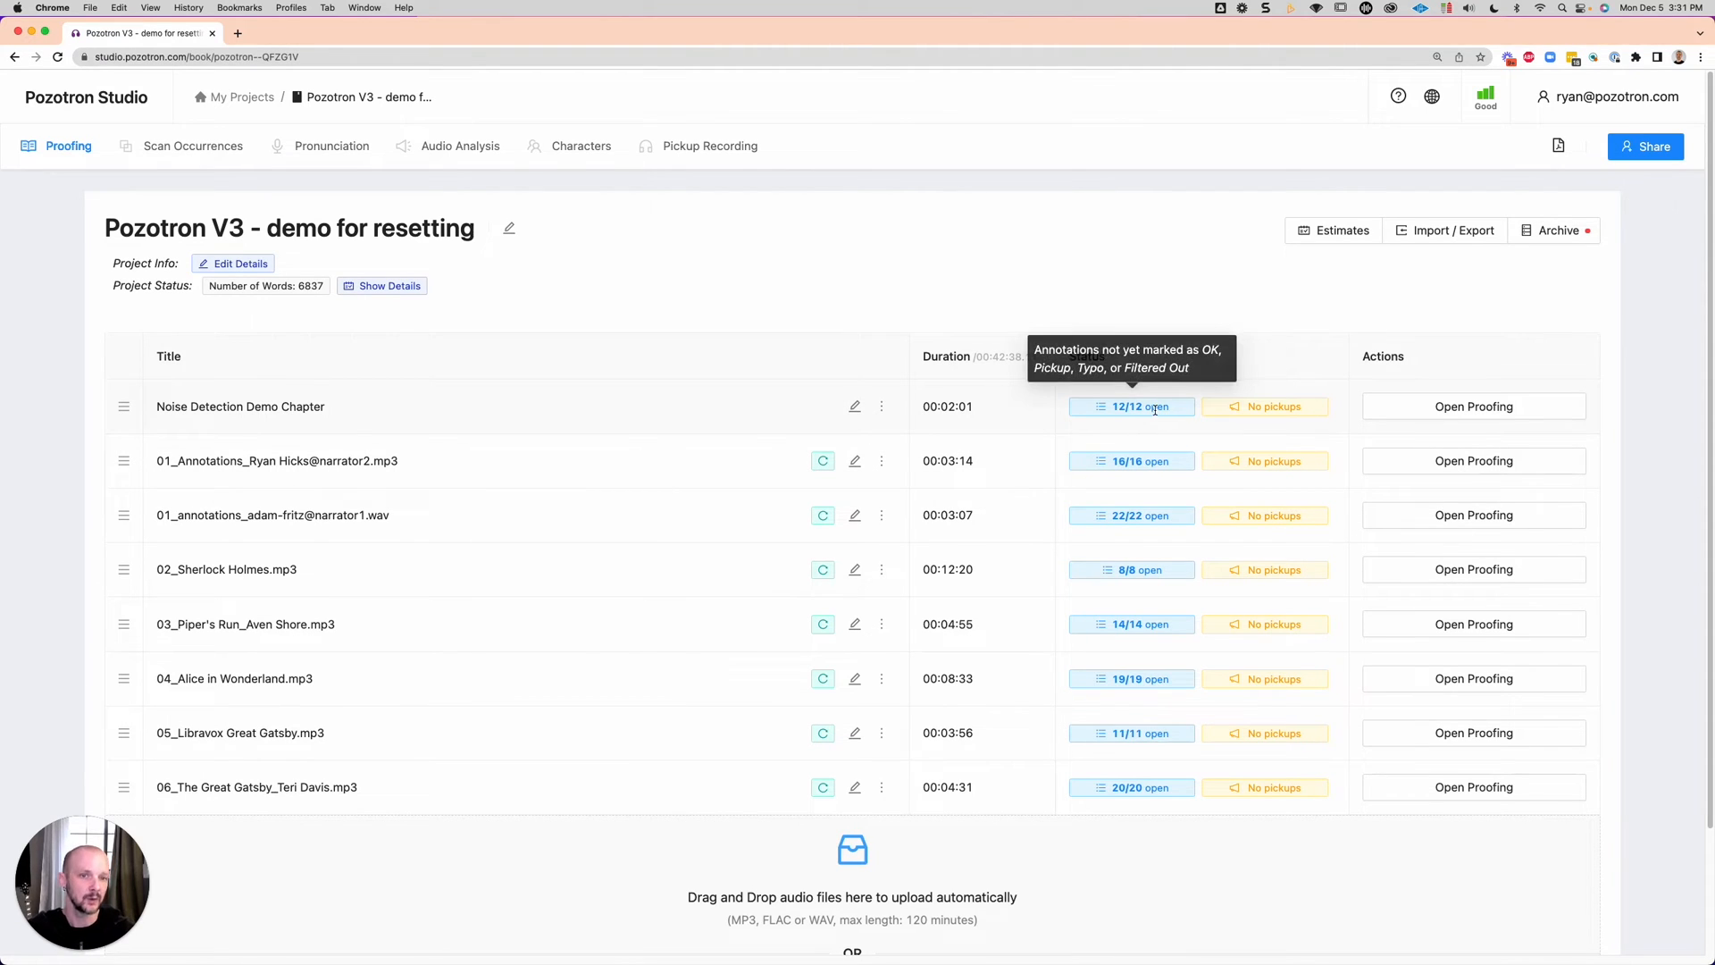
{"action": "mouse_move", "coordinate": [1166, 427]}
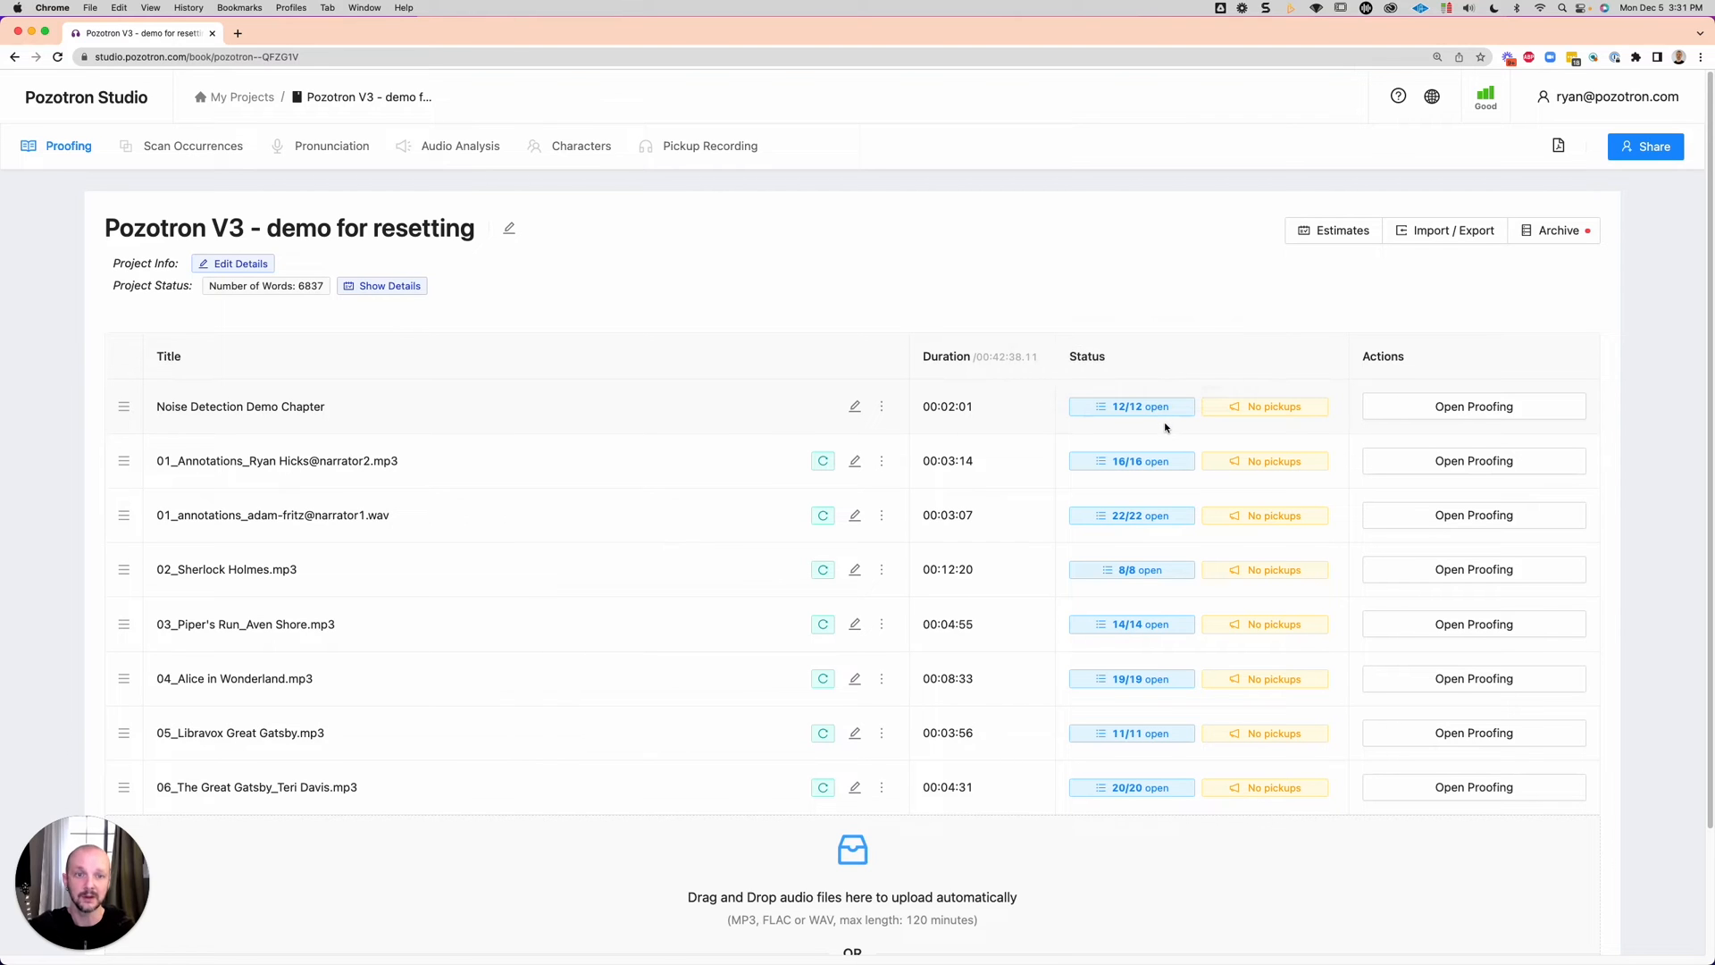
{"action": "mouse_move", "coordinate": [1477, 412]}
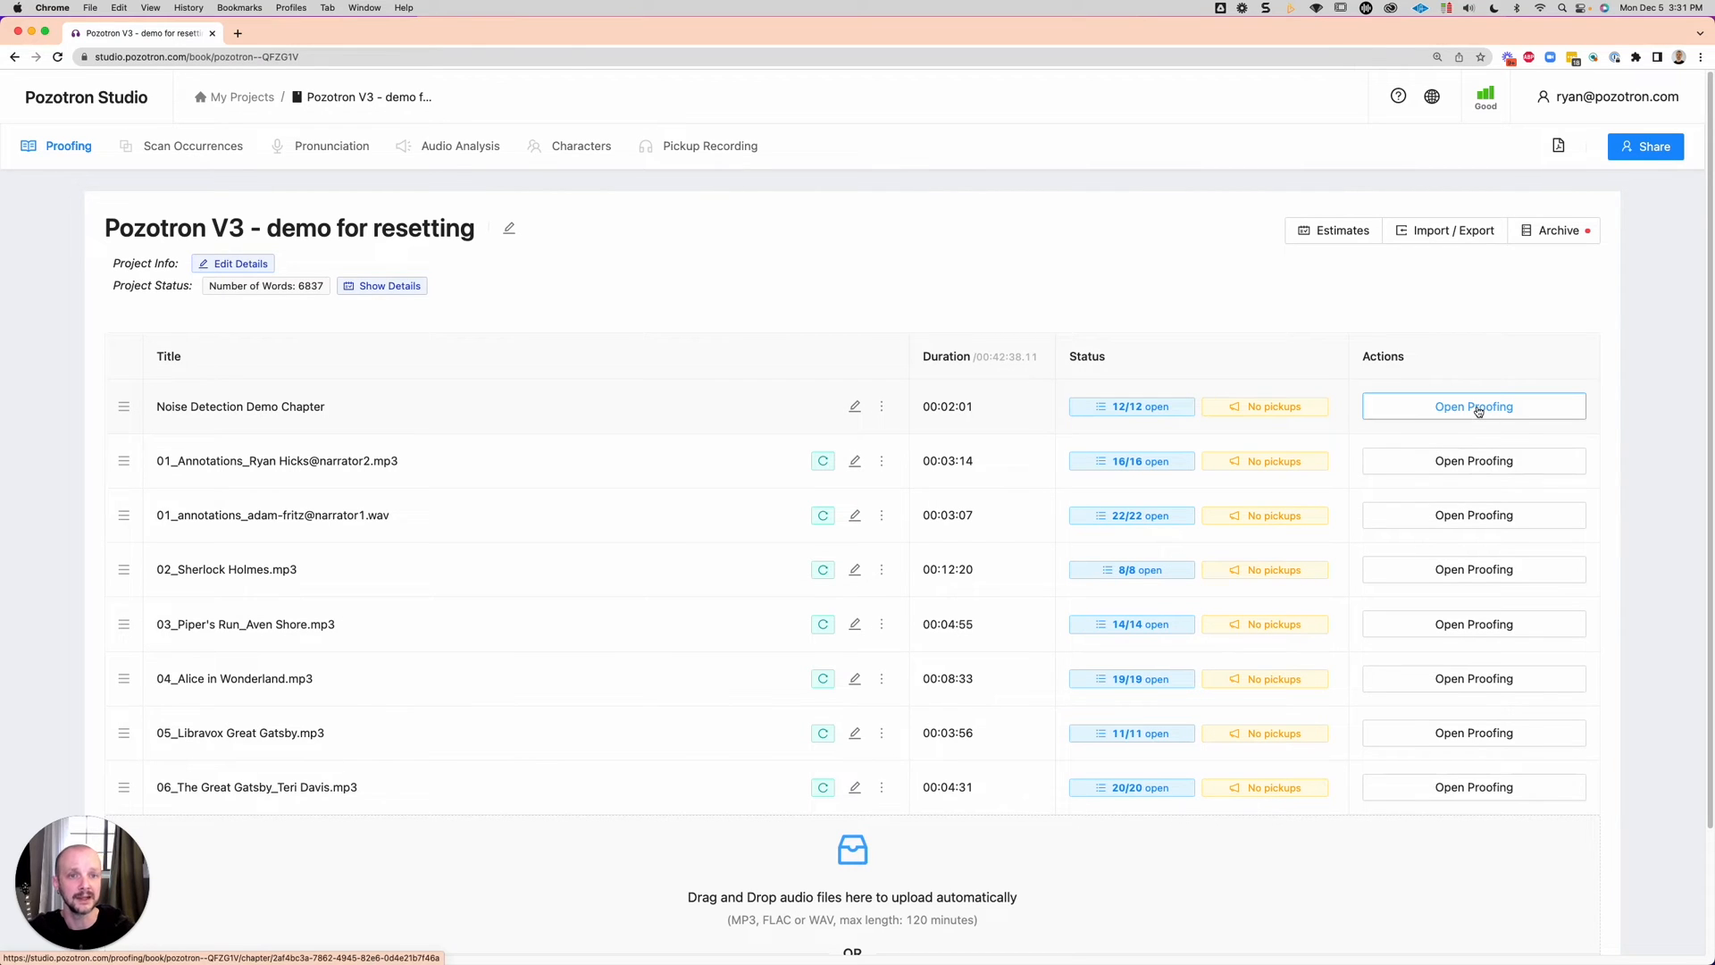
Open proofing on Noise Detection Demo Chapter and scroll down its annotation sidebar
{"action": "left_click", "coordinate": [1474, 406]}
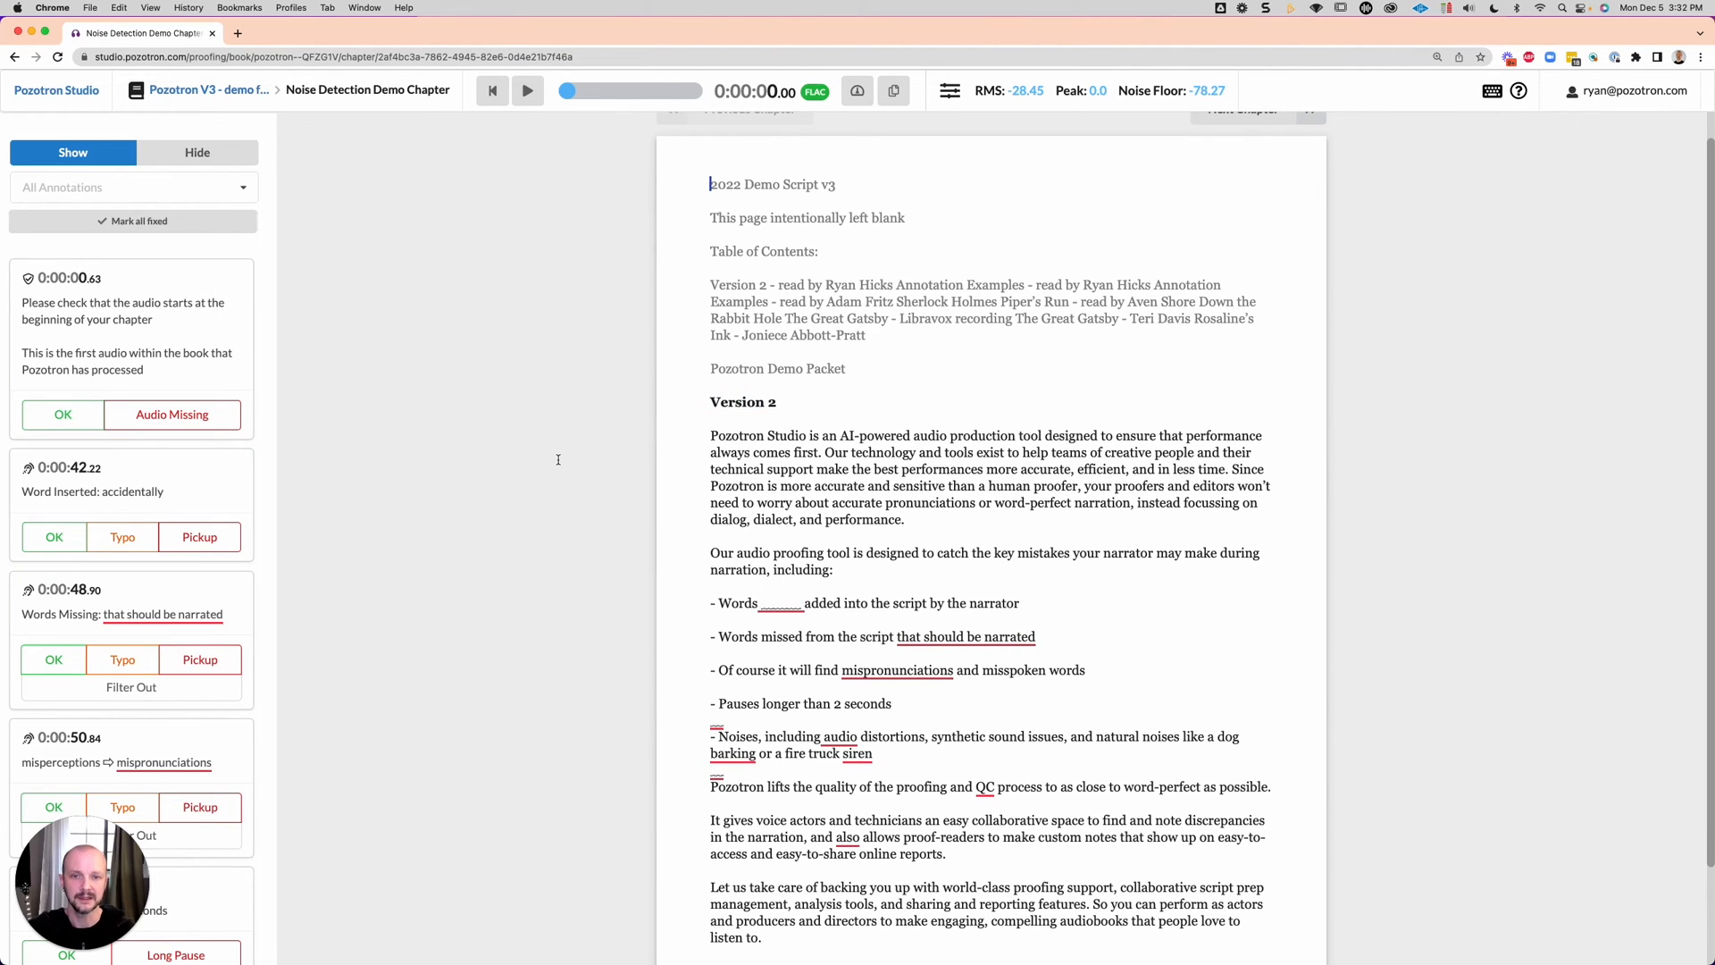
{"action": "mouse_move", "coordinate": [458, 486]}
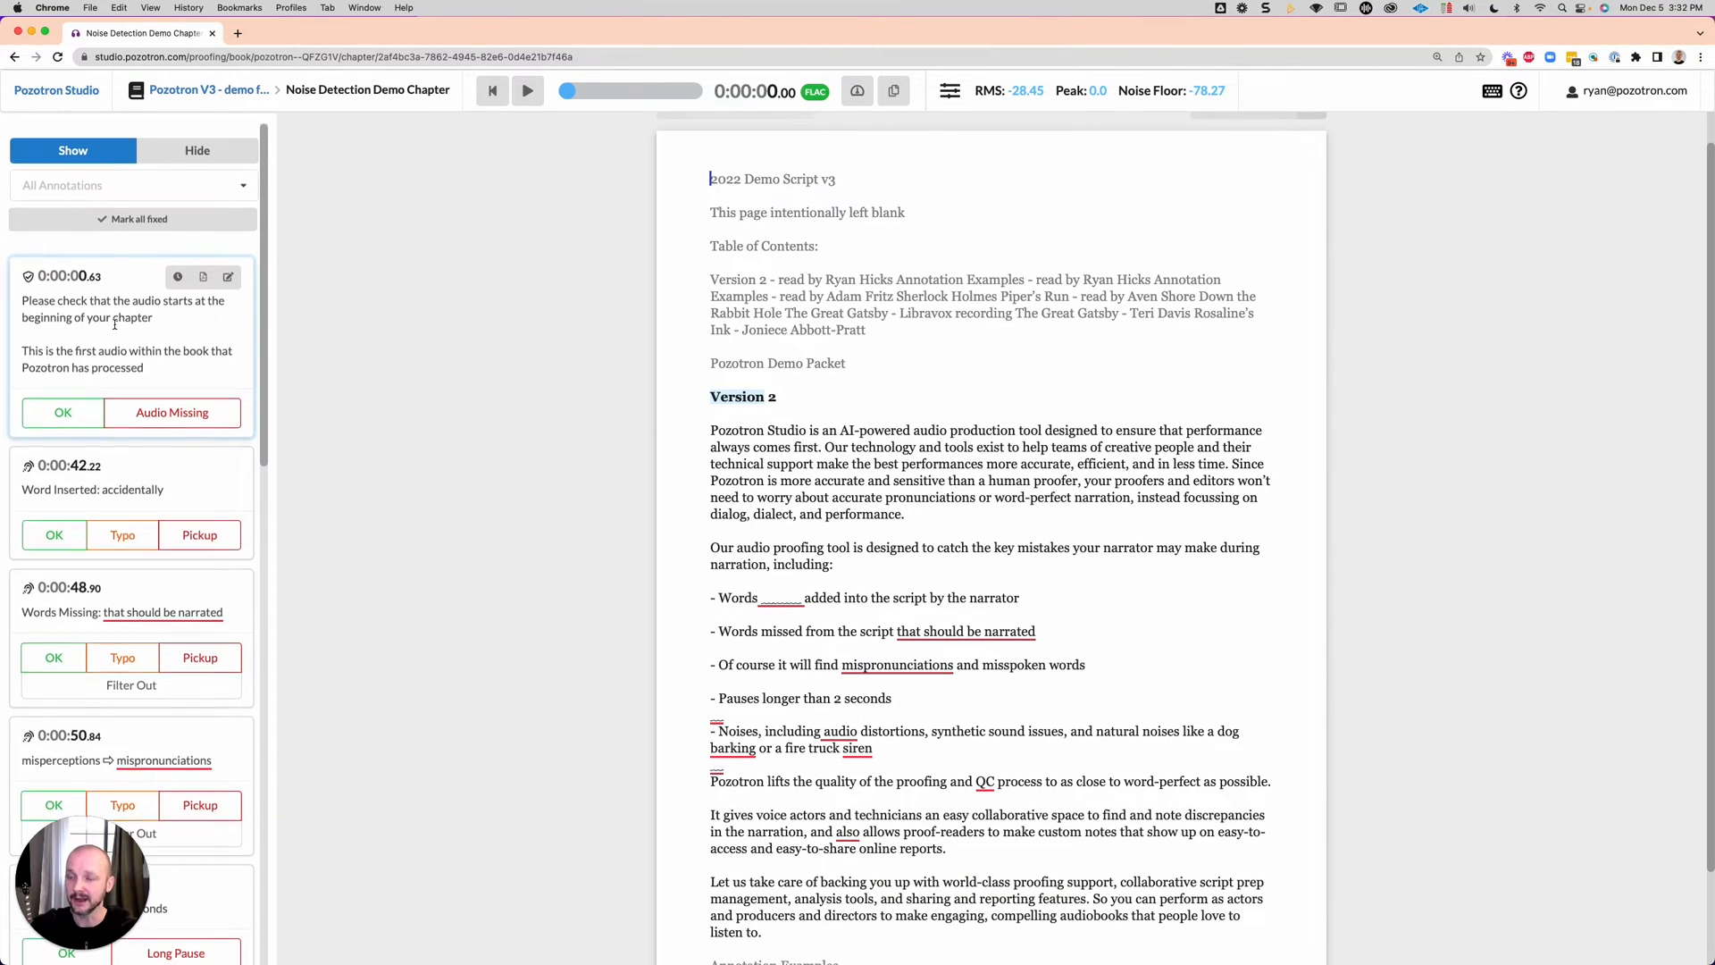
{"action": "mouse_move", "coordinate": [98, 341]}
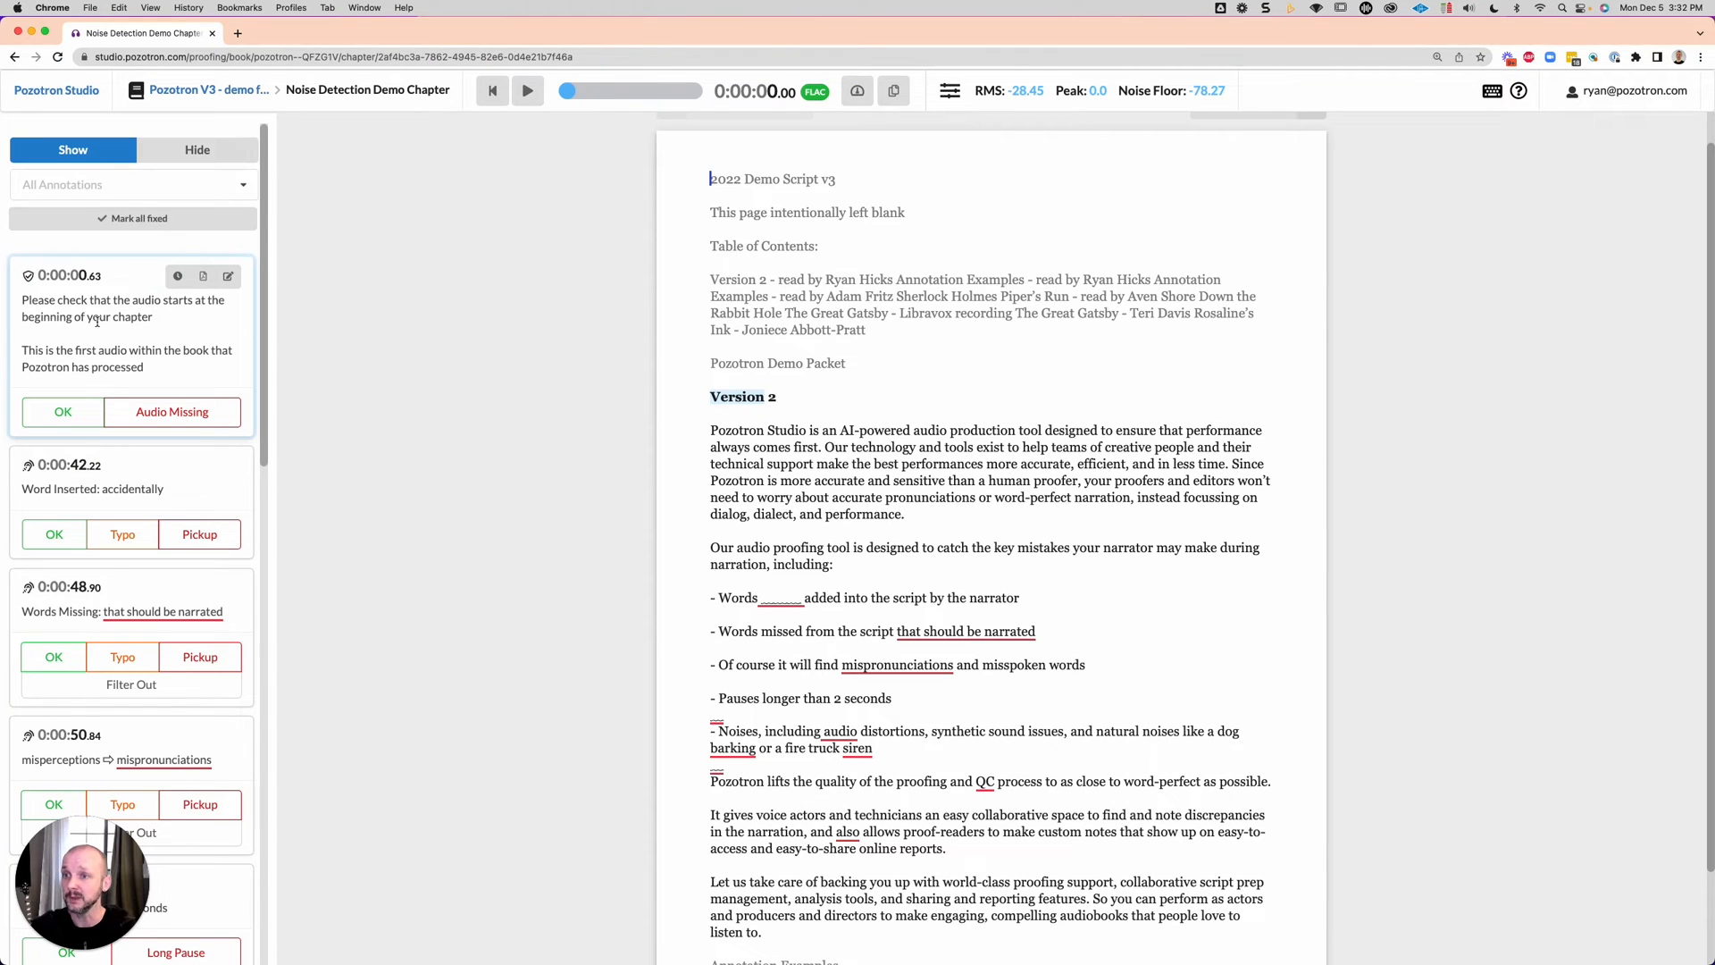
{"action": "scroll", "scroll_direction": "down", "scroll_amount": 3}
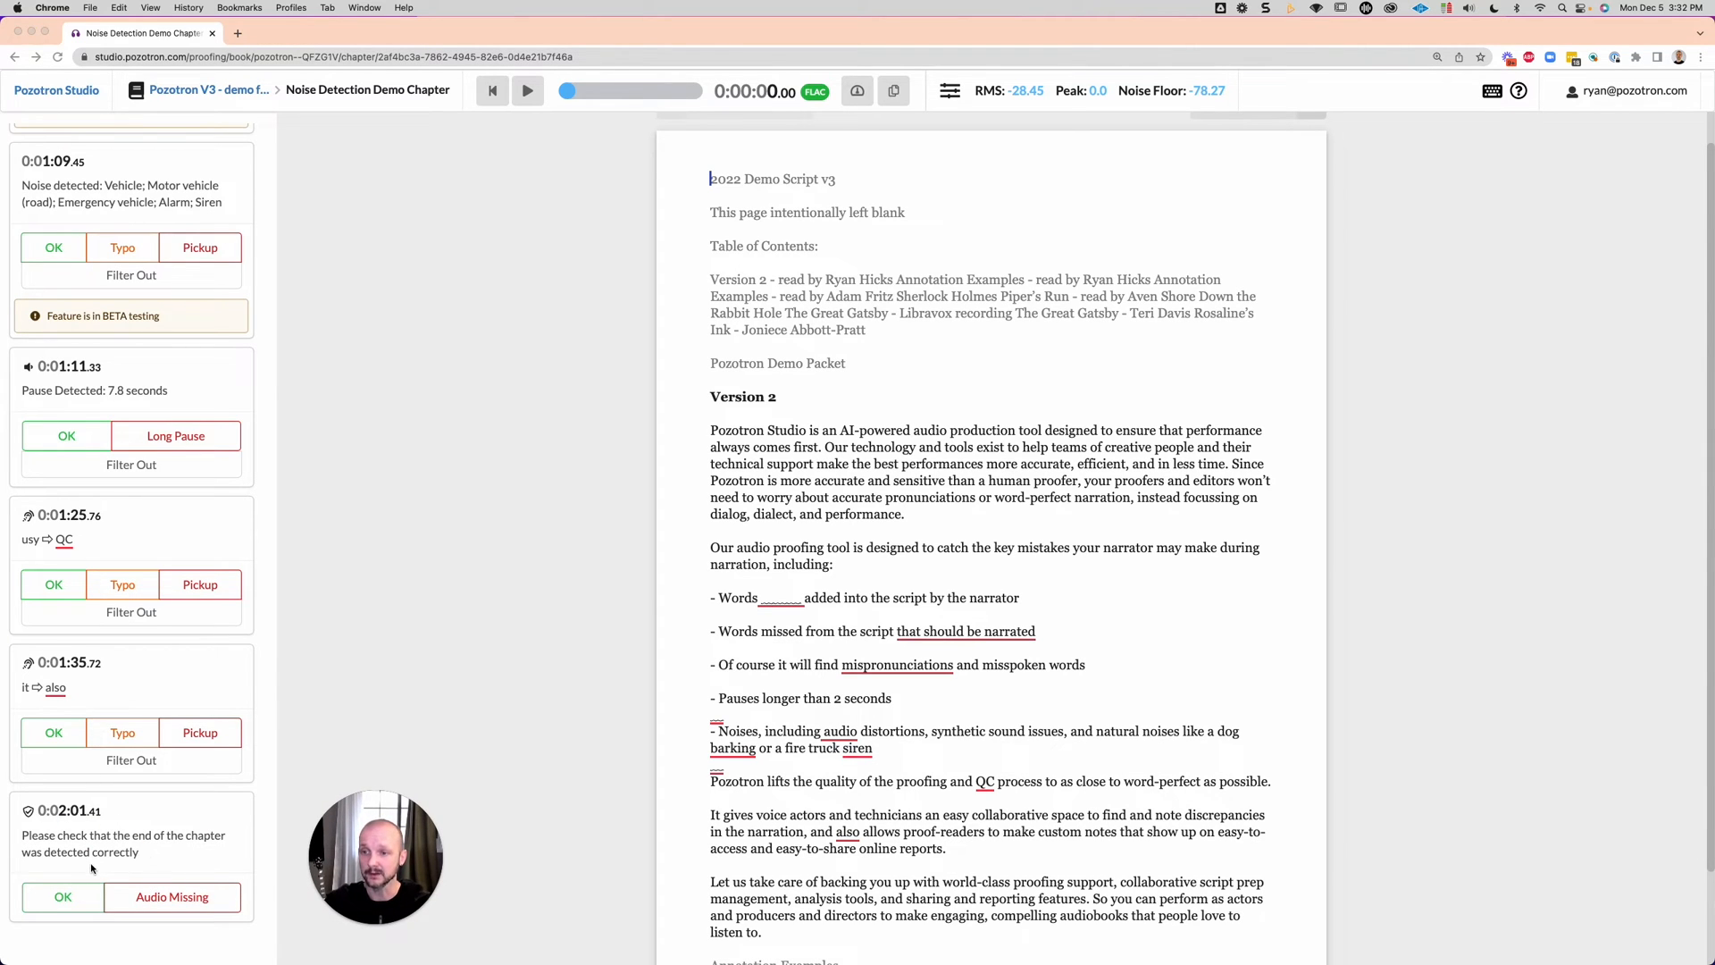
{"action": "mouse_move", "coordinate": [309, 457]}
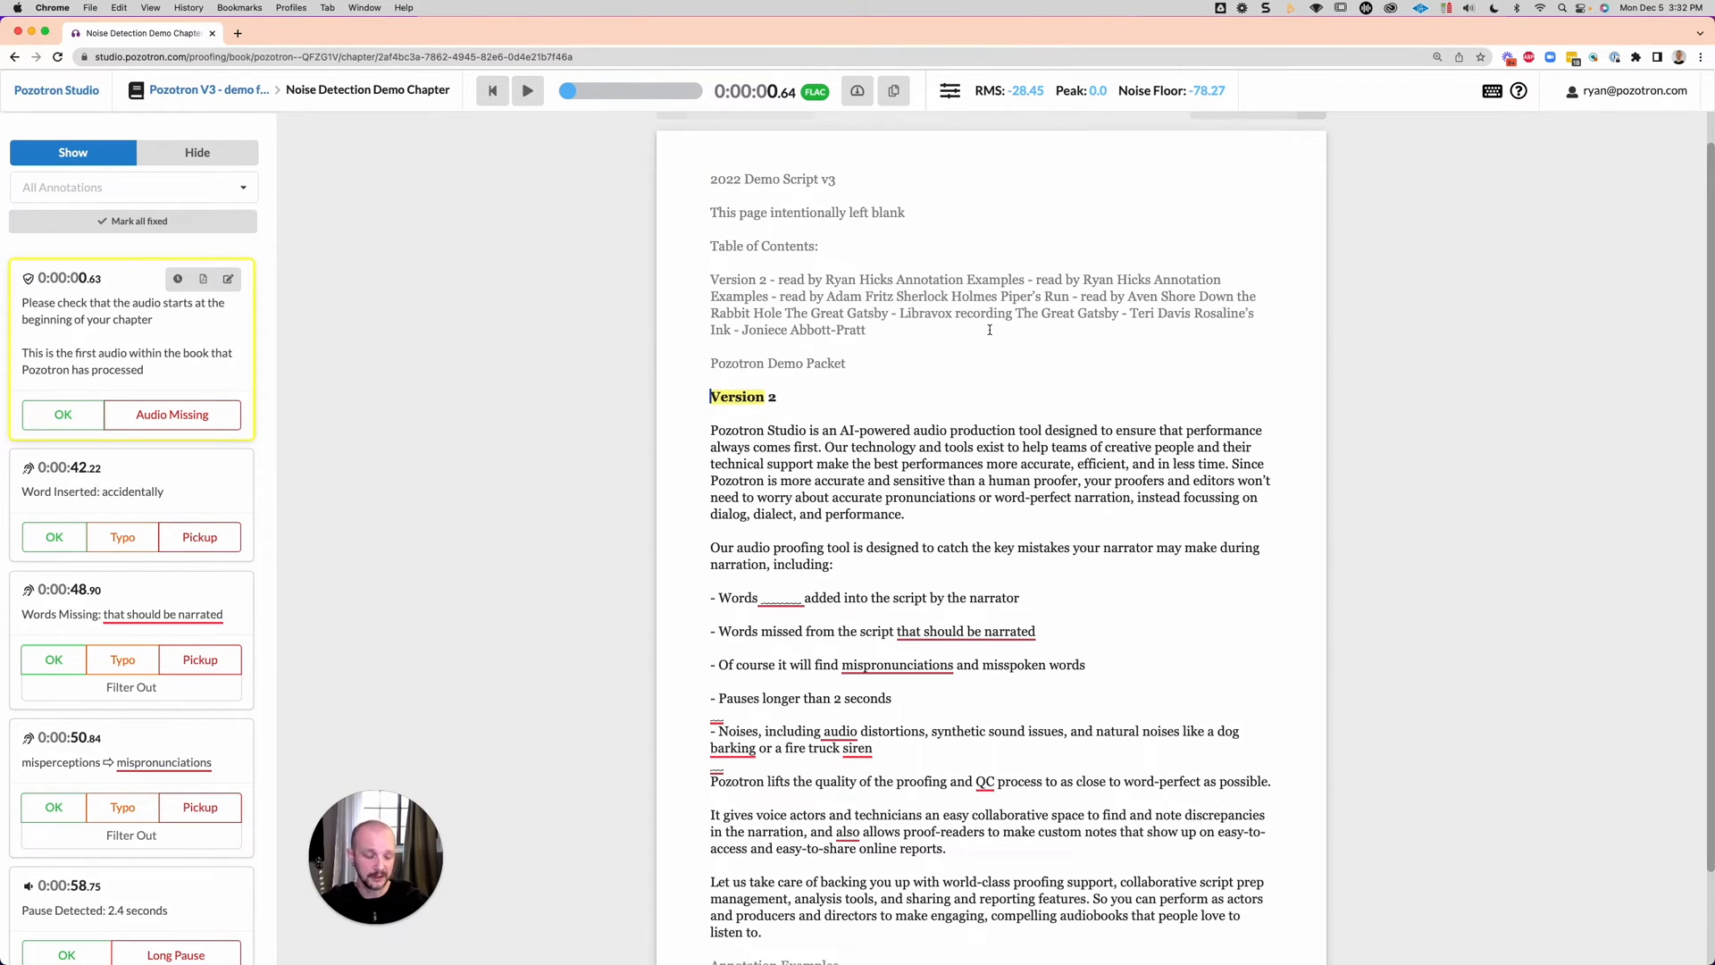
Play the first annotation's audio and open its script PDF in a new tab
{"action": "left_click", "coordinate": [527, 91]}
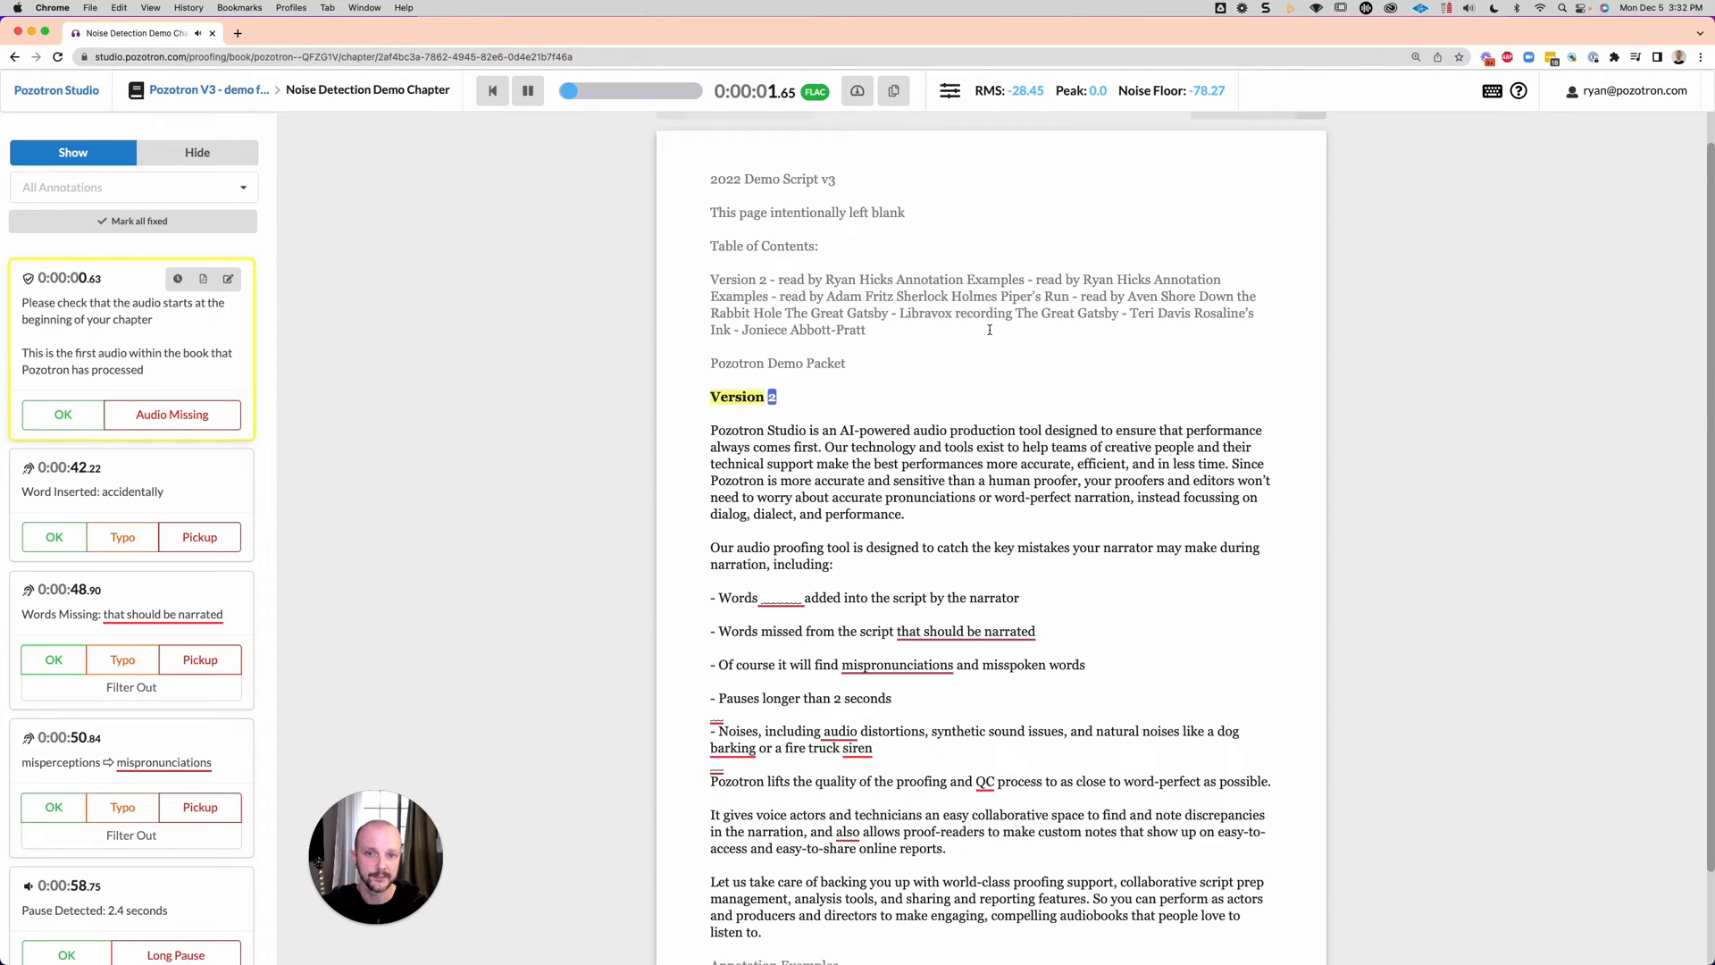
{"action": "left_click", "coordinate": [527, 91]}
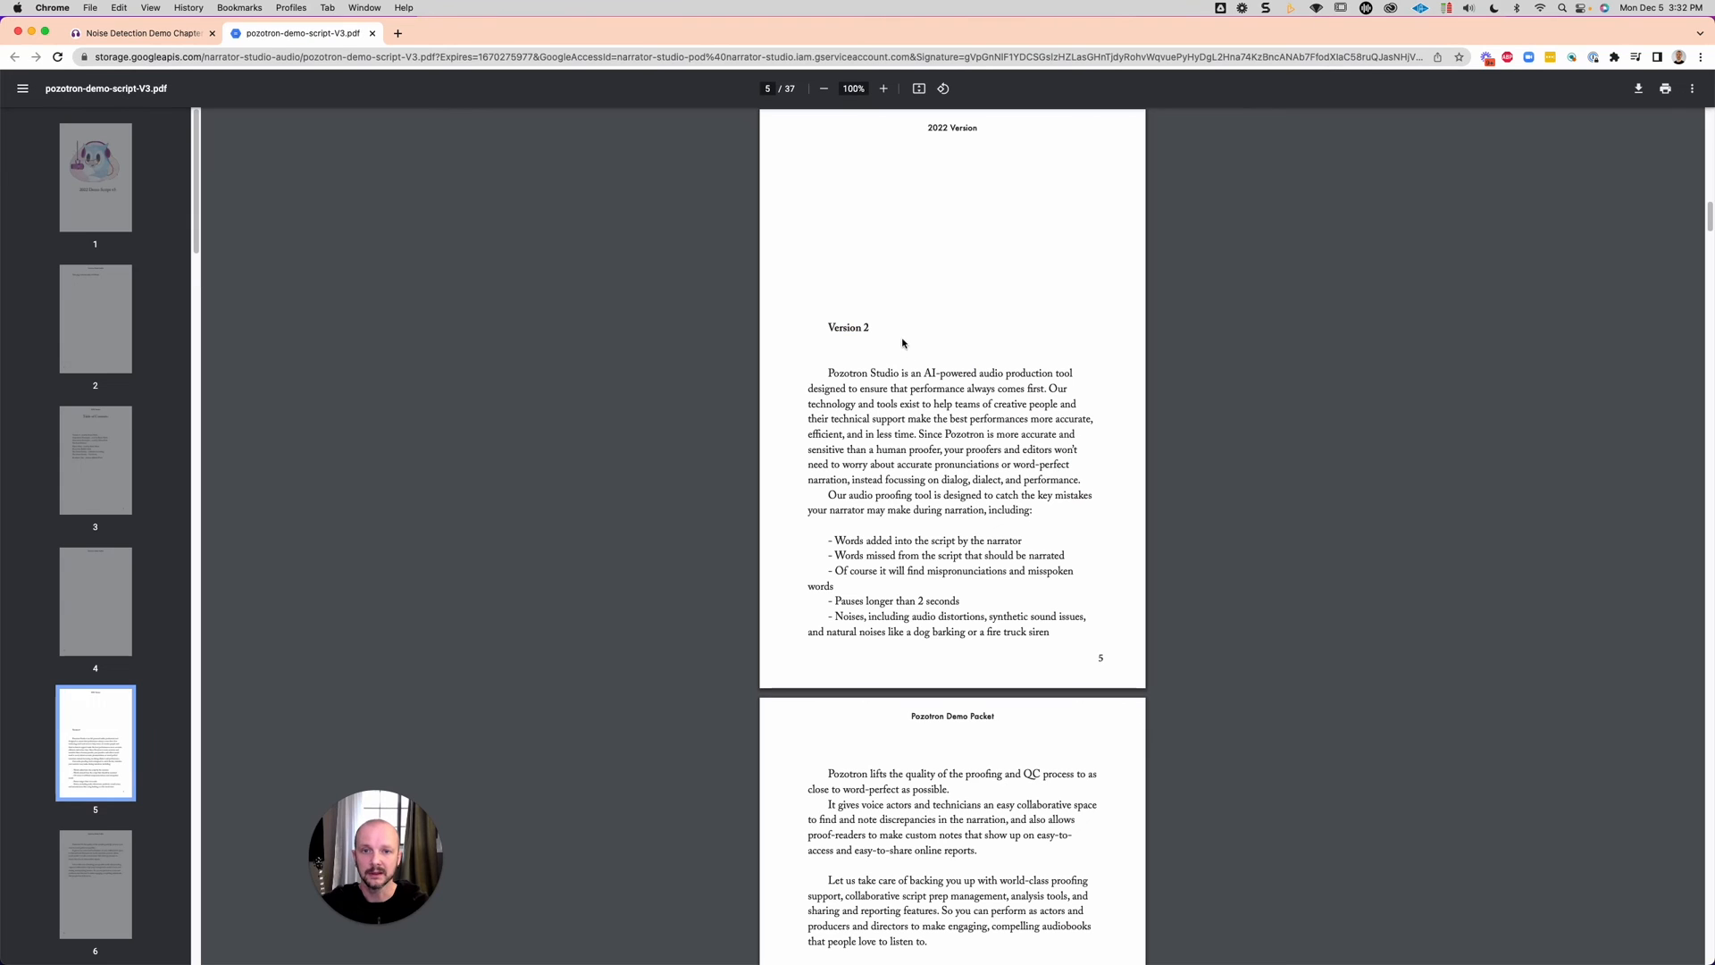
{"action": "mouse_move", "coordinate": [527, 210]}
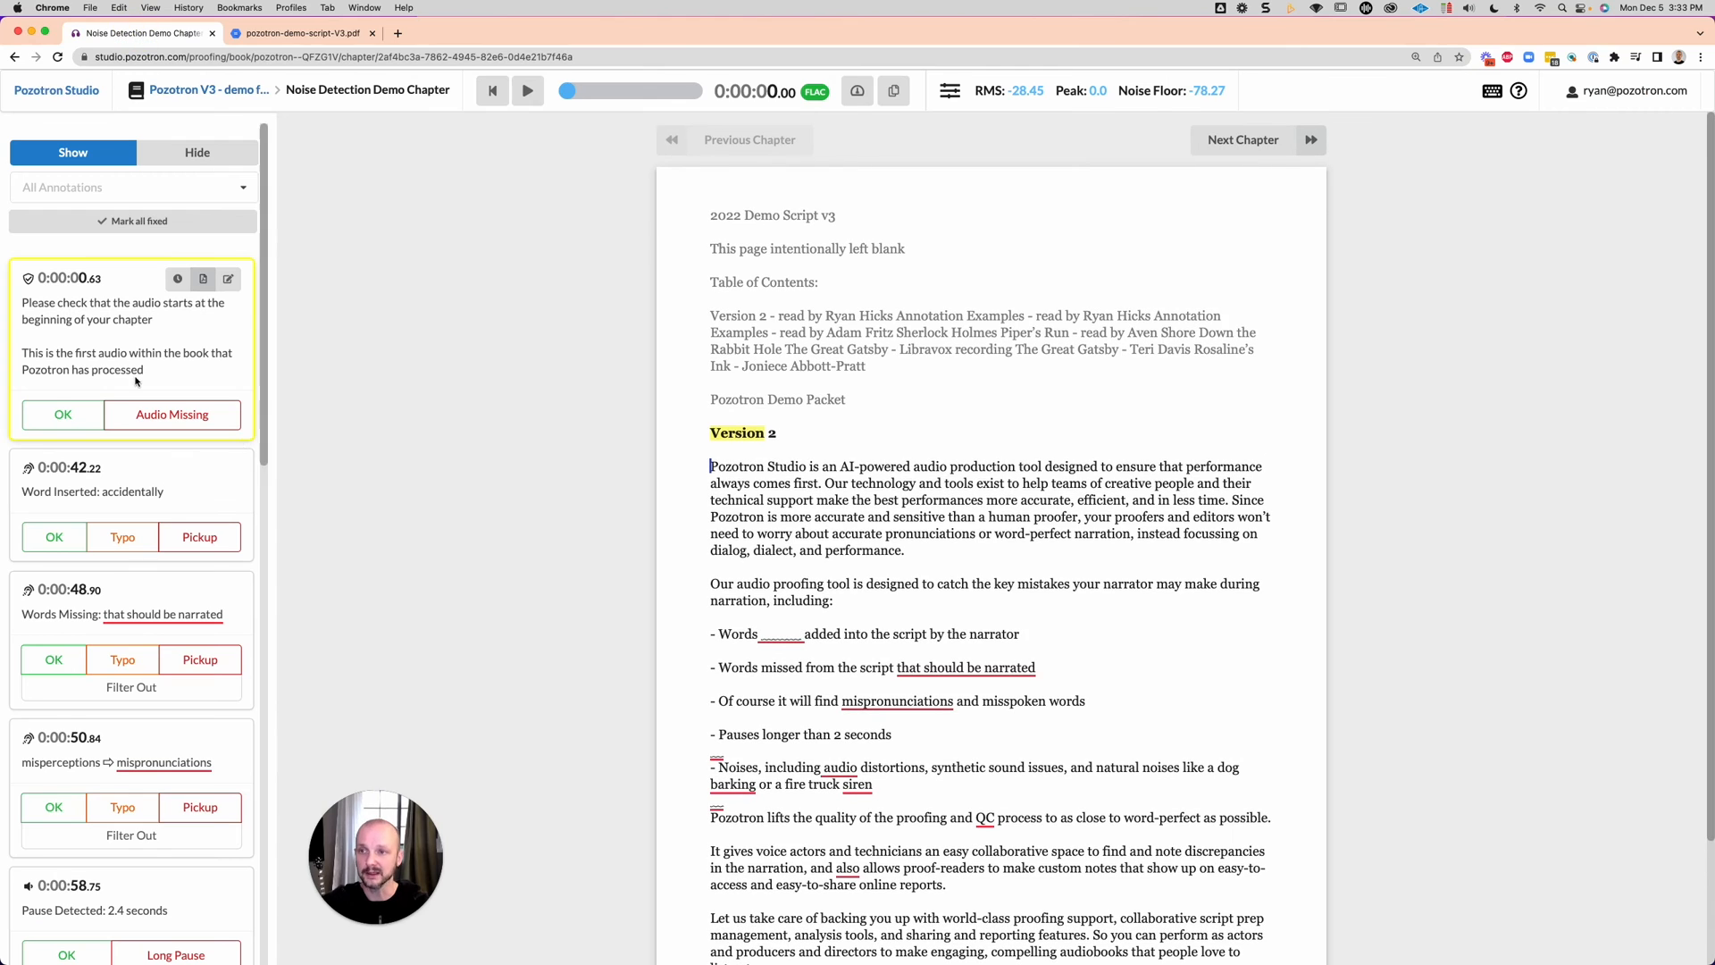
{"action": "mouse_move", "coordinate": [62, 415]}
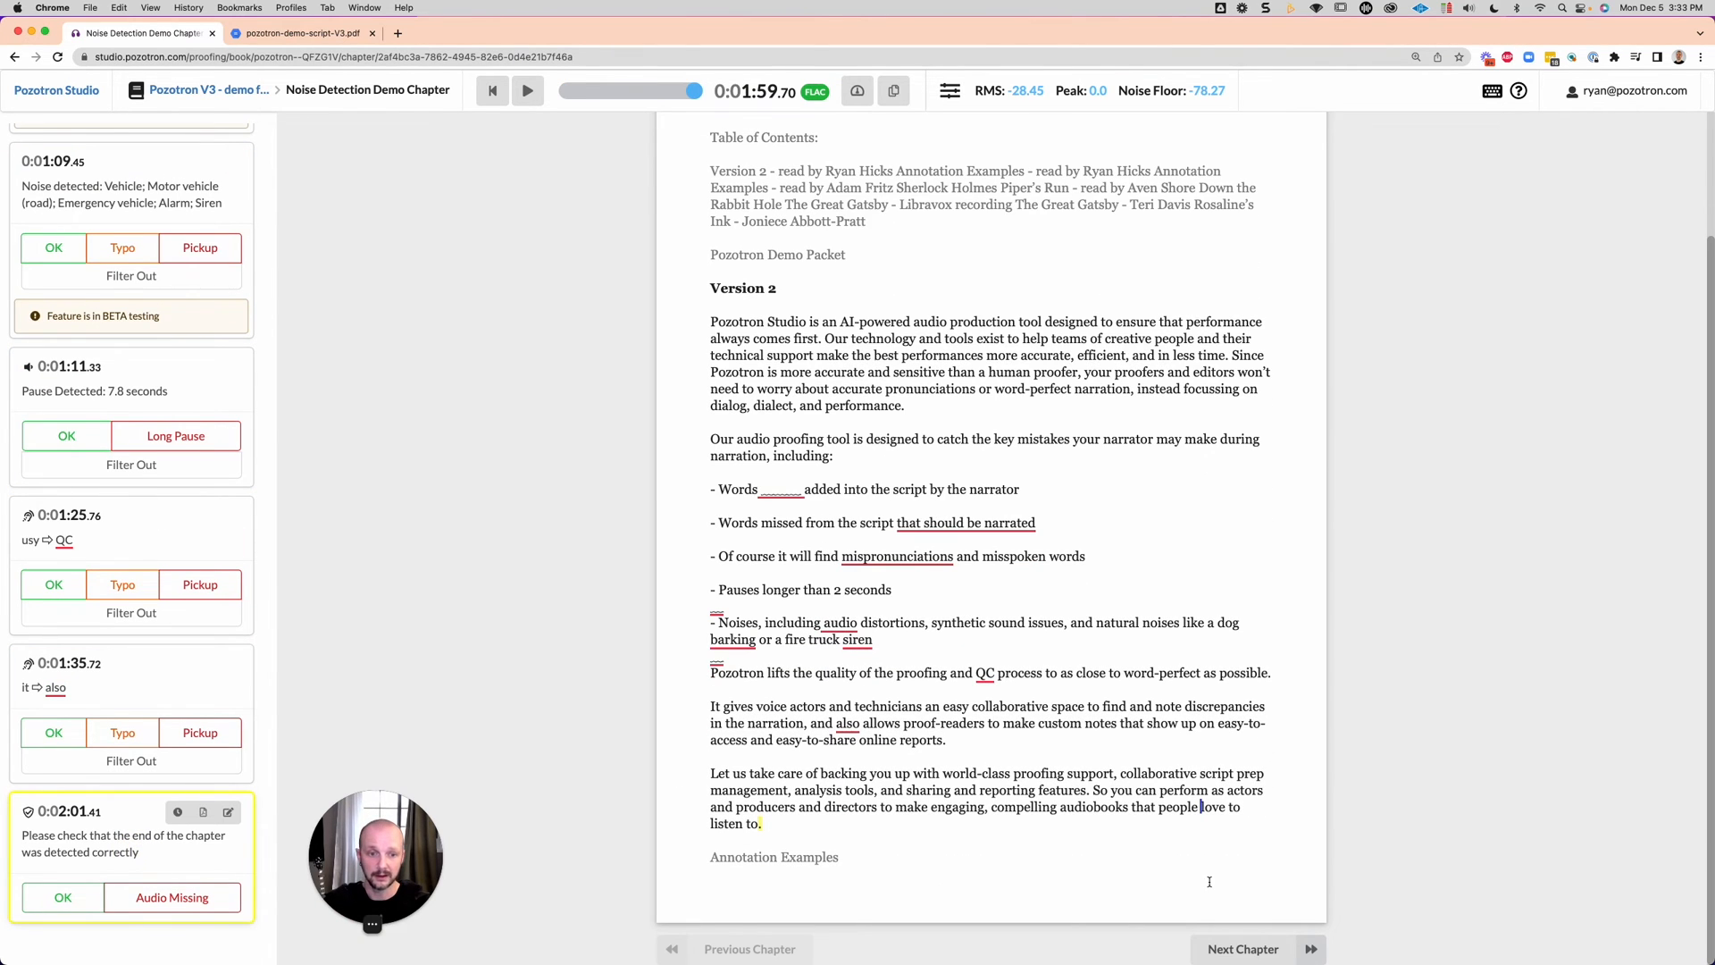
Mark the start-of-chapter and end-of-chapter audio checks as OK
{"action": "left_click", "coordinate": [528, 91]}
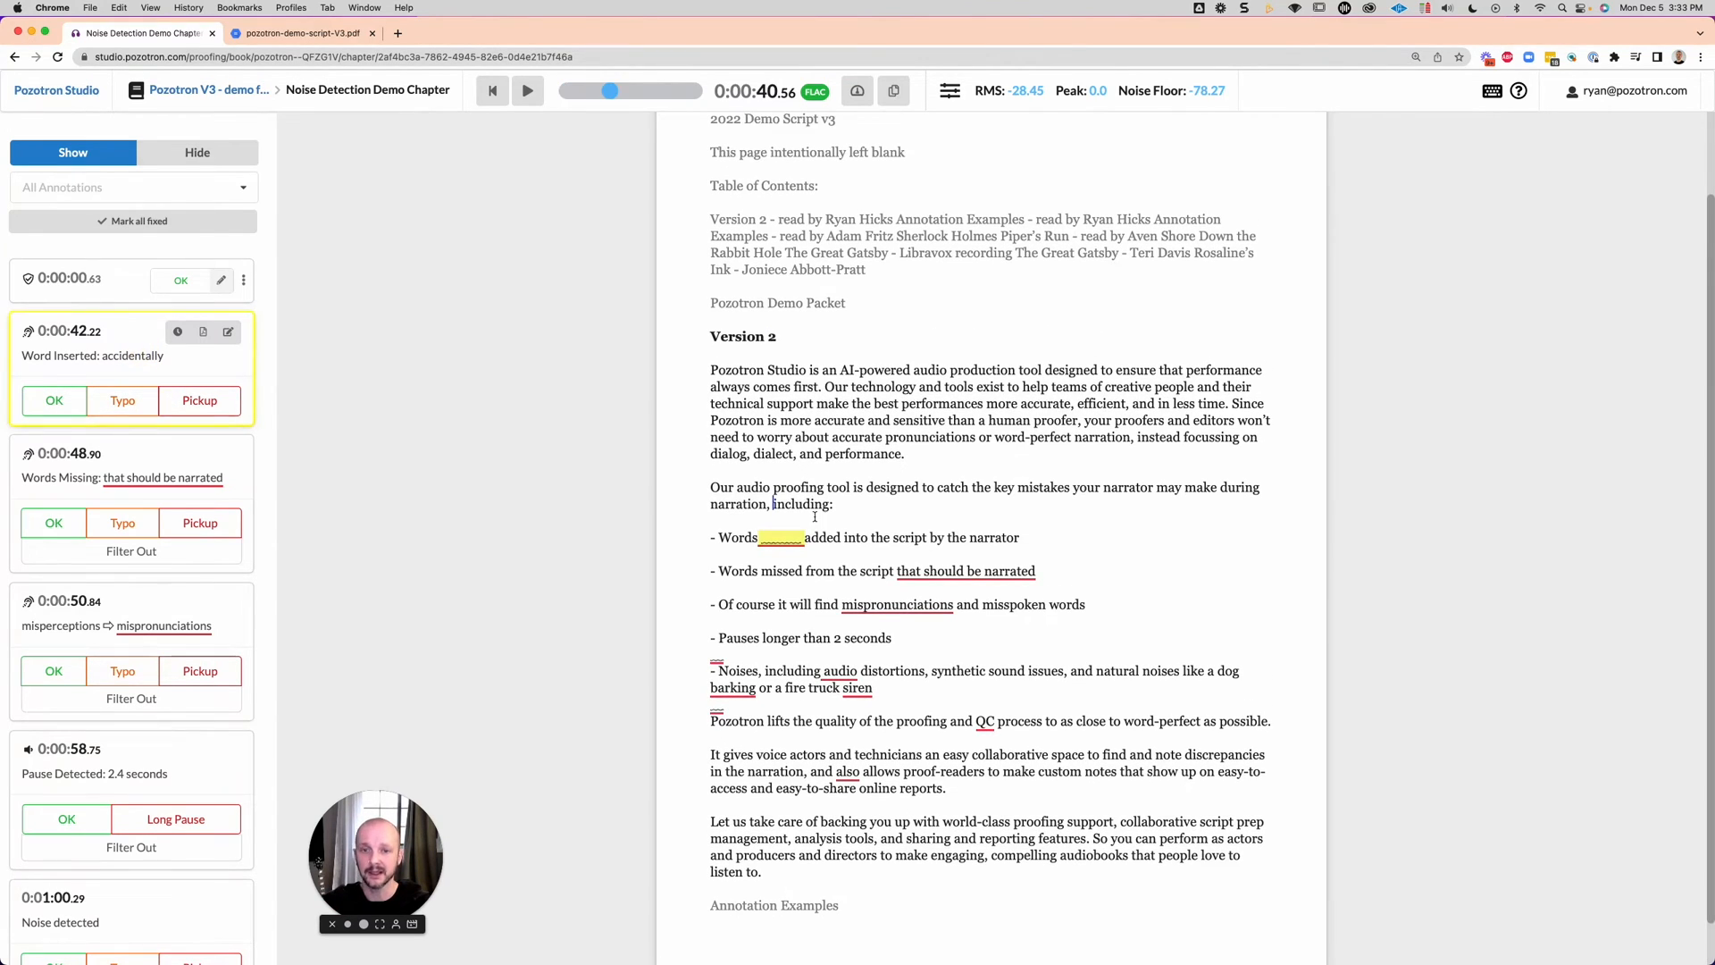
Play the 0:42 inserted word, then mark the 0:42, 0:48 and 0:50 annotations as pickups
{"action": "left_click", "coordinate": [528, 92]}
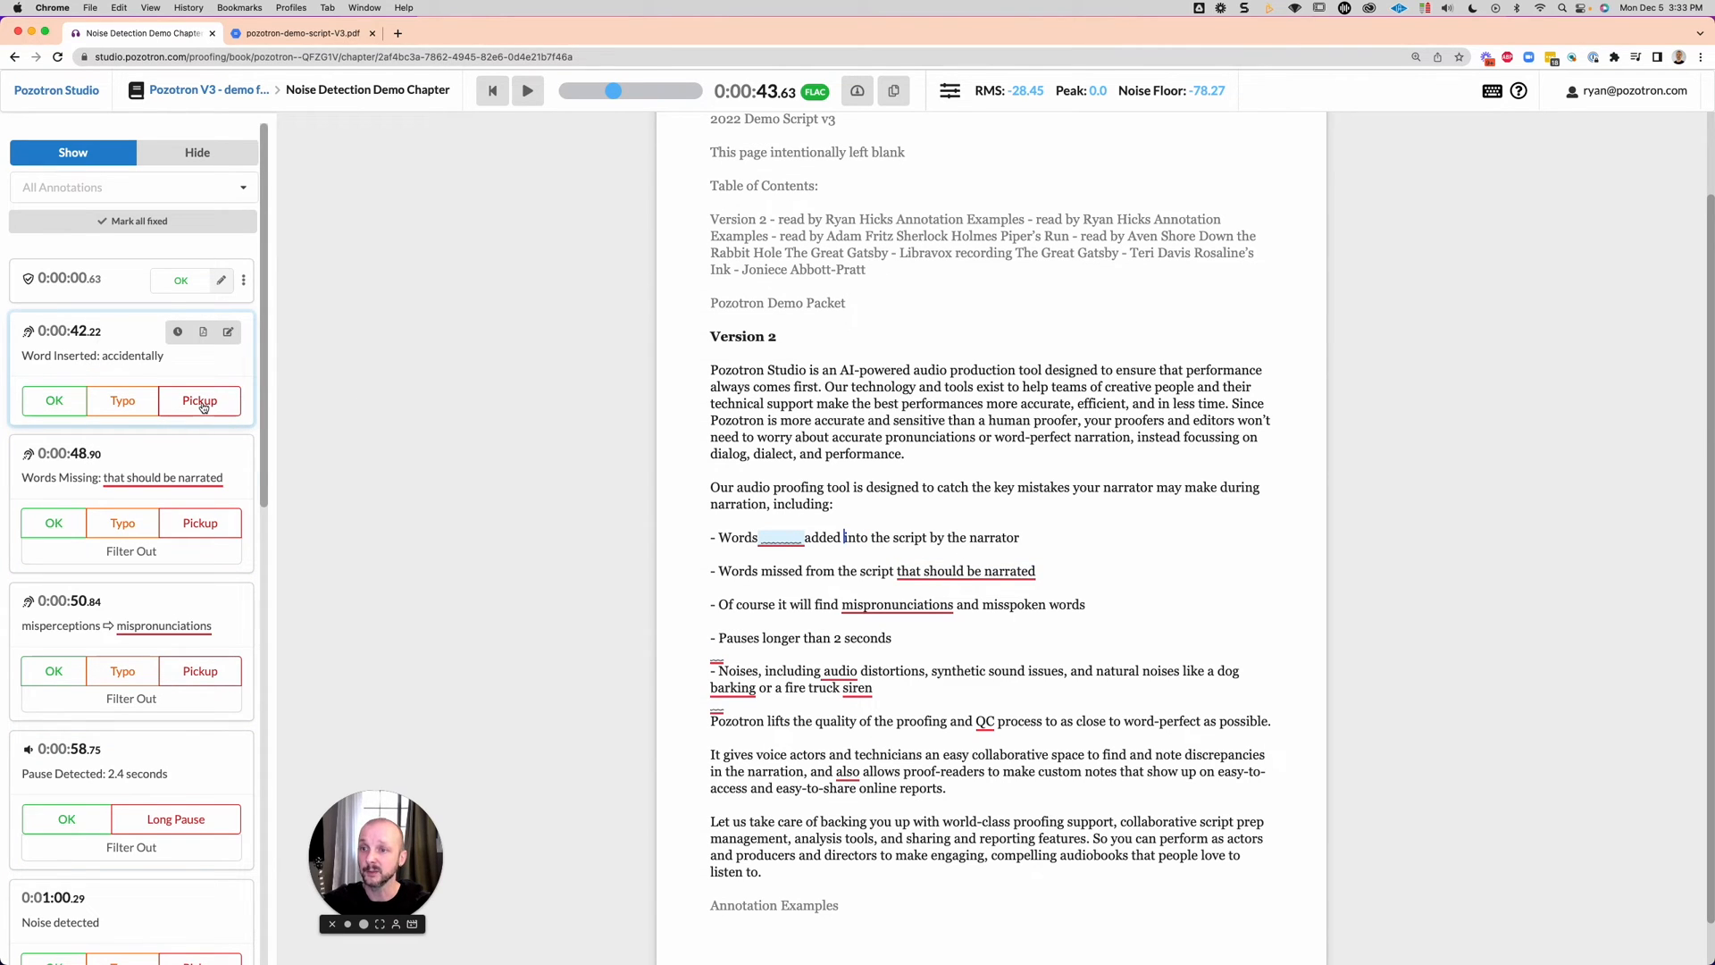
{"action": "left_click", "coordinate": [200, 400]}
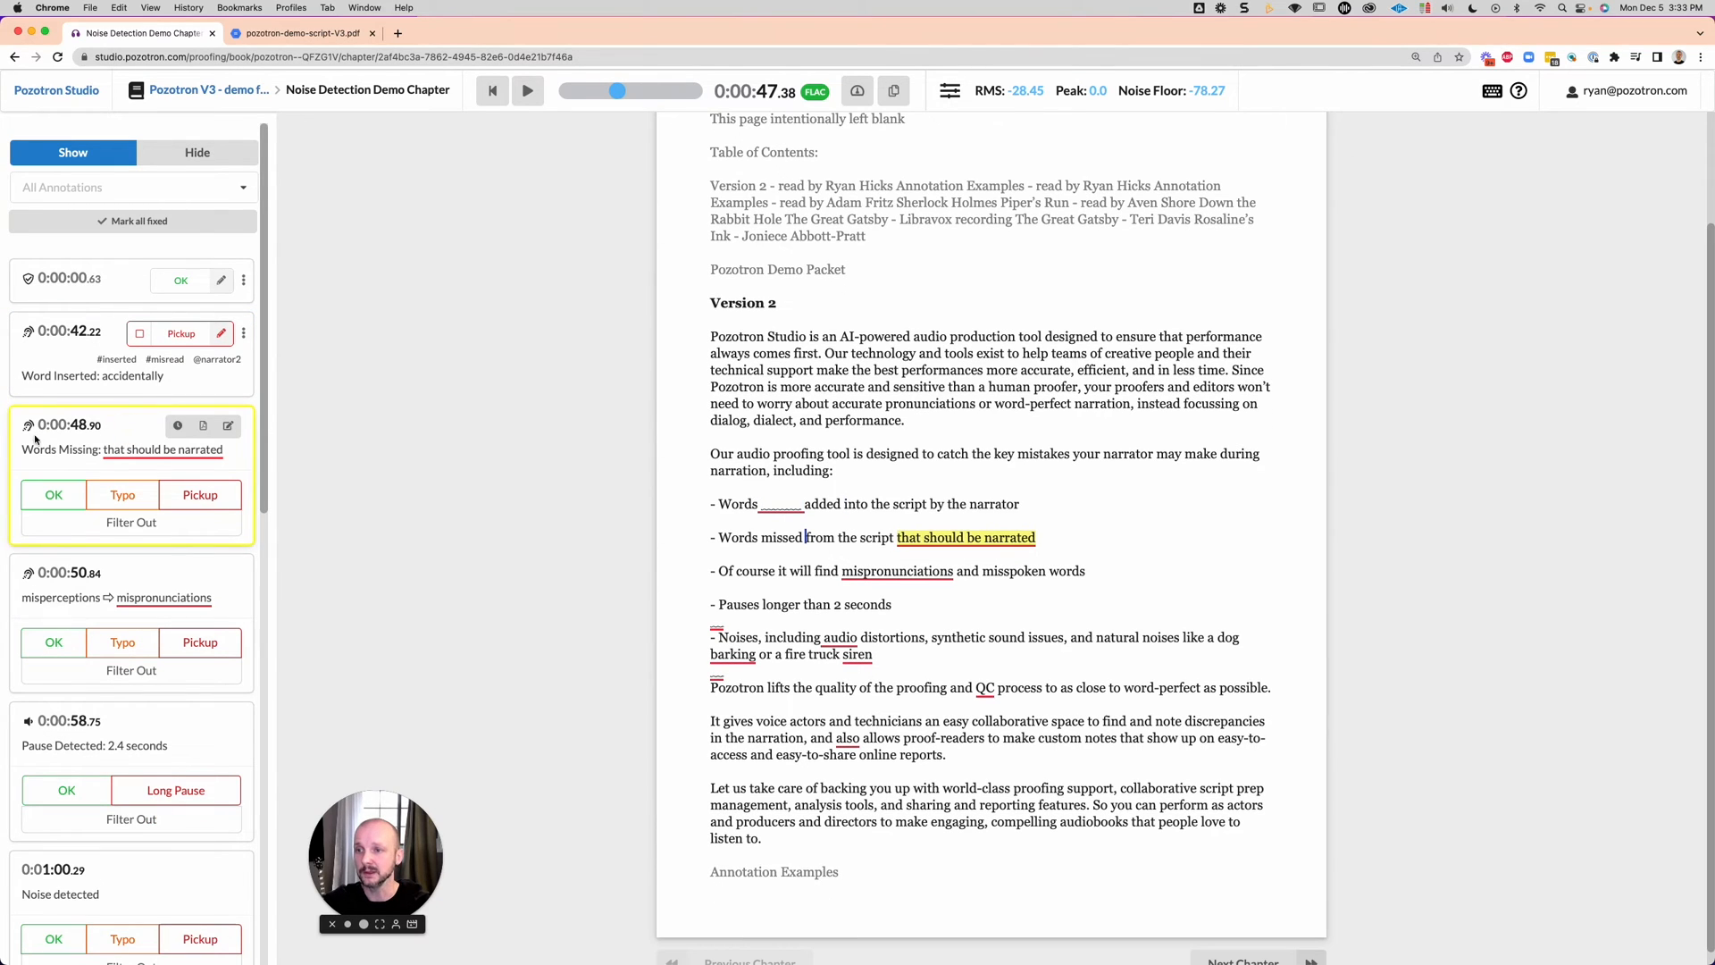
{"action": "left_click", "coordinate": [527, 90]}
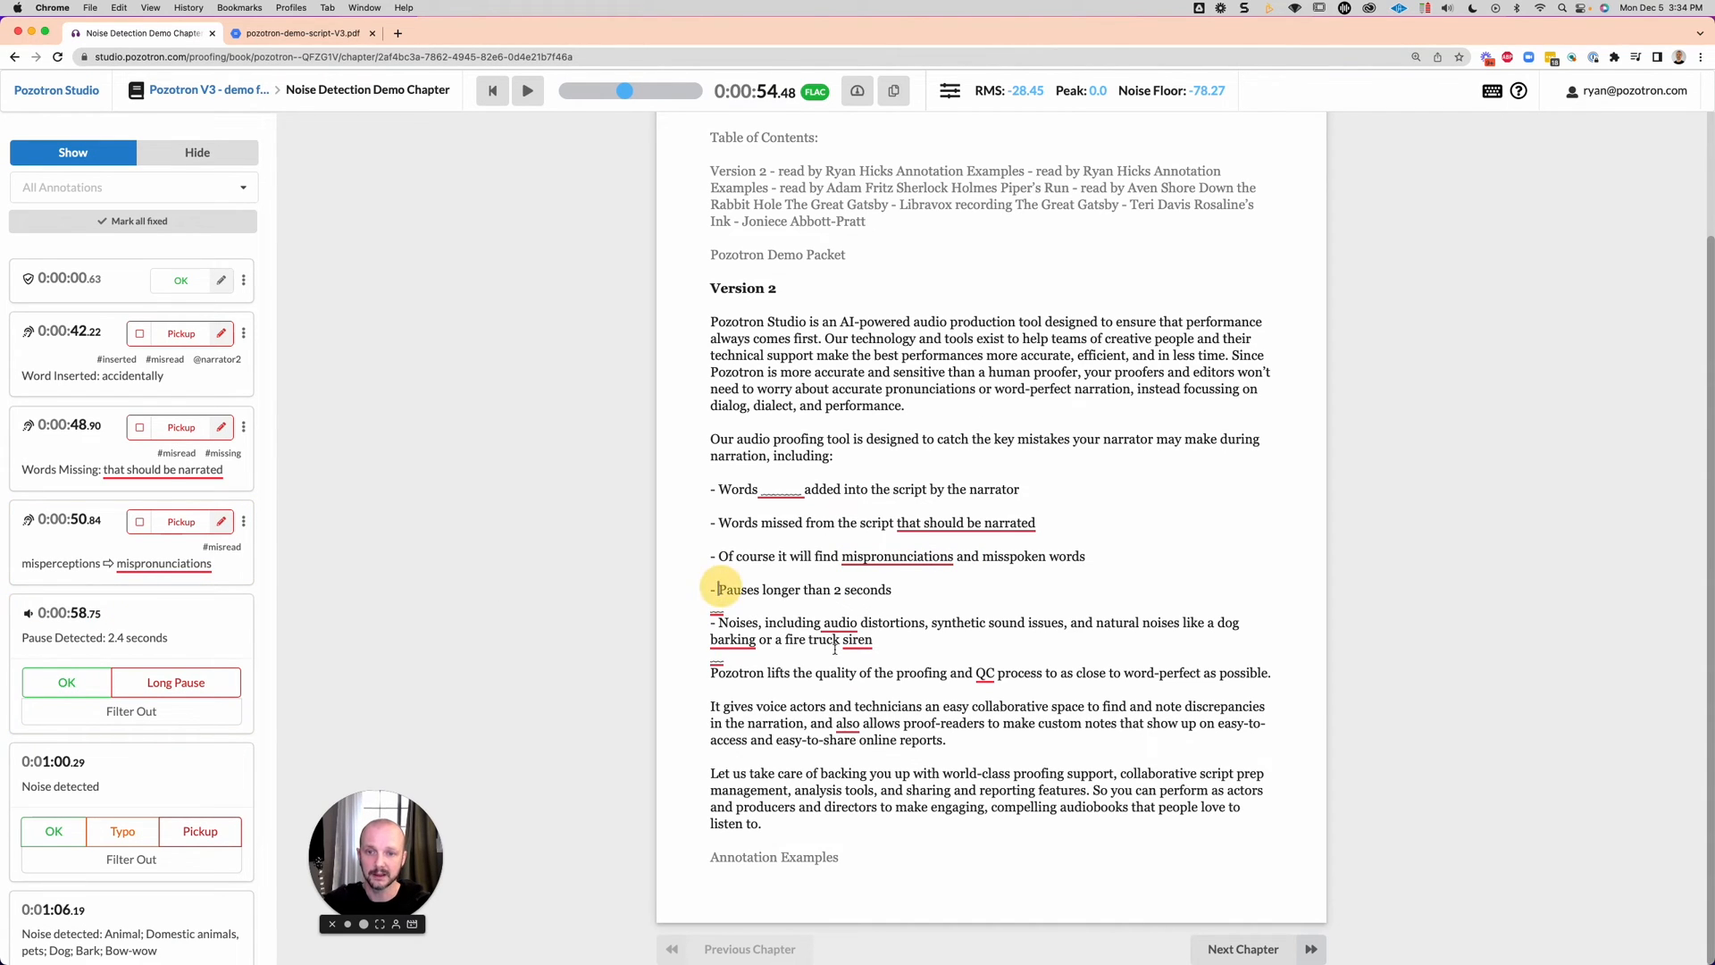
Mark the 0:58 Pause Detected card as a pickup and scroll down the list
{"action": "left_click", "coordinate": [528, 90]}
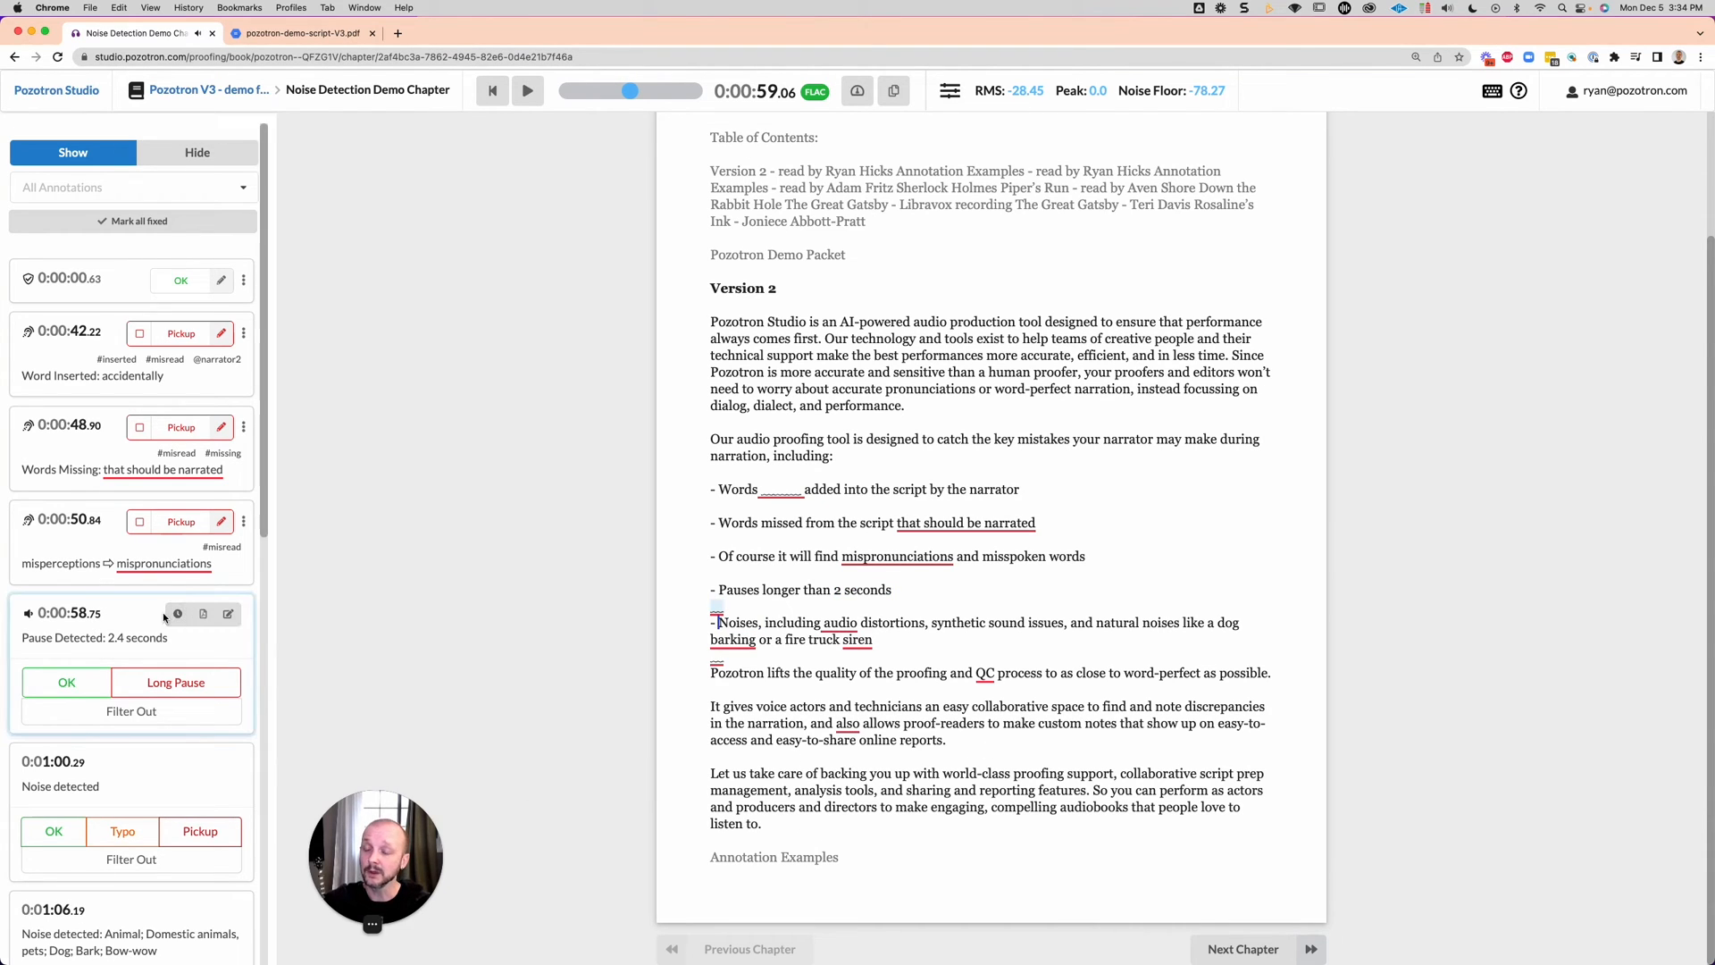
{"action": "mouse_move", "coordinate": [101, 637]}
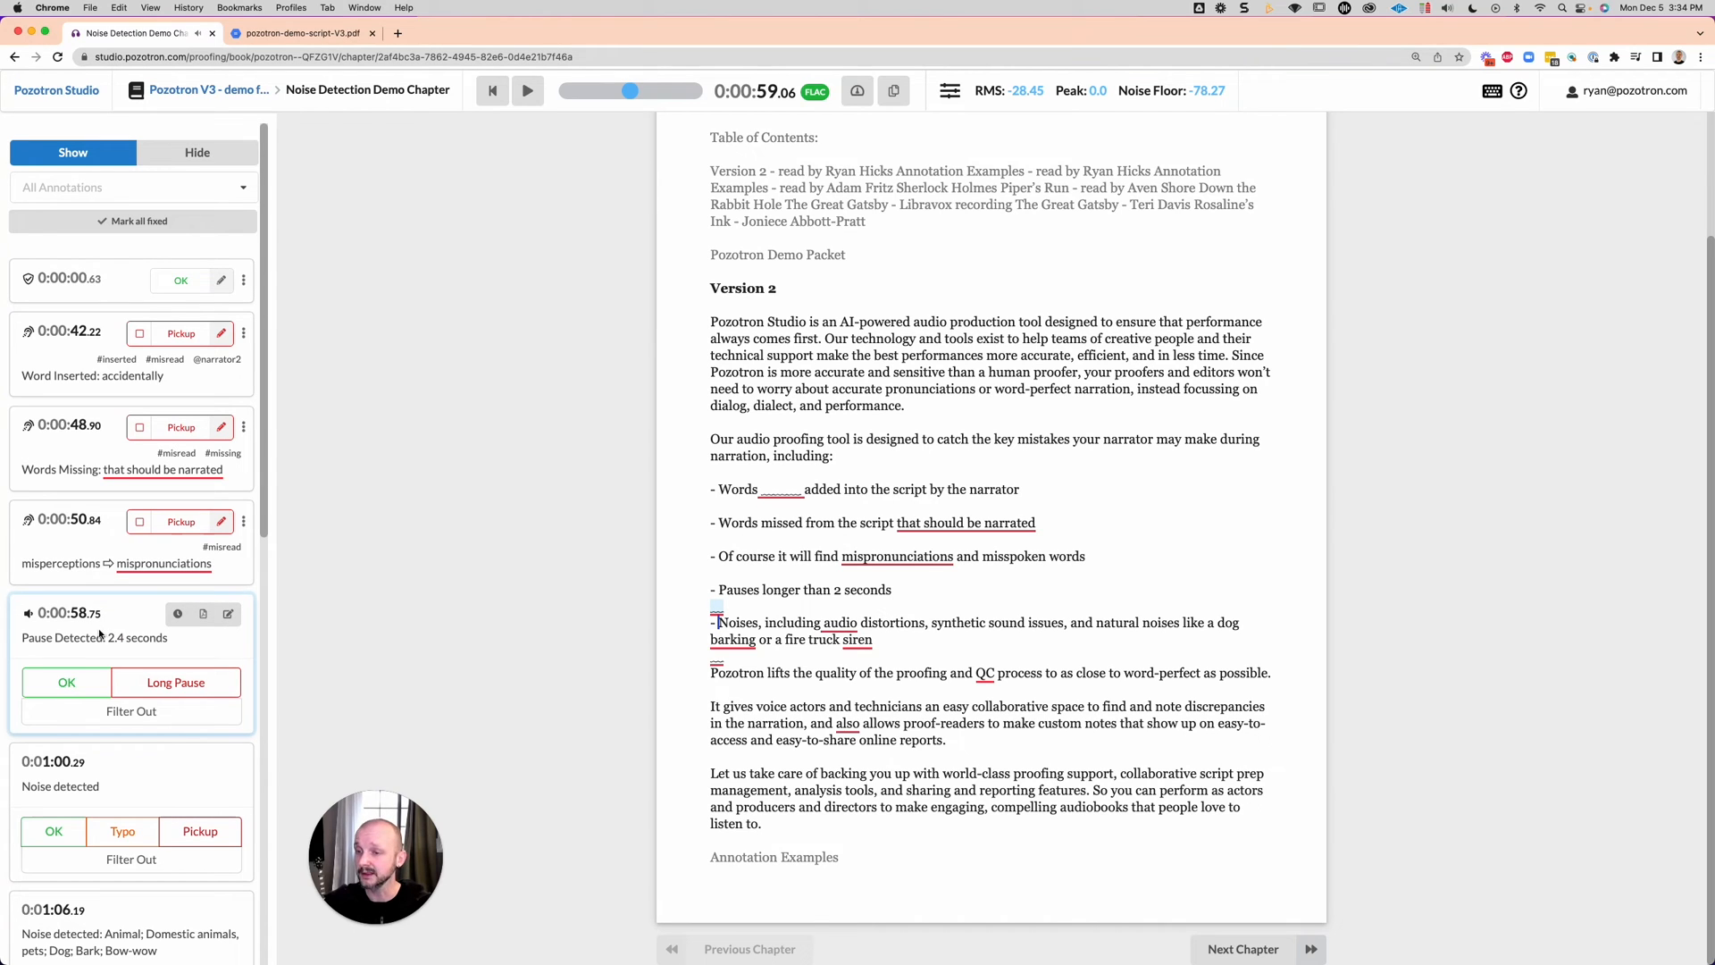
{"action": "mouse_move", "coordinate": [67, 613]}
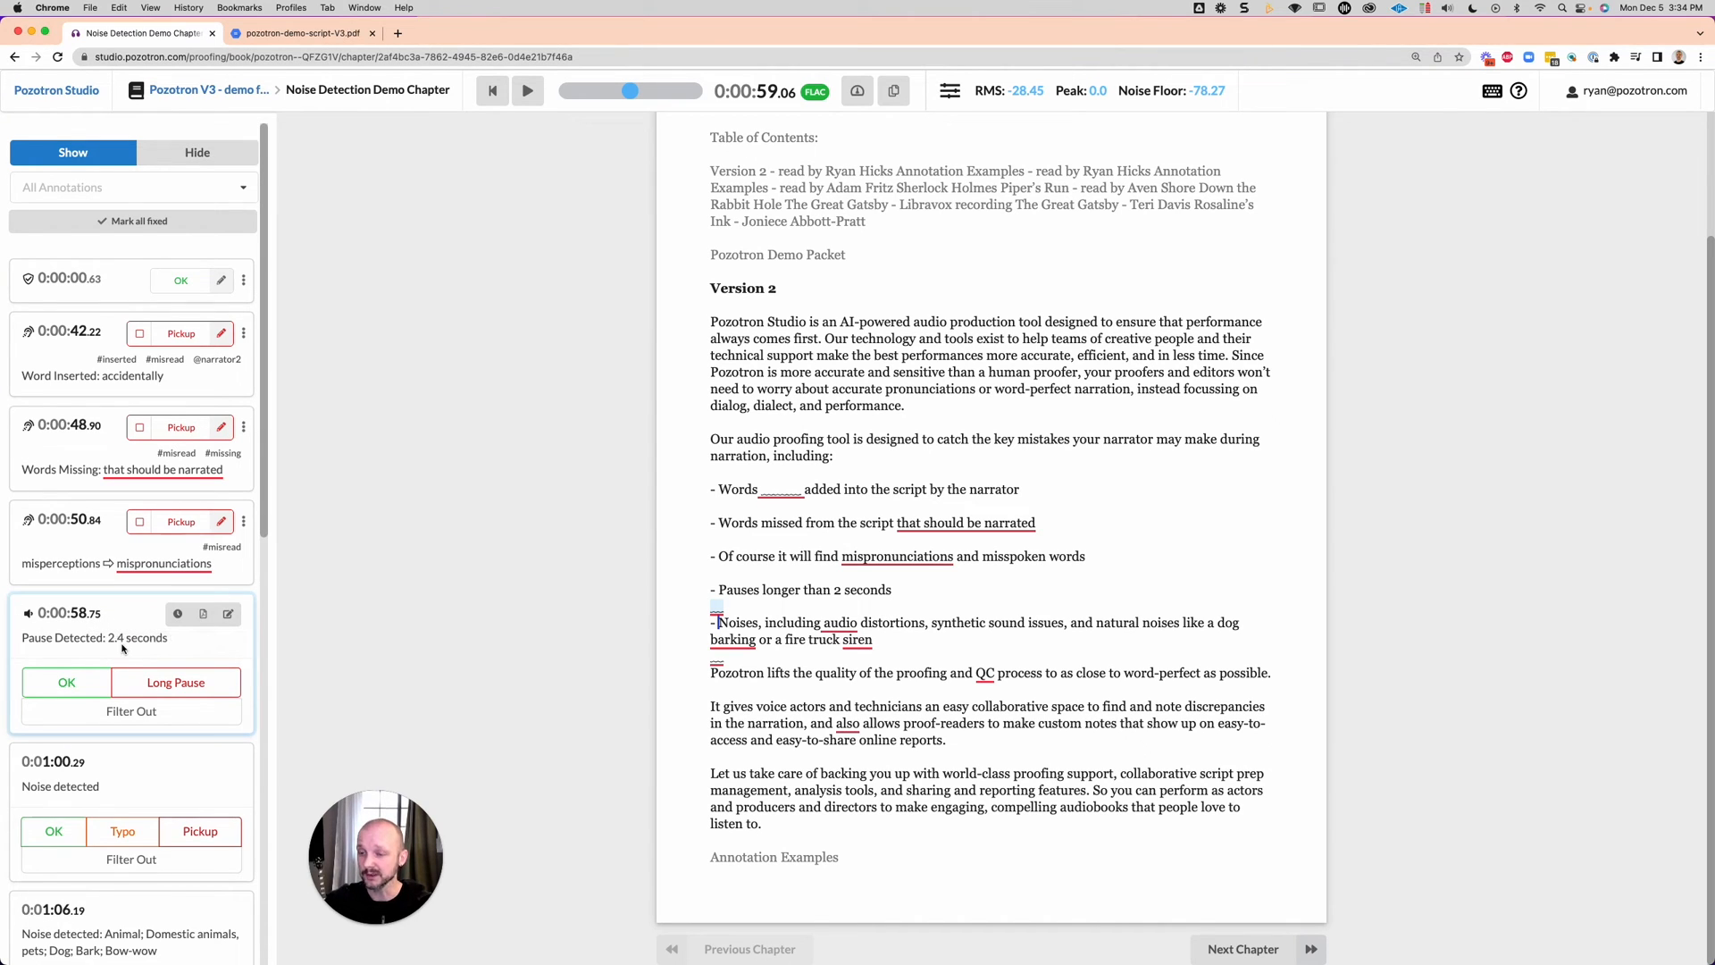
{"action": "mouse_move", "coordinate": [185, 688]}
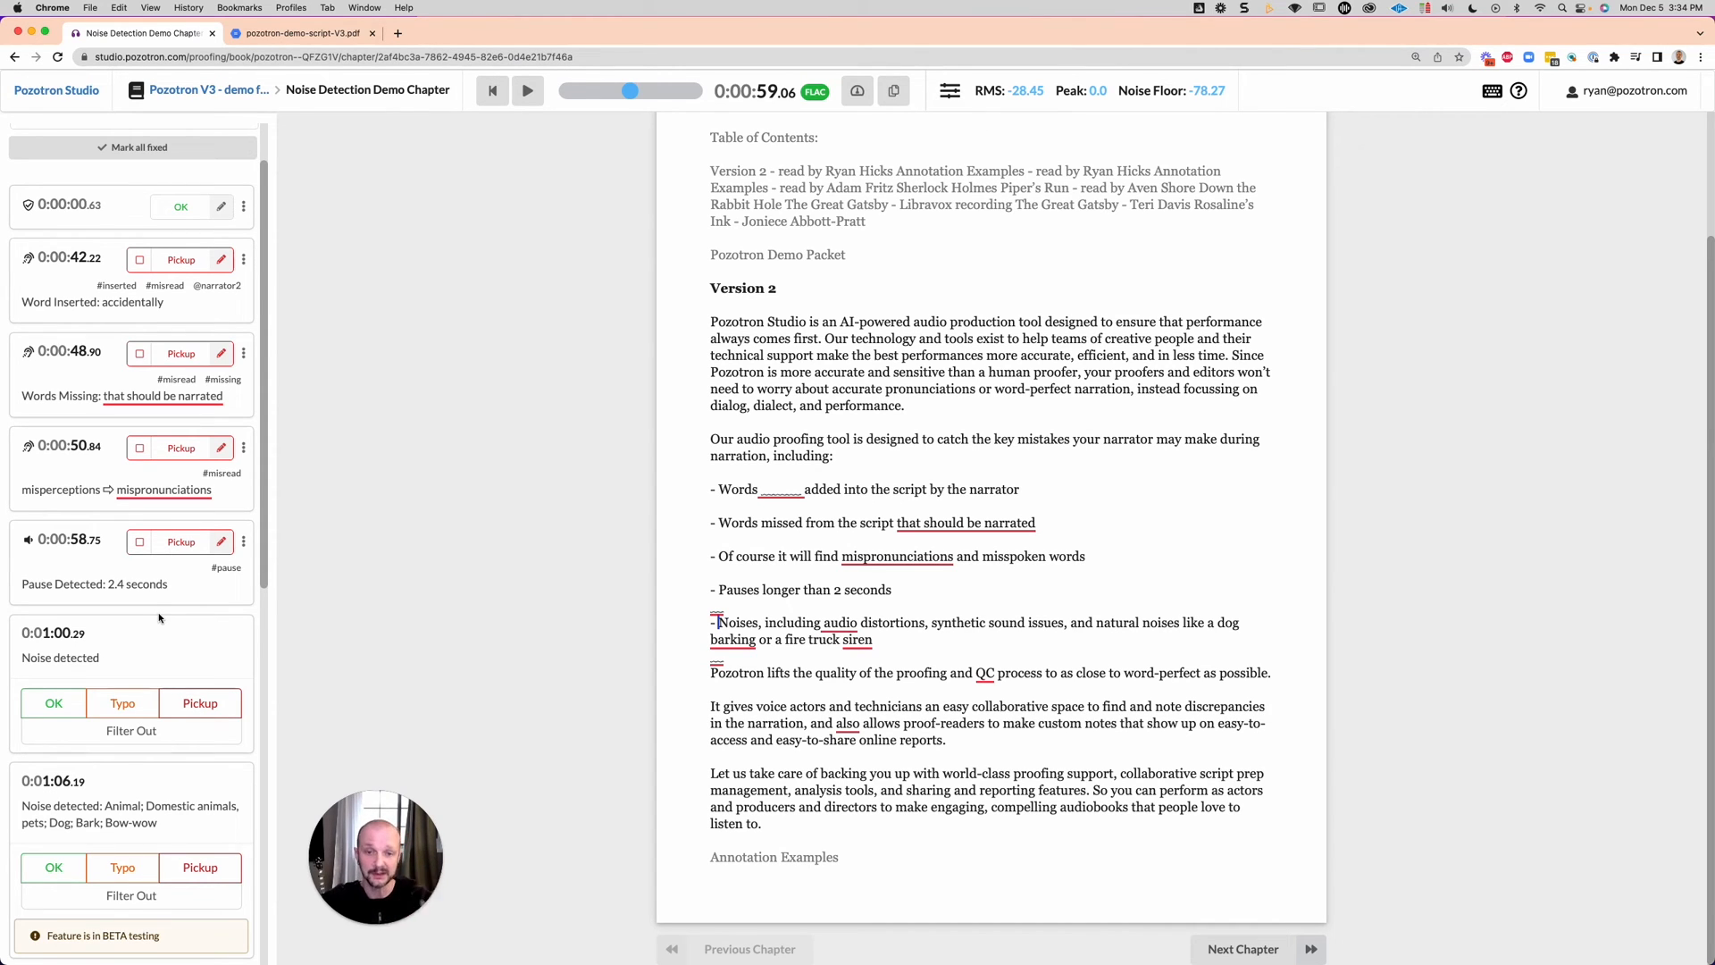
{"action": "mouse_move", "coordinate": [131, 731]}
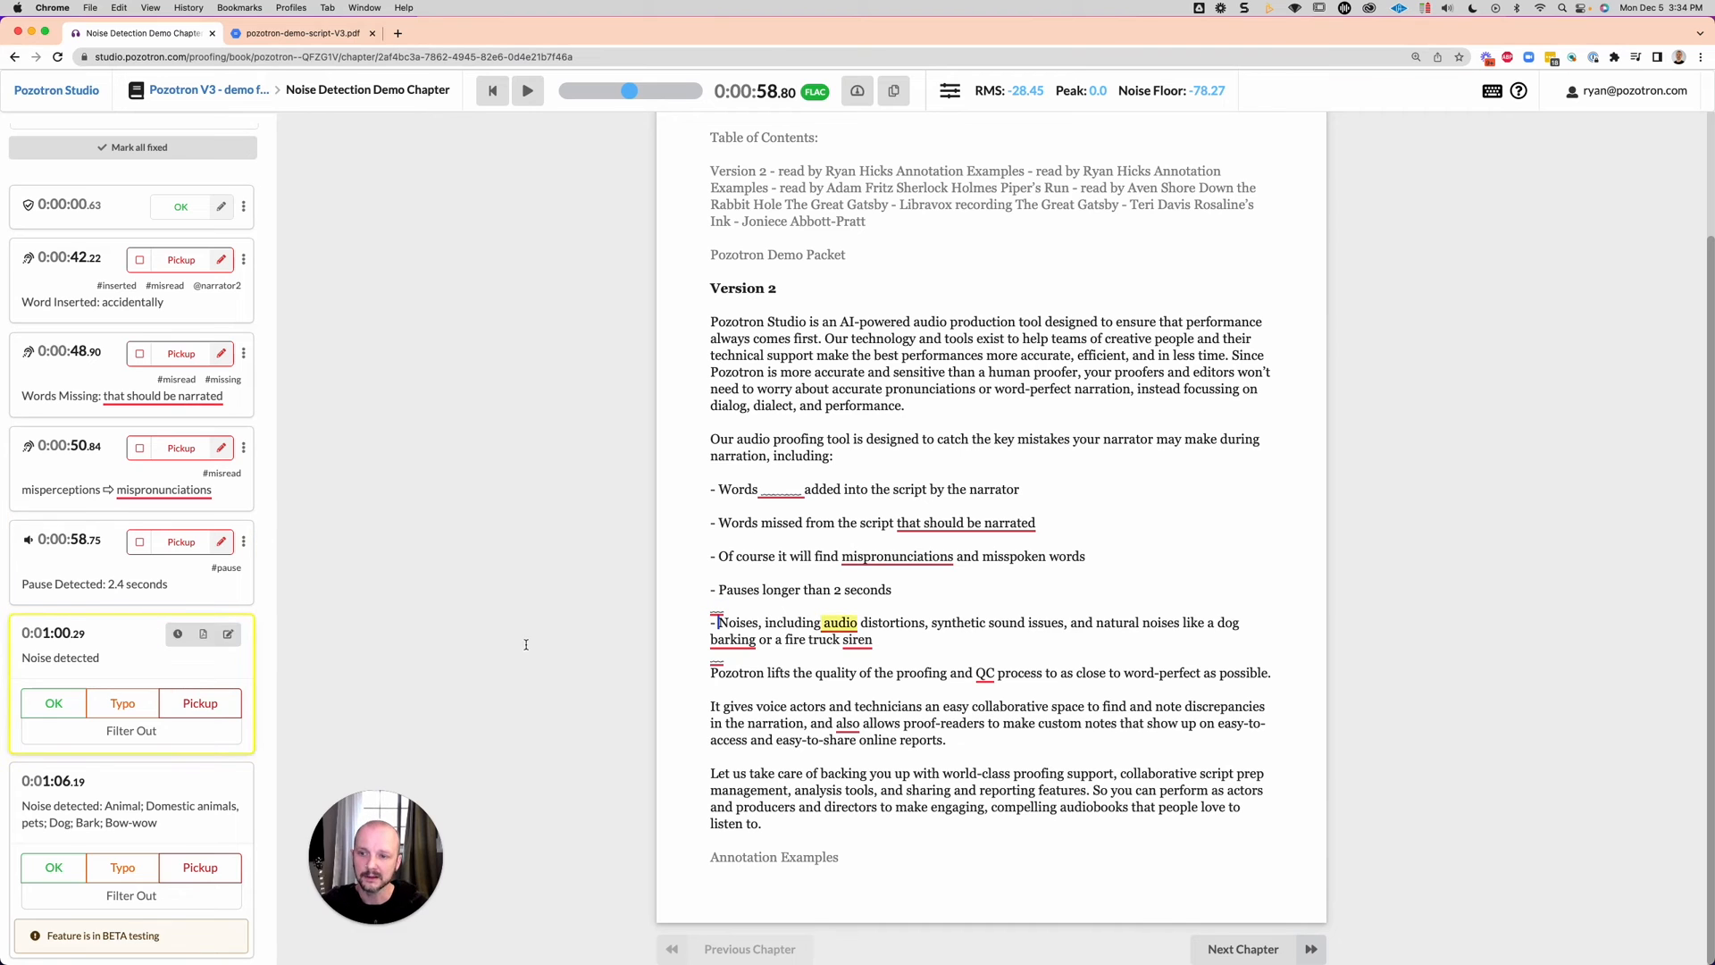
{"action": "scroll", "scroll_direction": "down", "scroll_amount": 3}
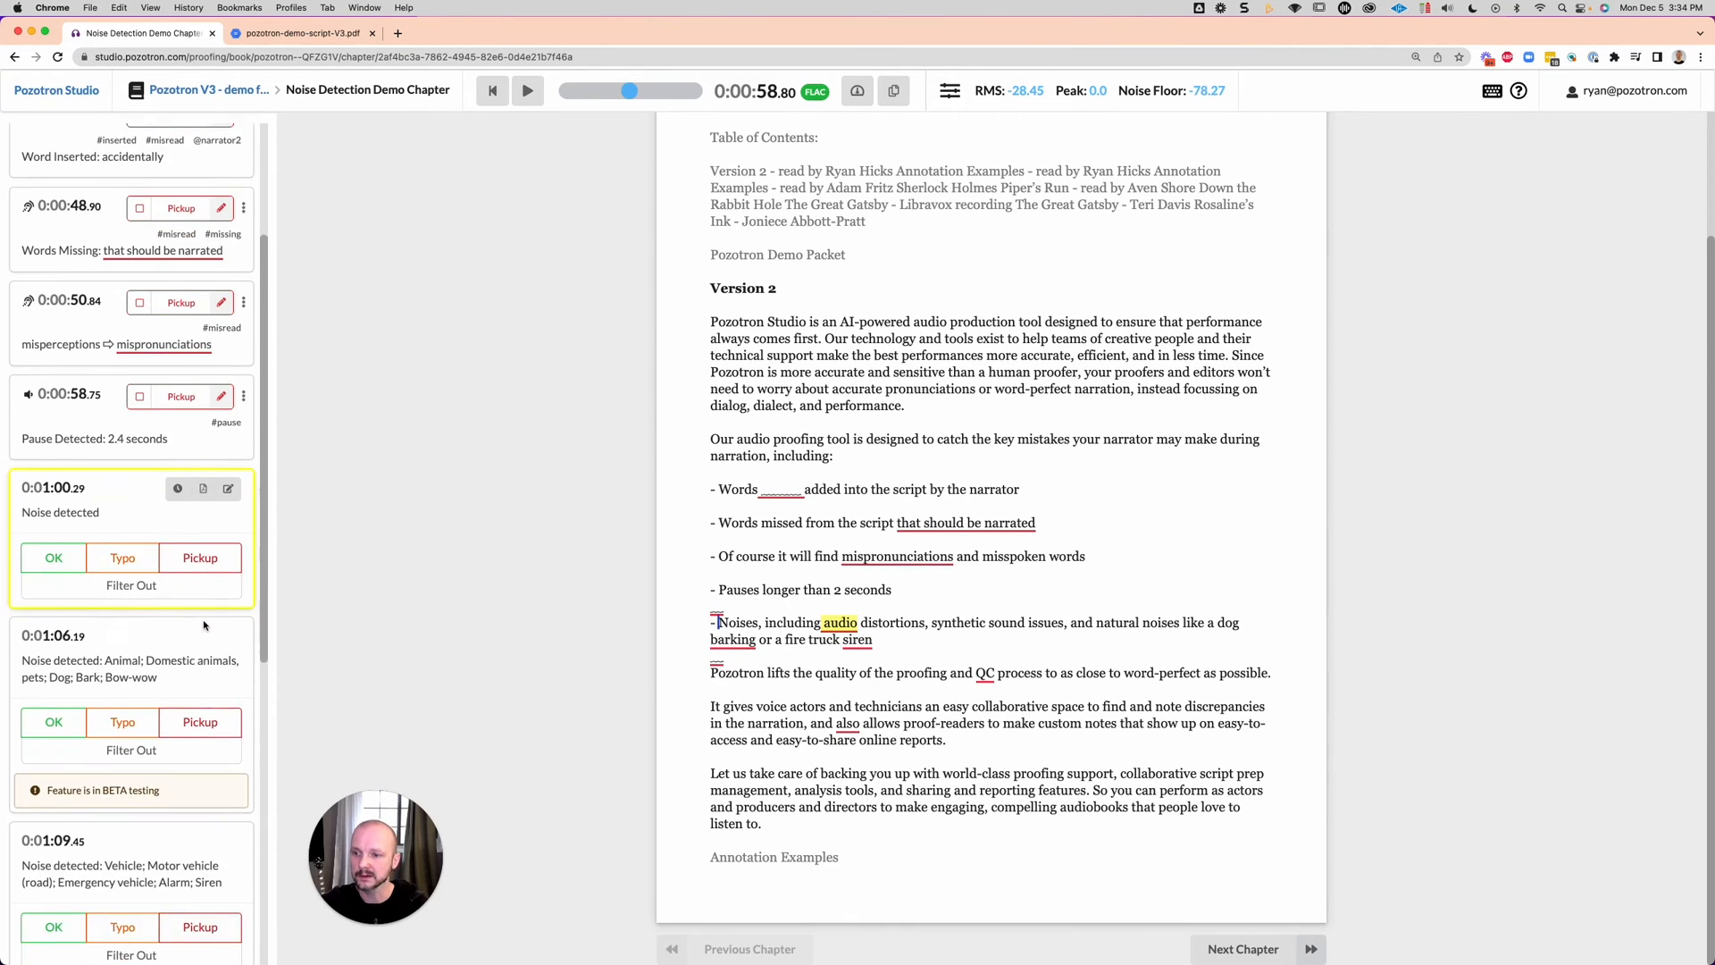
{"action": "scroll", "scroll_direction": "down", "scroll_amount": 3}
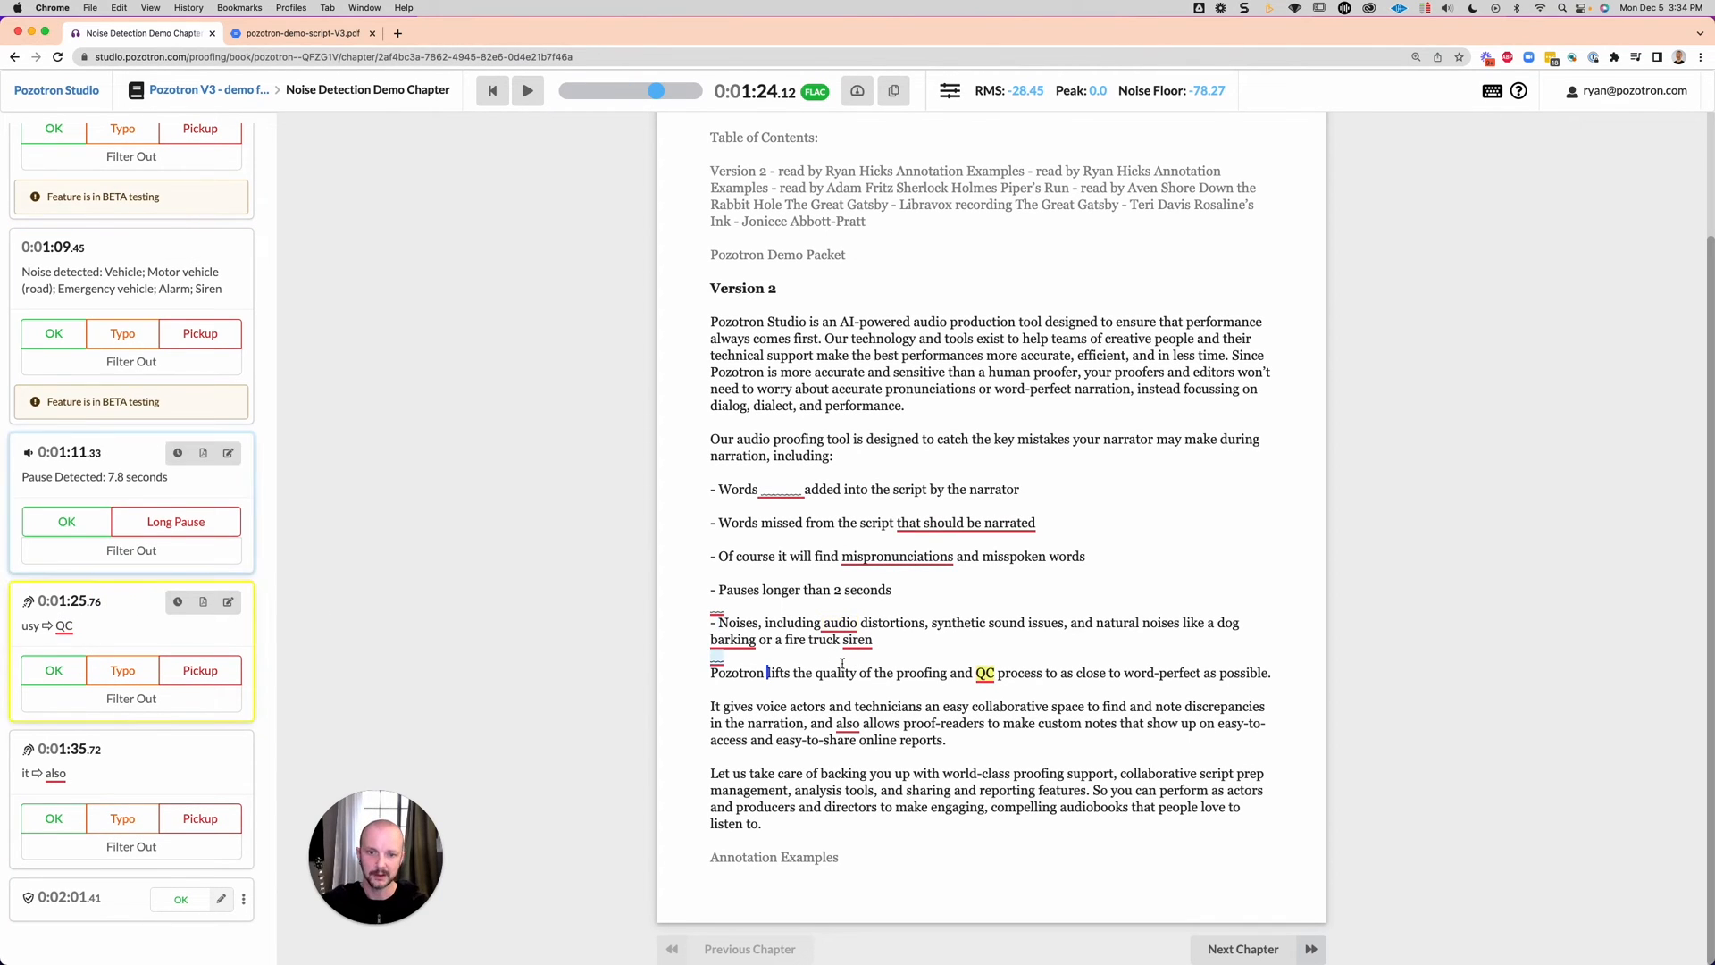
Mark the 1:25 usy→QC and 1:35 it→also annotations as OK
{"action": "left_click", "coordinate": [528, 91]}
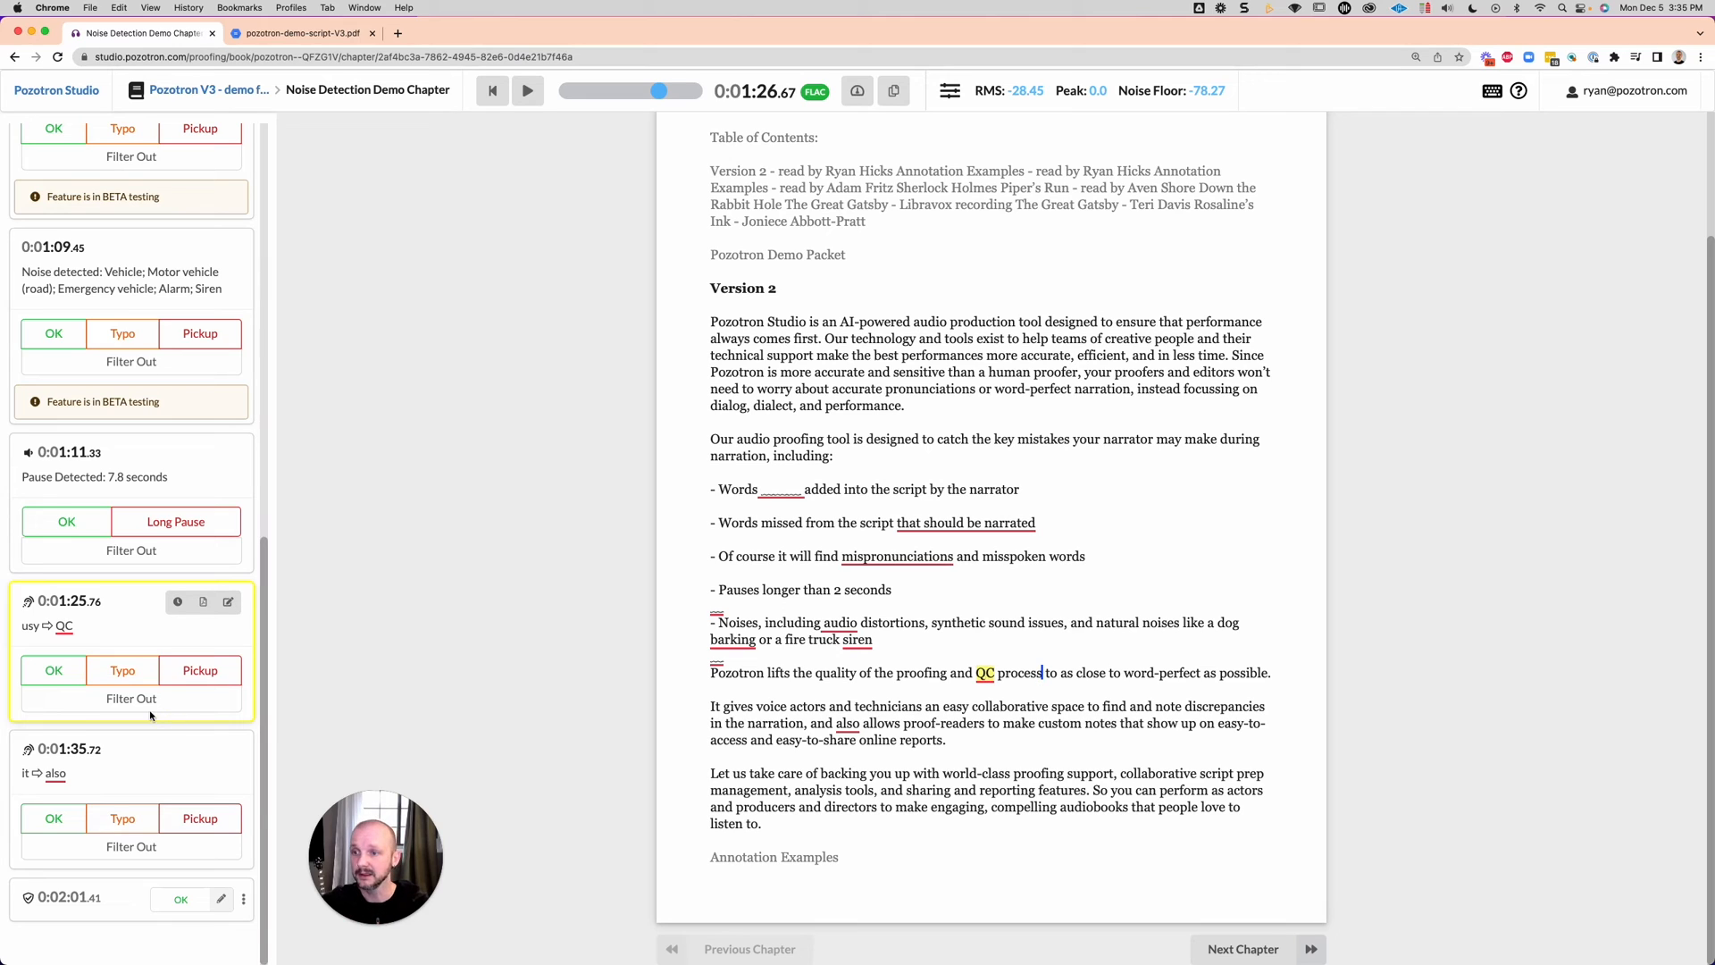
{"action": "mouse_move", "coordinate": [87, 626]}
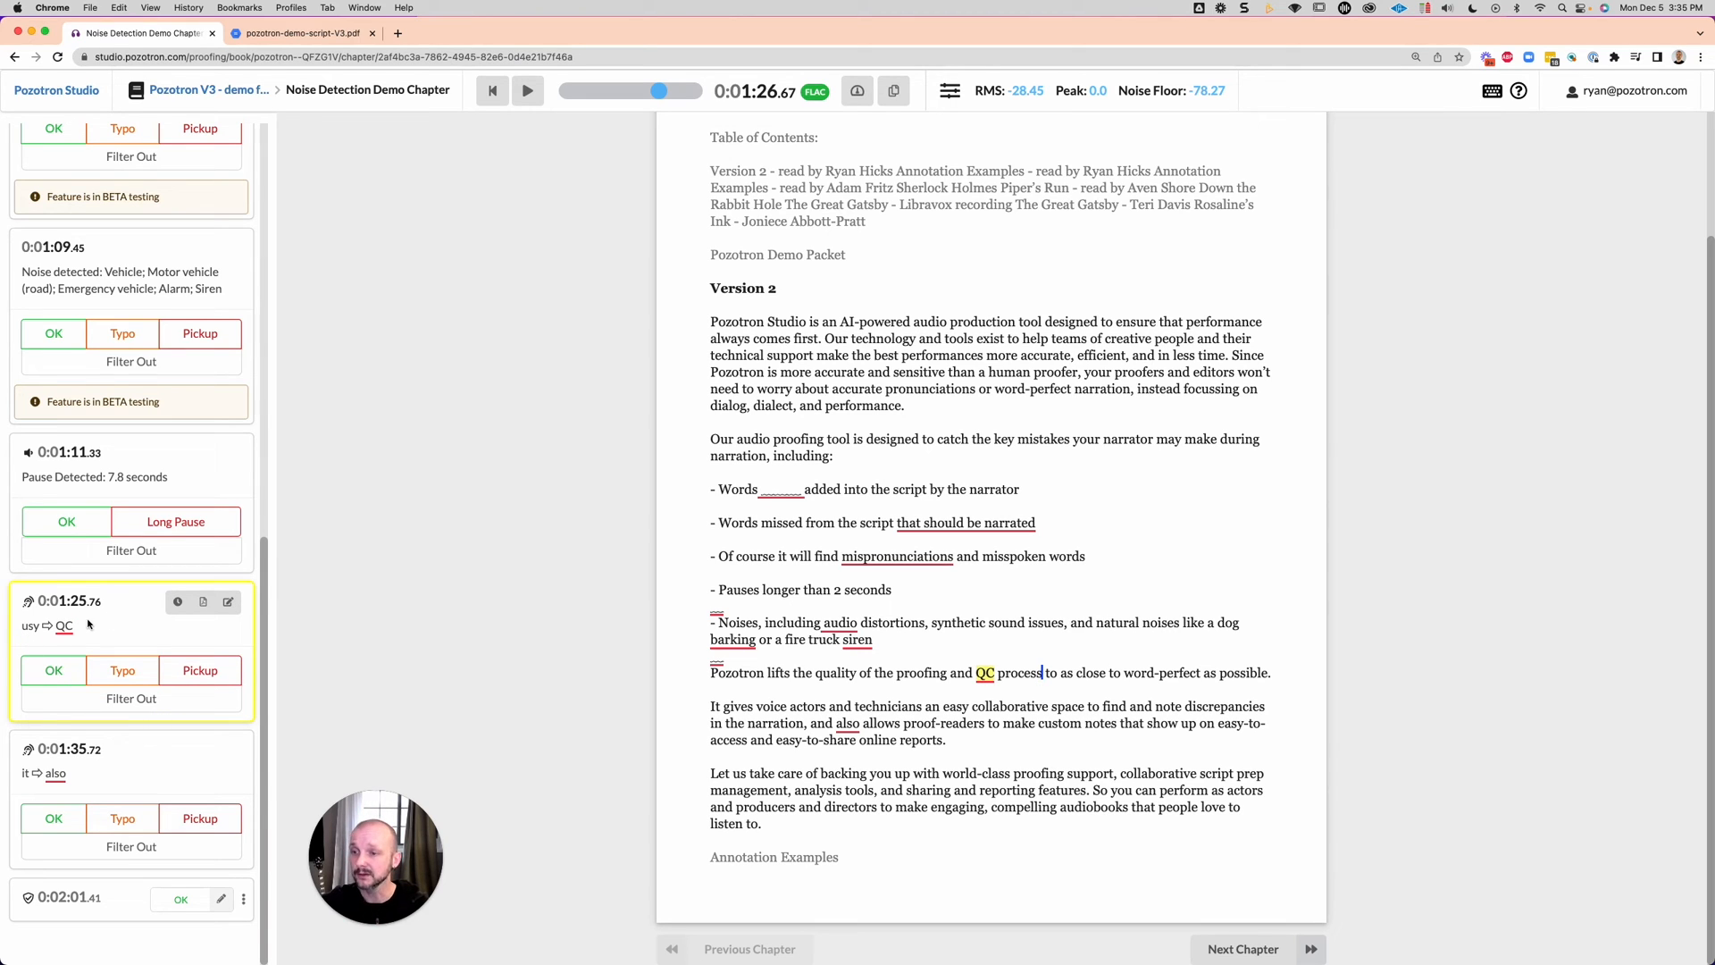
{"action": "mouse_move", "coordinate": [53, 671]}
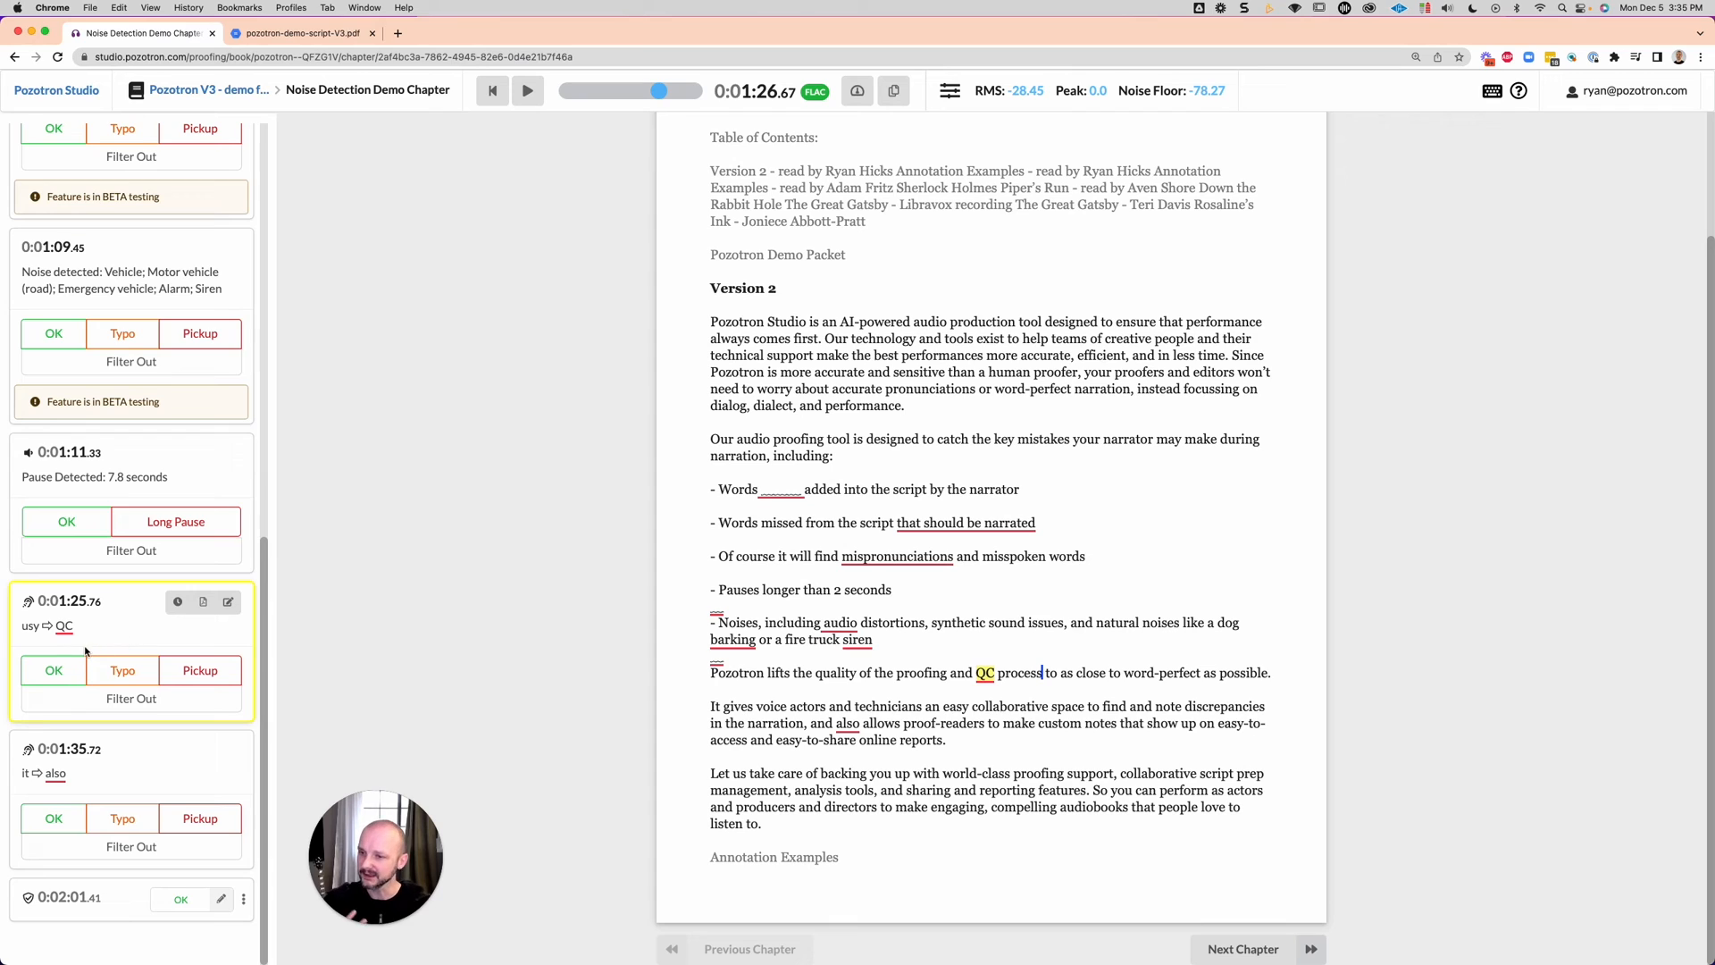
{"action": "mouse_move", "coordinate": [47, 650]}
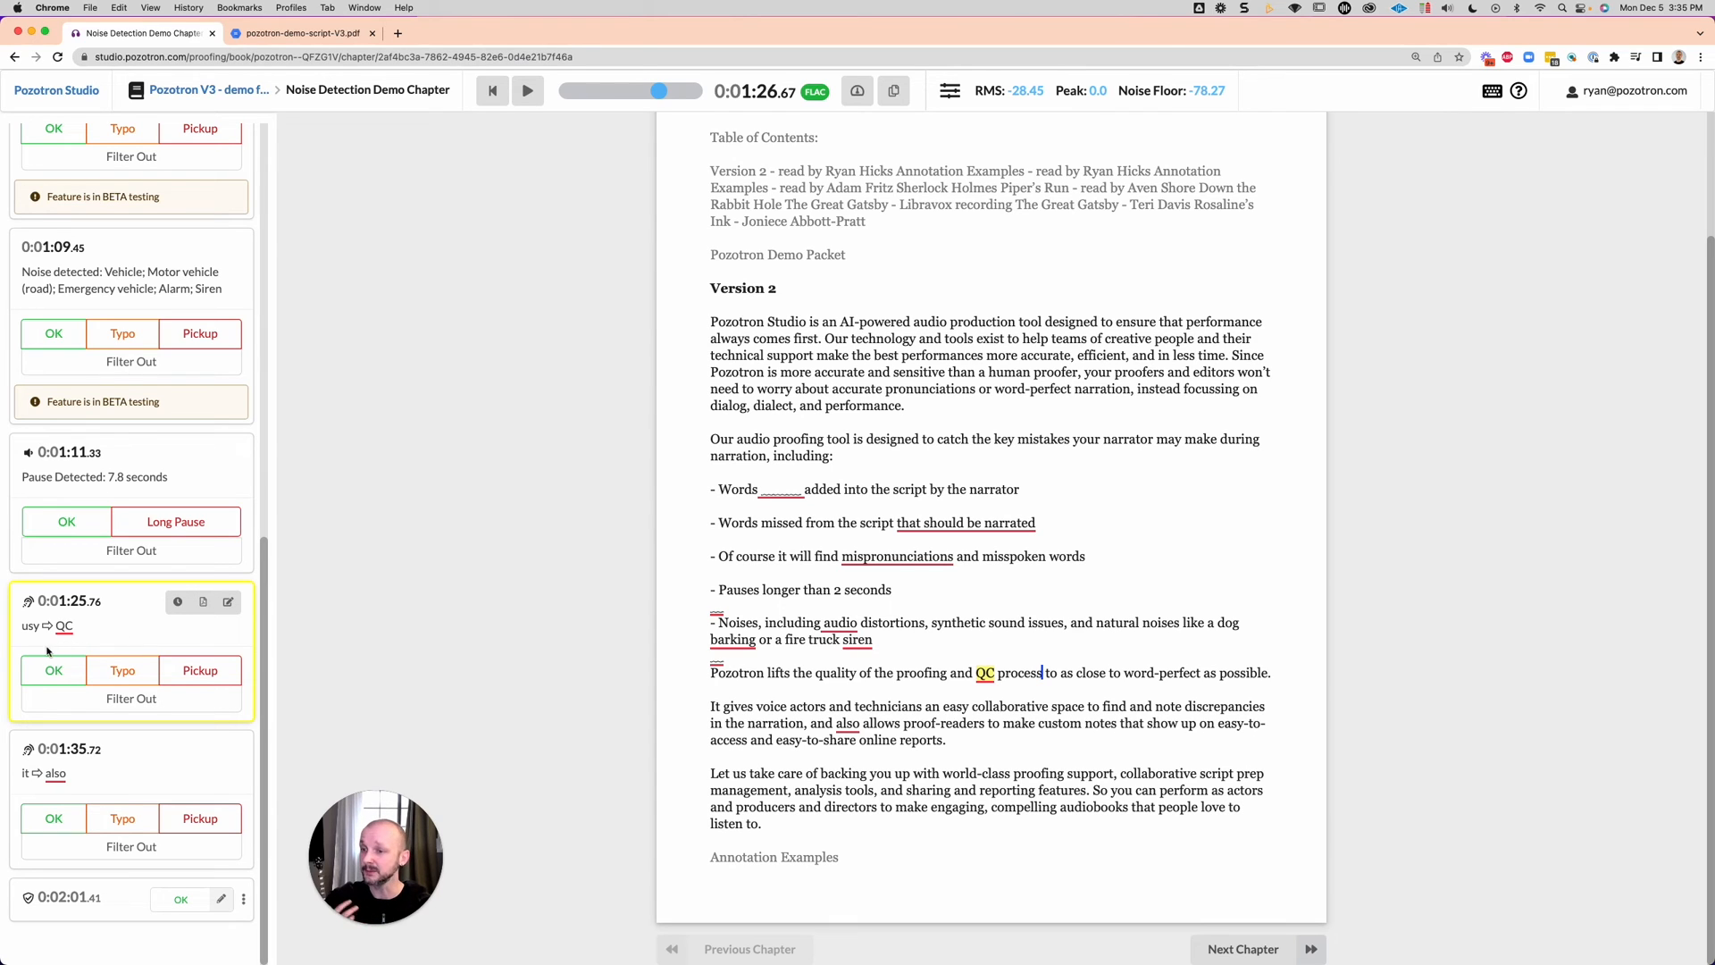
{"action": "mouse_move", "coordinate": [29, 640]}
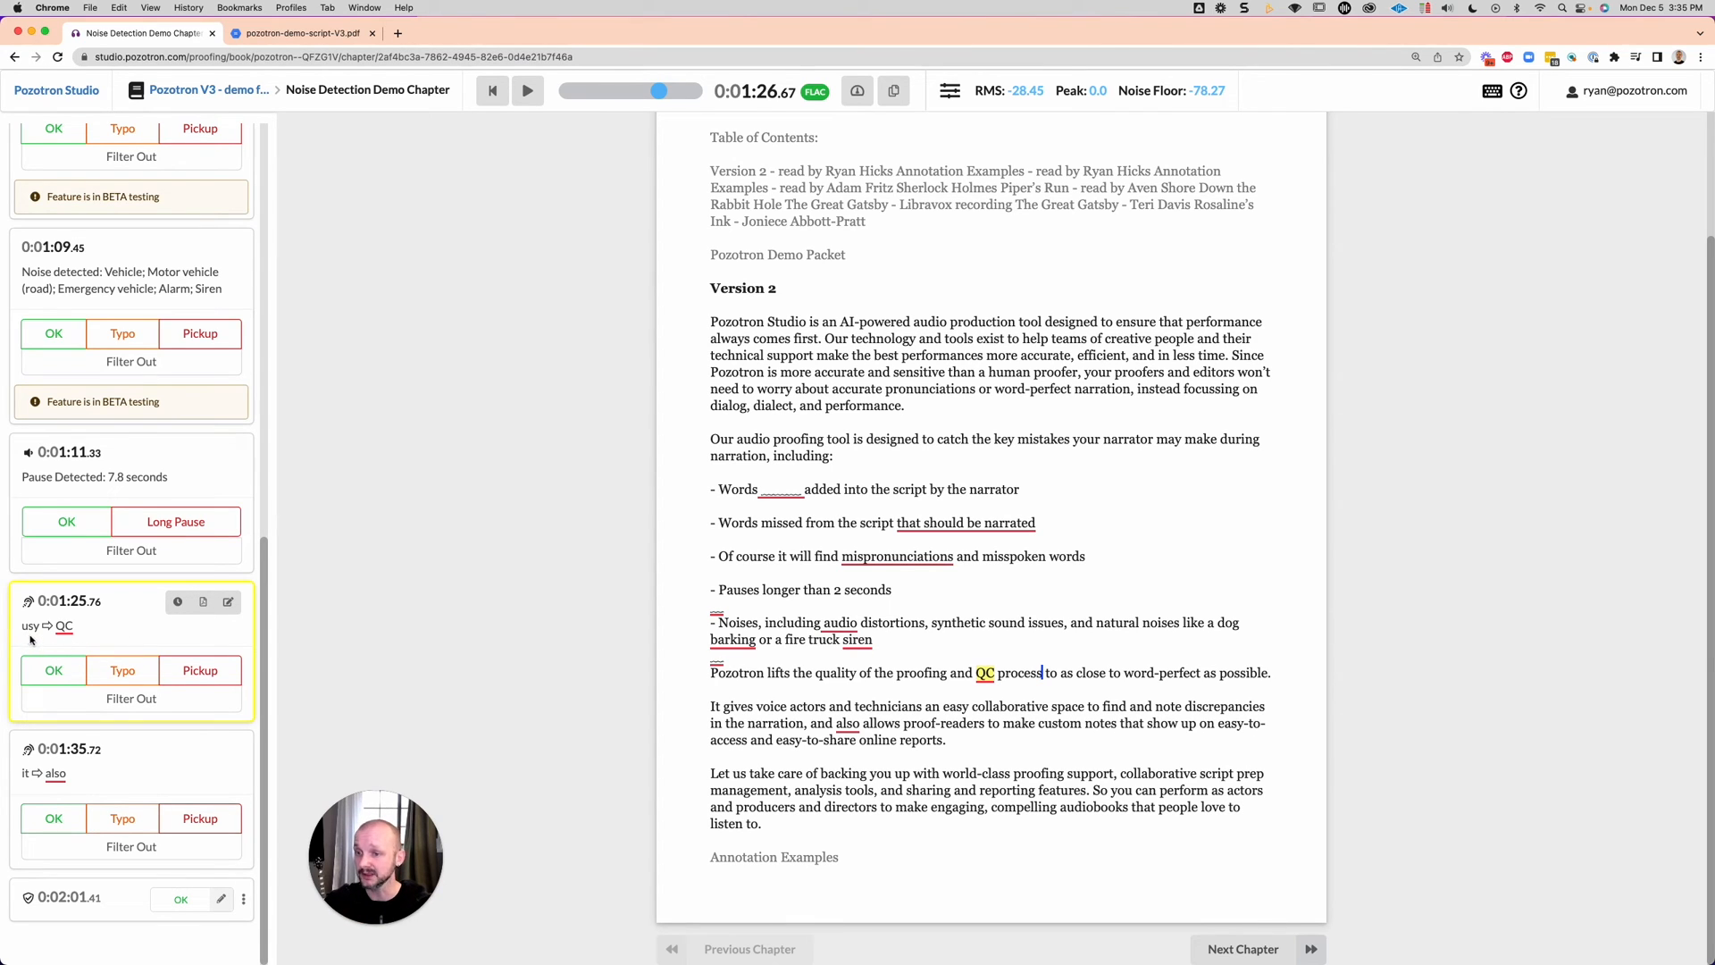
{"action": "mouse_move", "coordinate": [131, 698]}
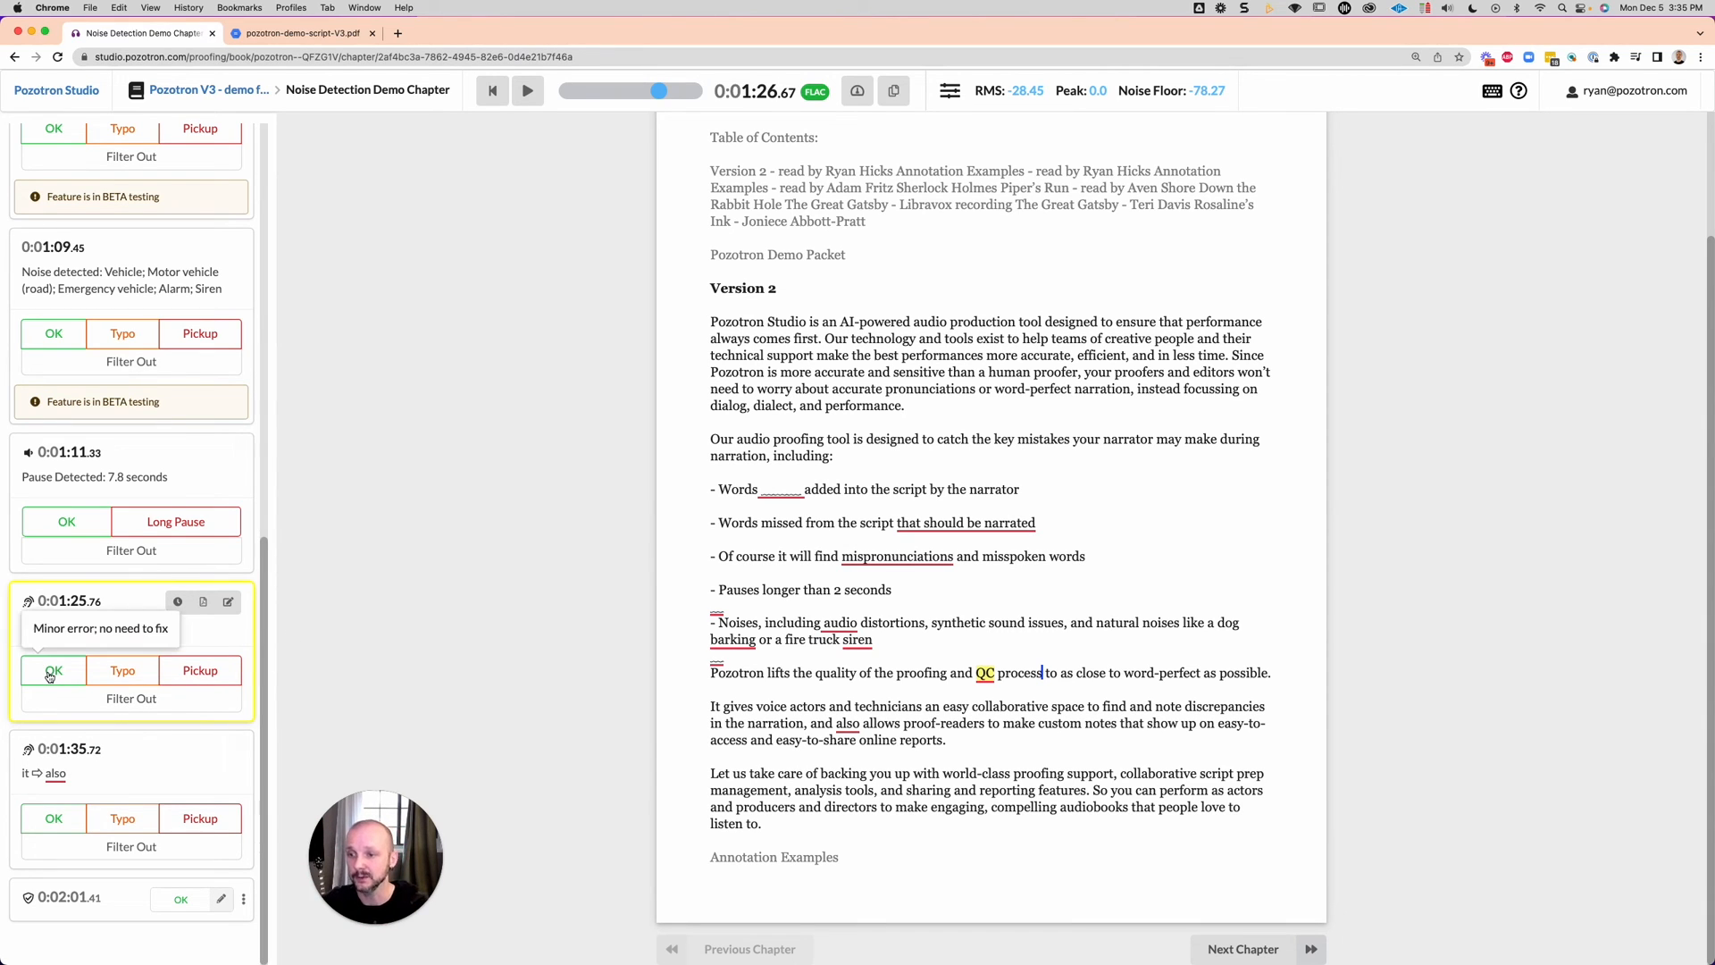
{"action": "left_click", "coordinate": [52, 670]}
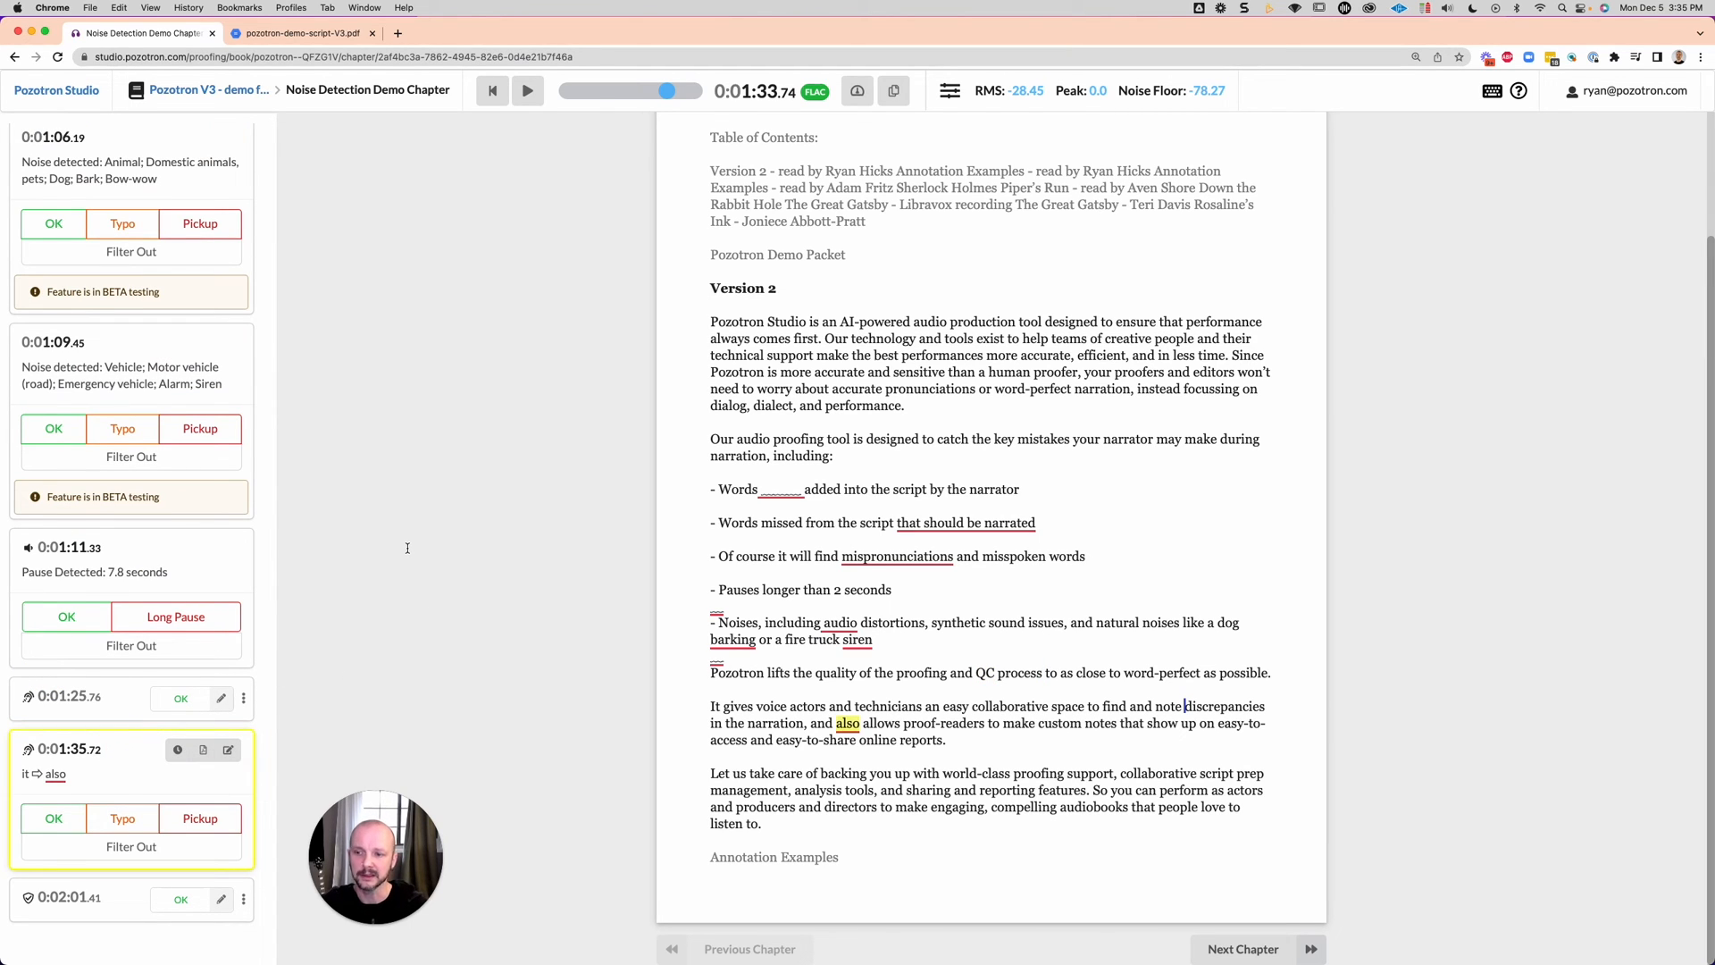
{"action": "left_click", "coordinate": [528, 92]}
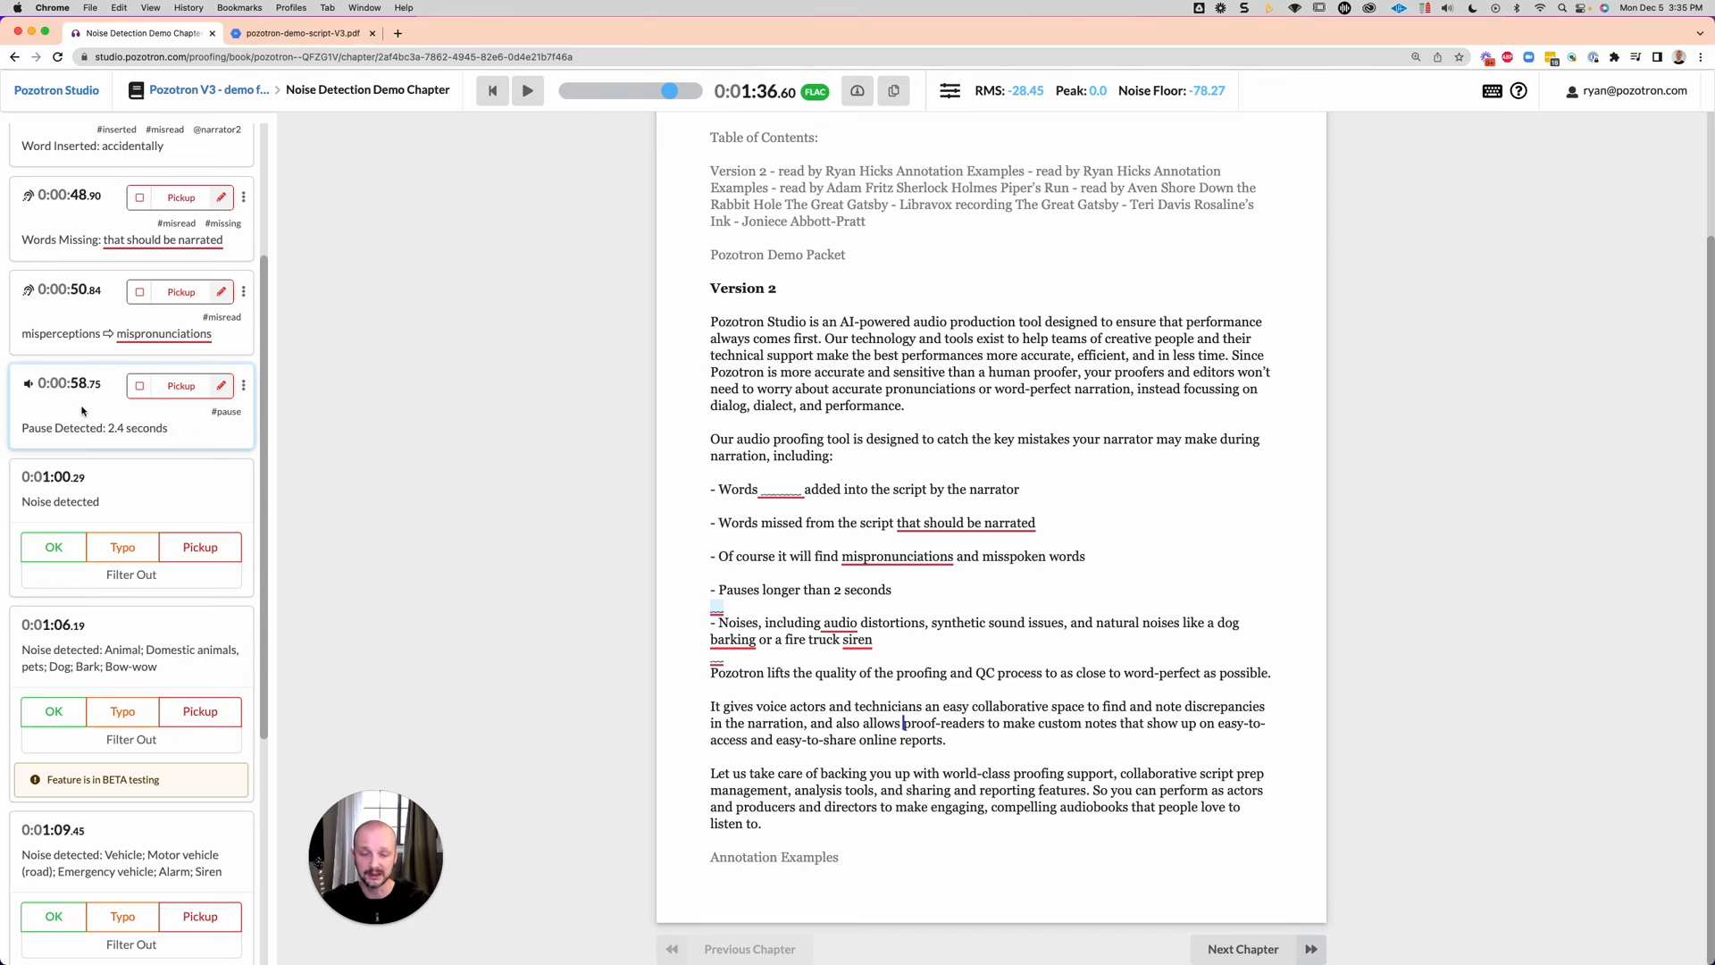
Flag the 1:00.29 noise, 1:06.19 dog-bark and 1:09.45 noise detections as pickups
{"action": "left_click", "coordinate": [60, 501]}
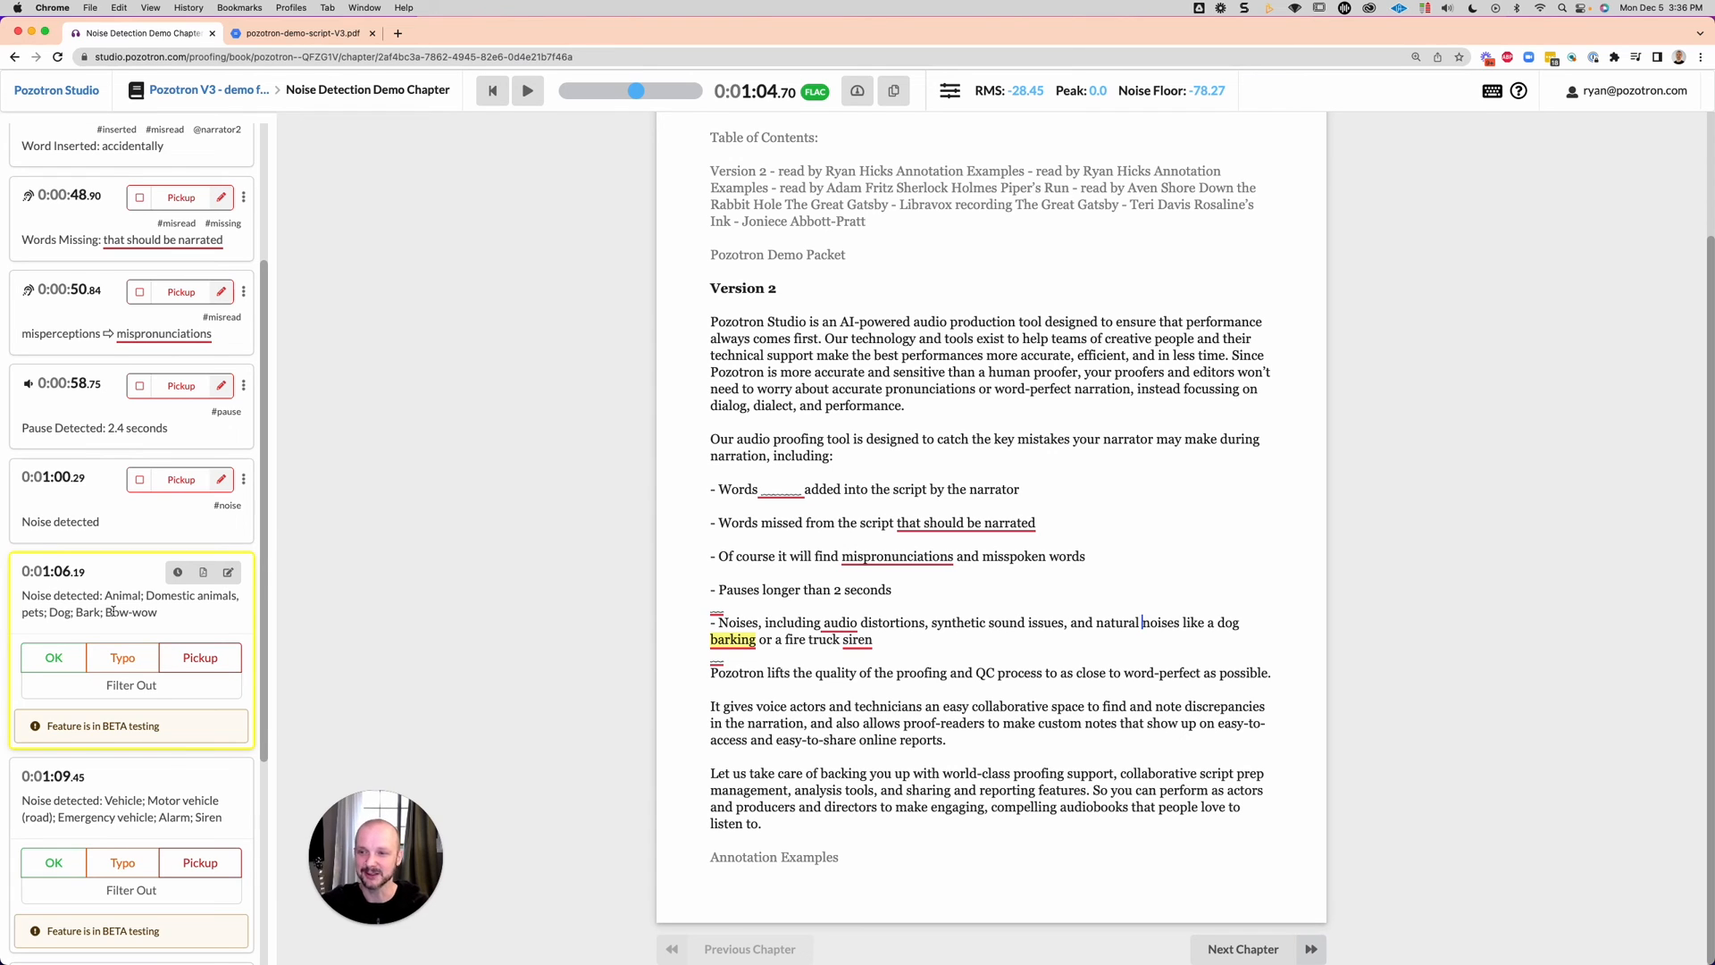
{"action": "left_click", "coordinate": [528, 91]}
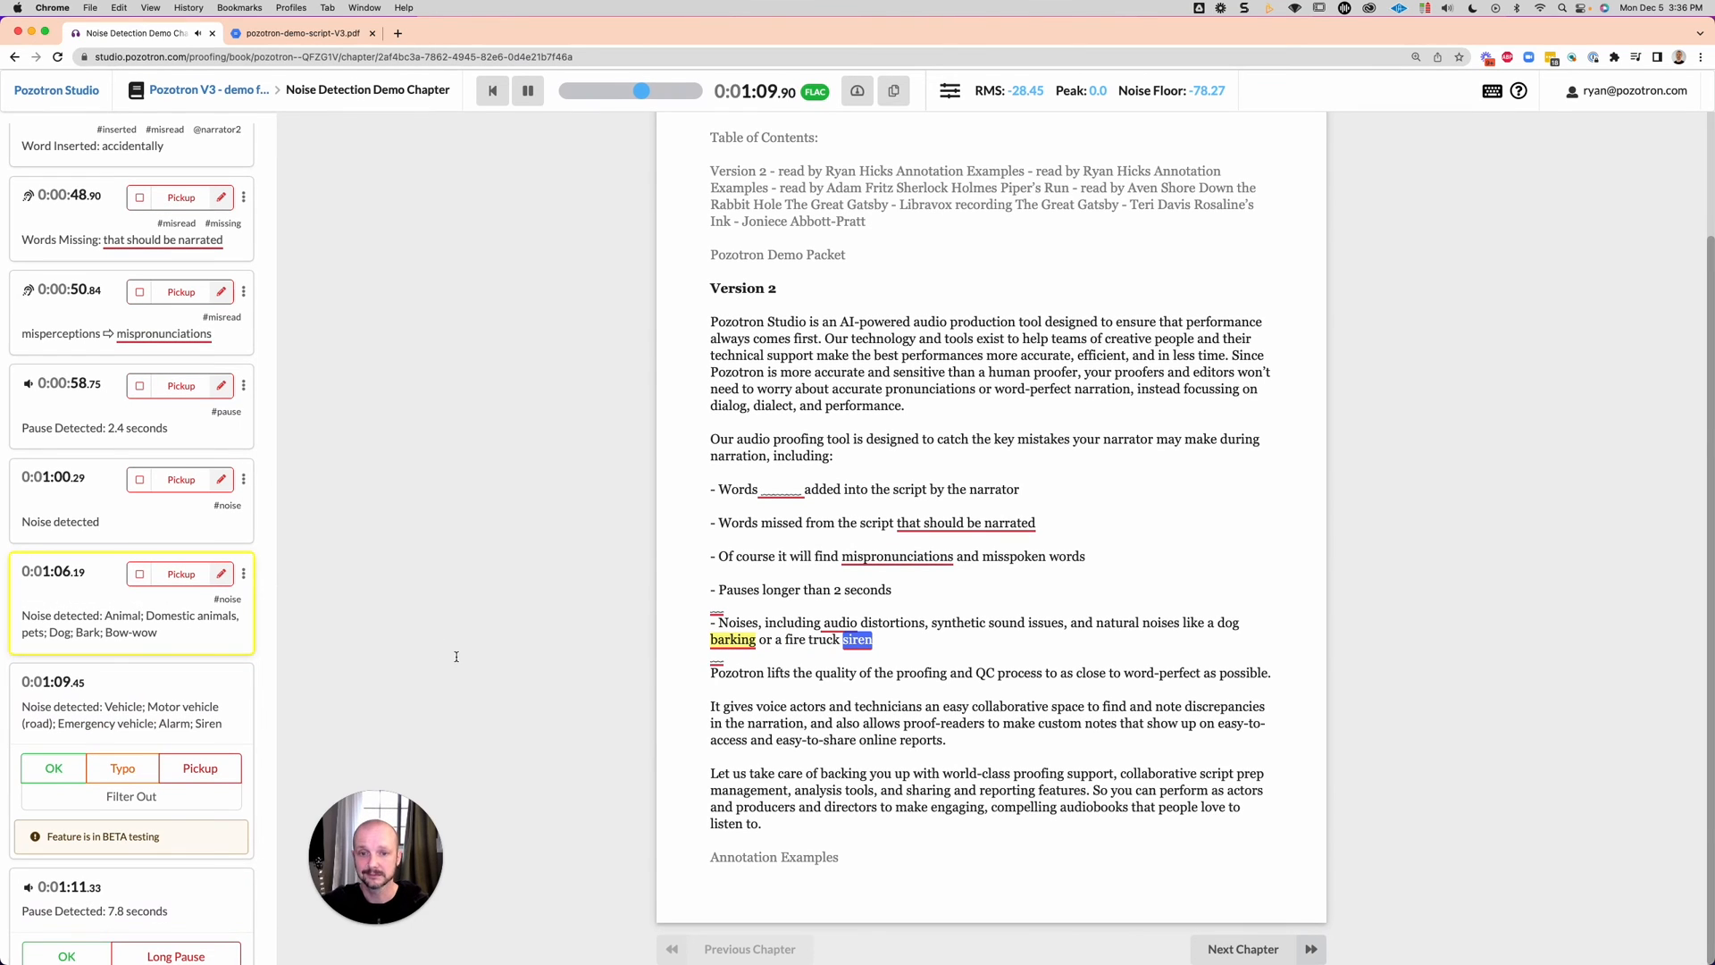
{"action": "mouse_move", "coordinate": [214, 773]}
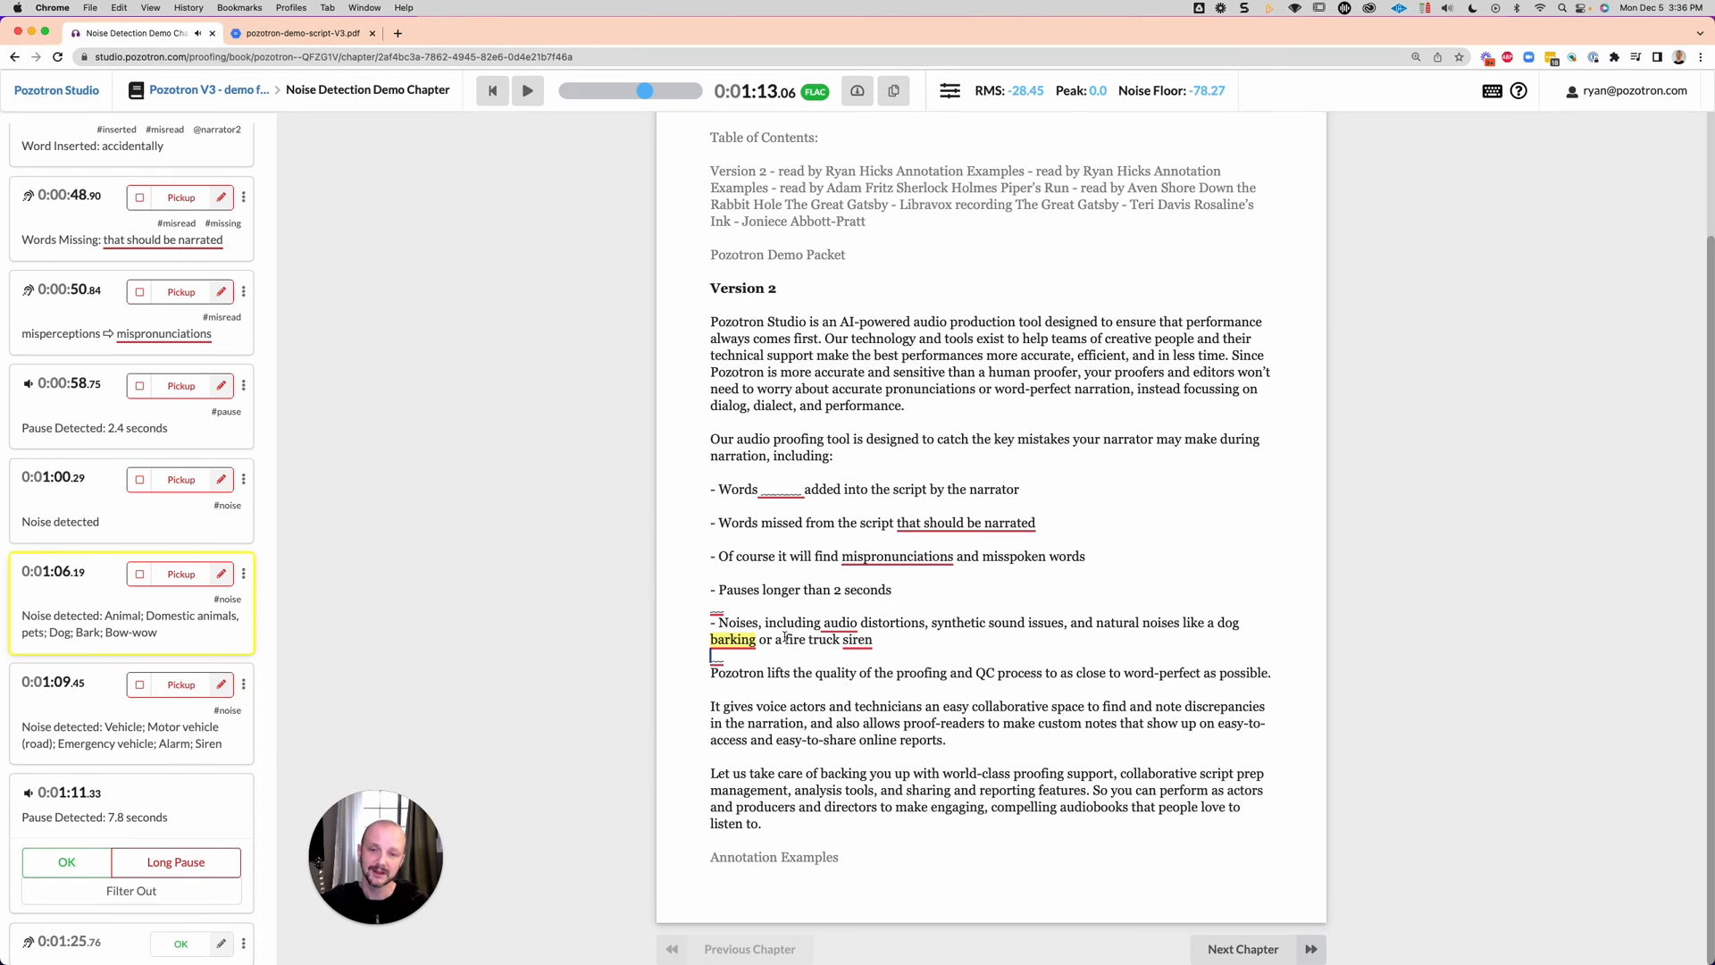
Scroll the annotation list to reach the phrase 'instead focussing on dialog, dialect, and performance.'
{"action": "scroll", "scroll_direction": "down", "scroll_amount": 3}
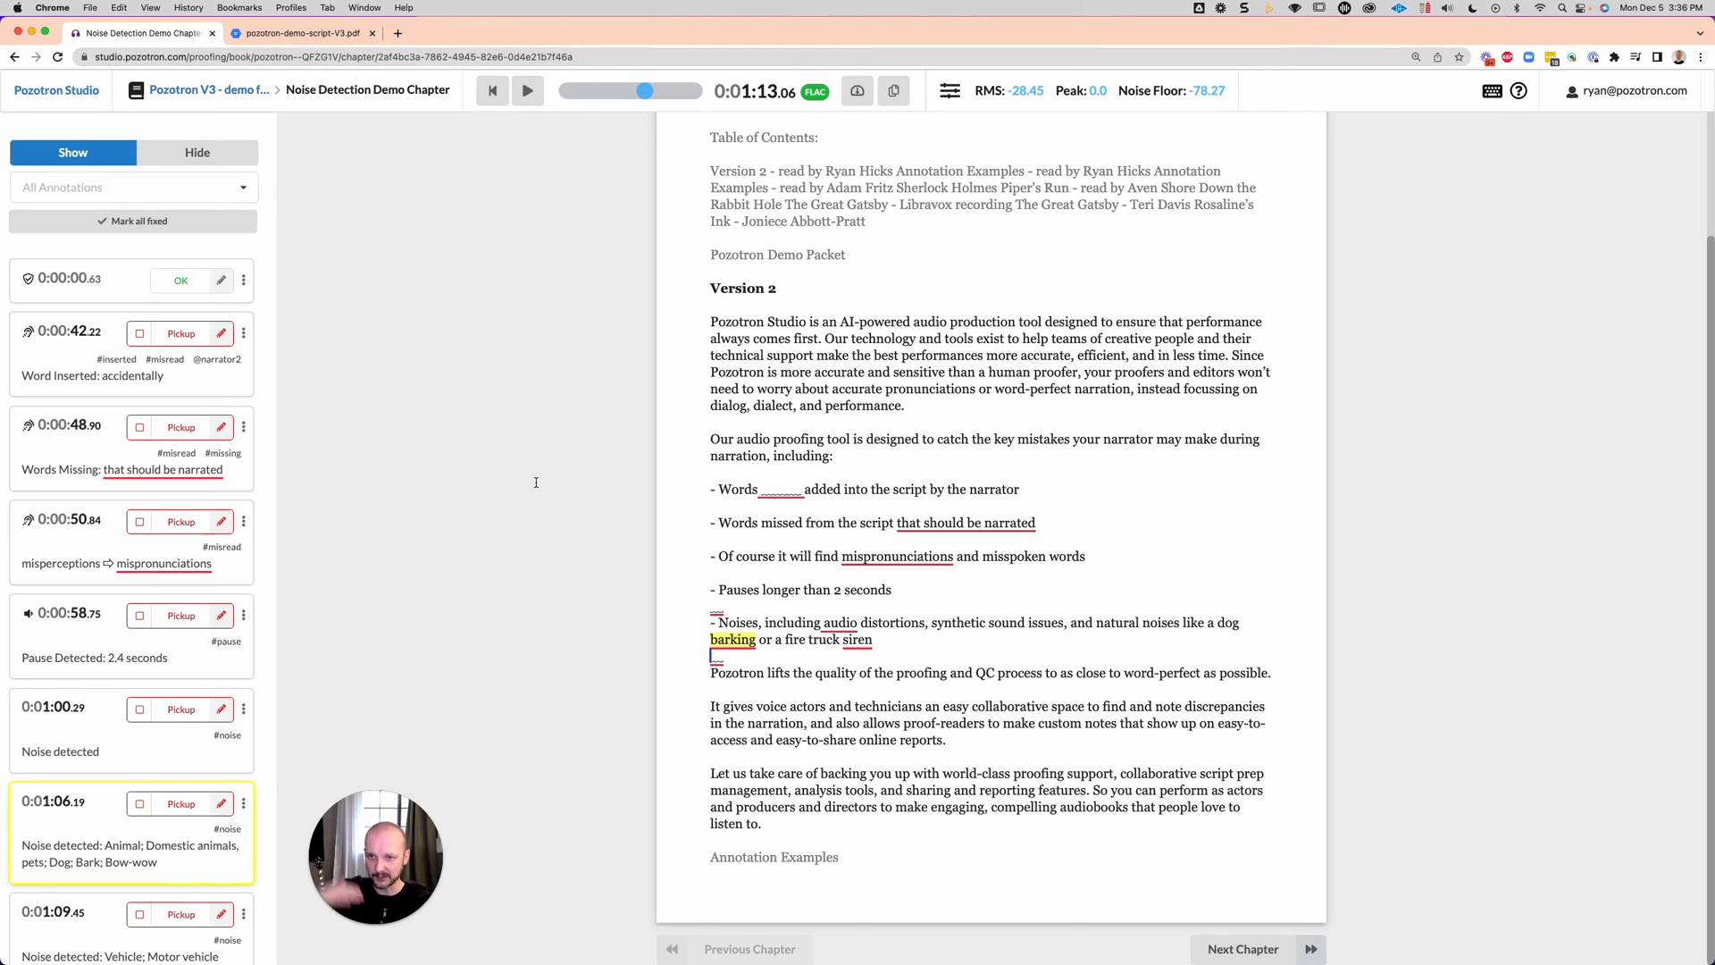
{"action": "mouse_move", "coordinate": [596, 447]}
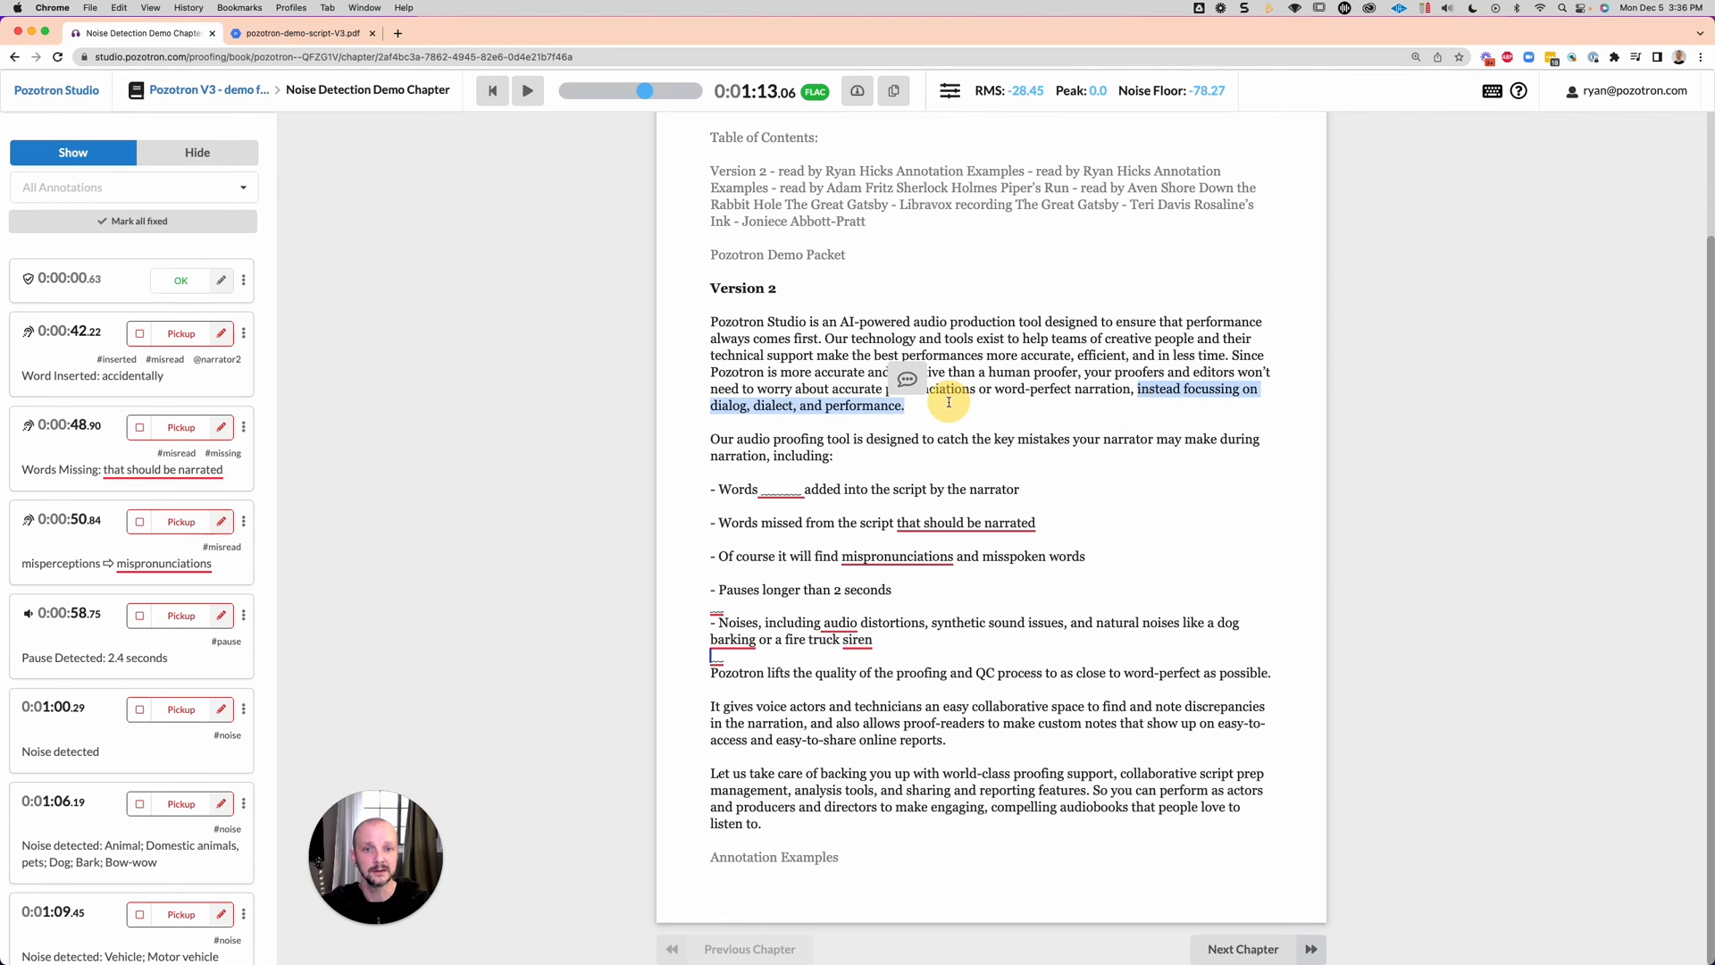
Add the note ' - sounds like a question, should be a statement' and browse its Tags dropdown
{"action": "left_click", "coordinate": [907, 378]}
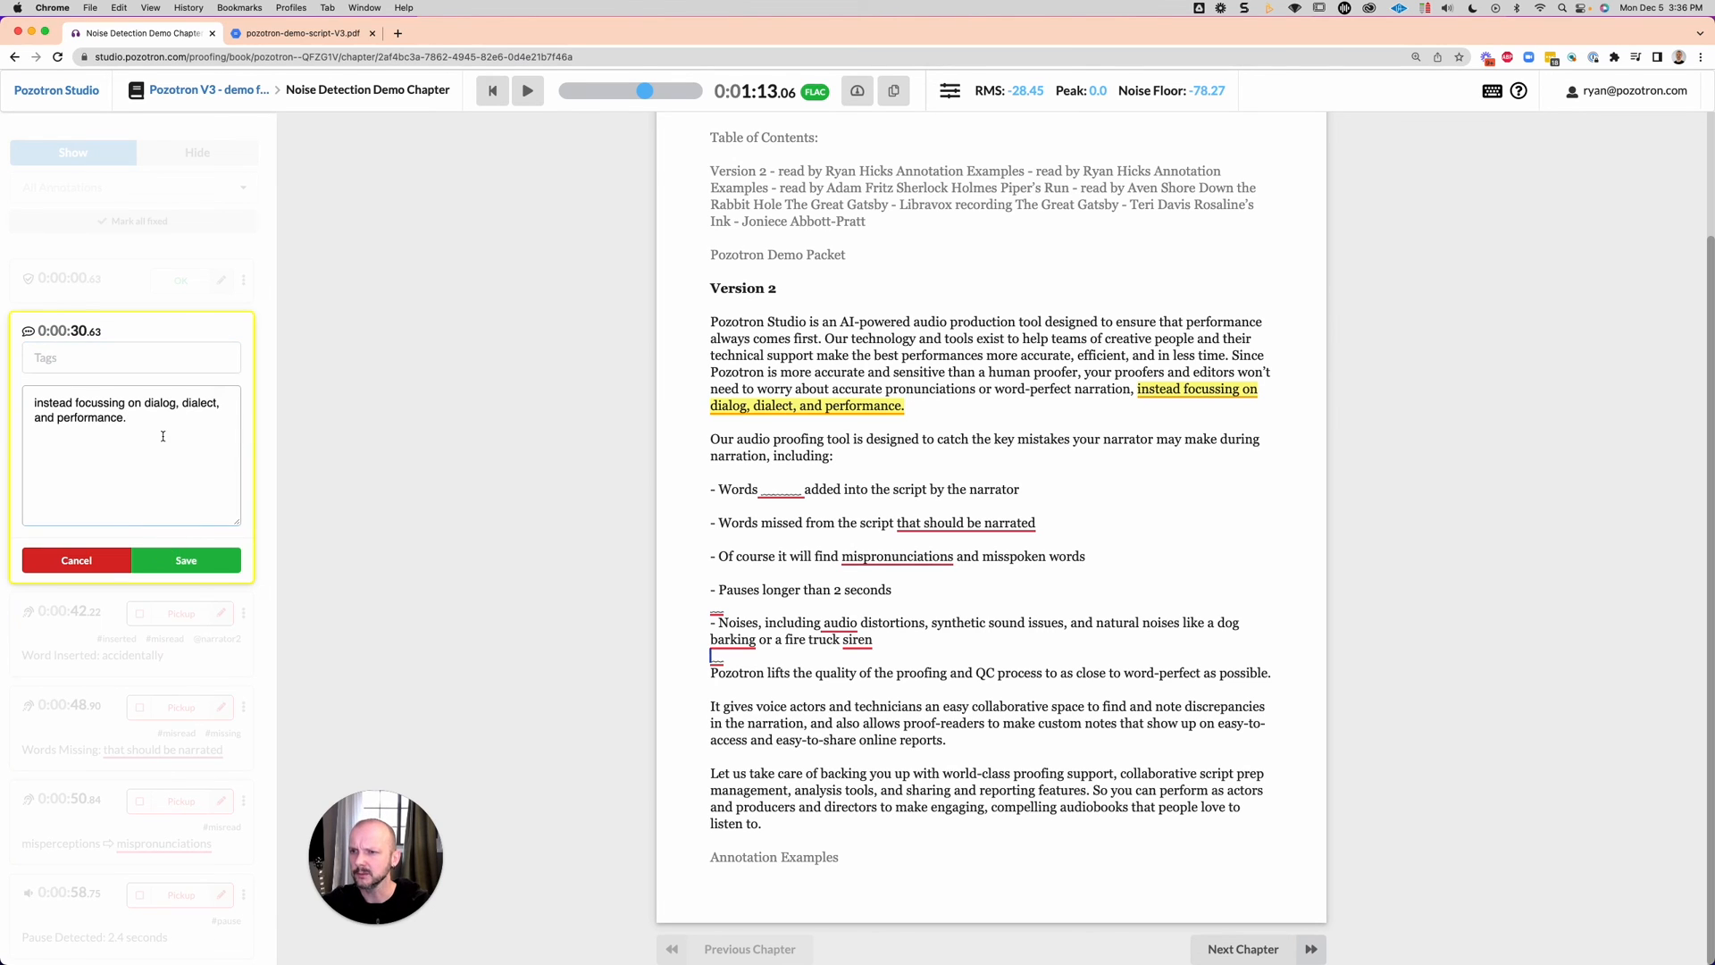
{"action": "type", "text": "-"}
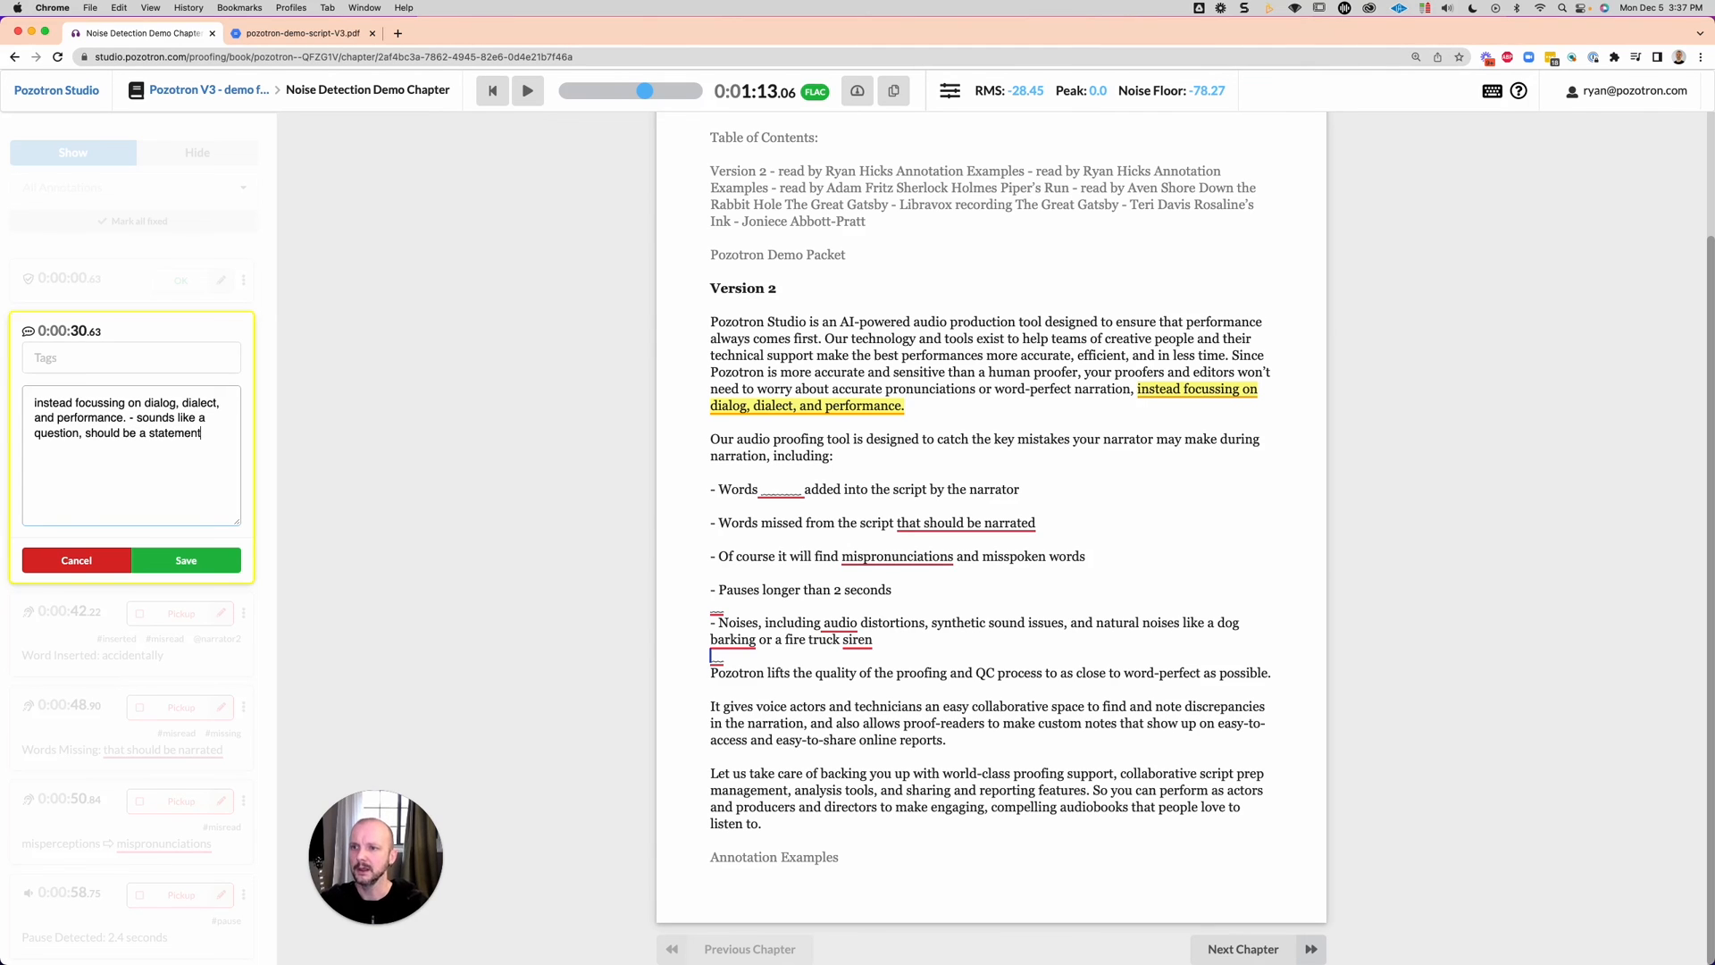
{"action": "left_click", "coordinate": [131, 358]}
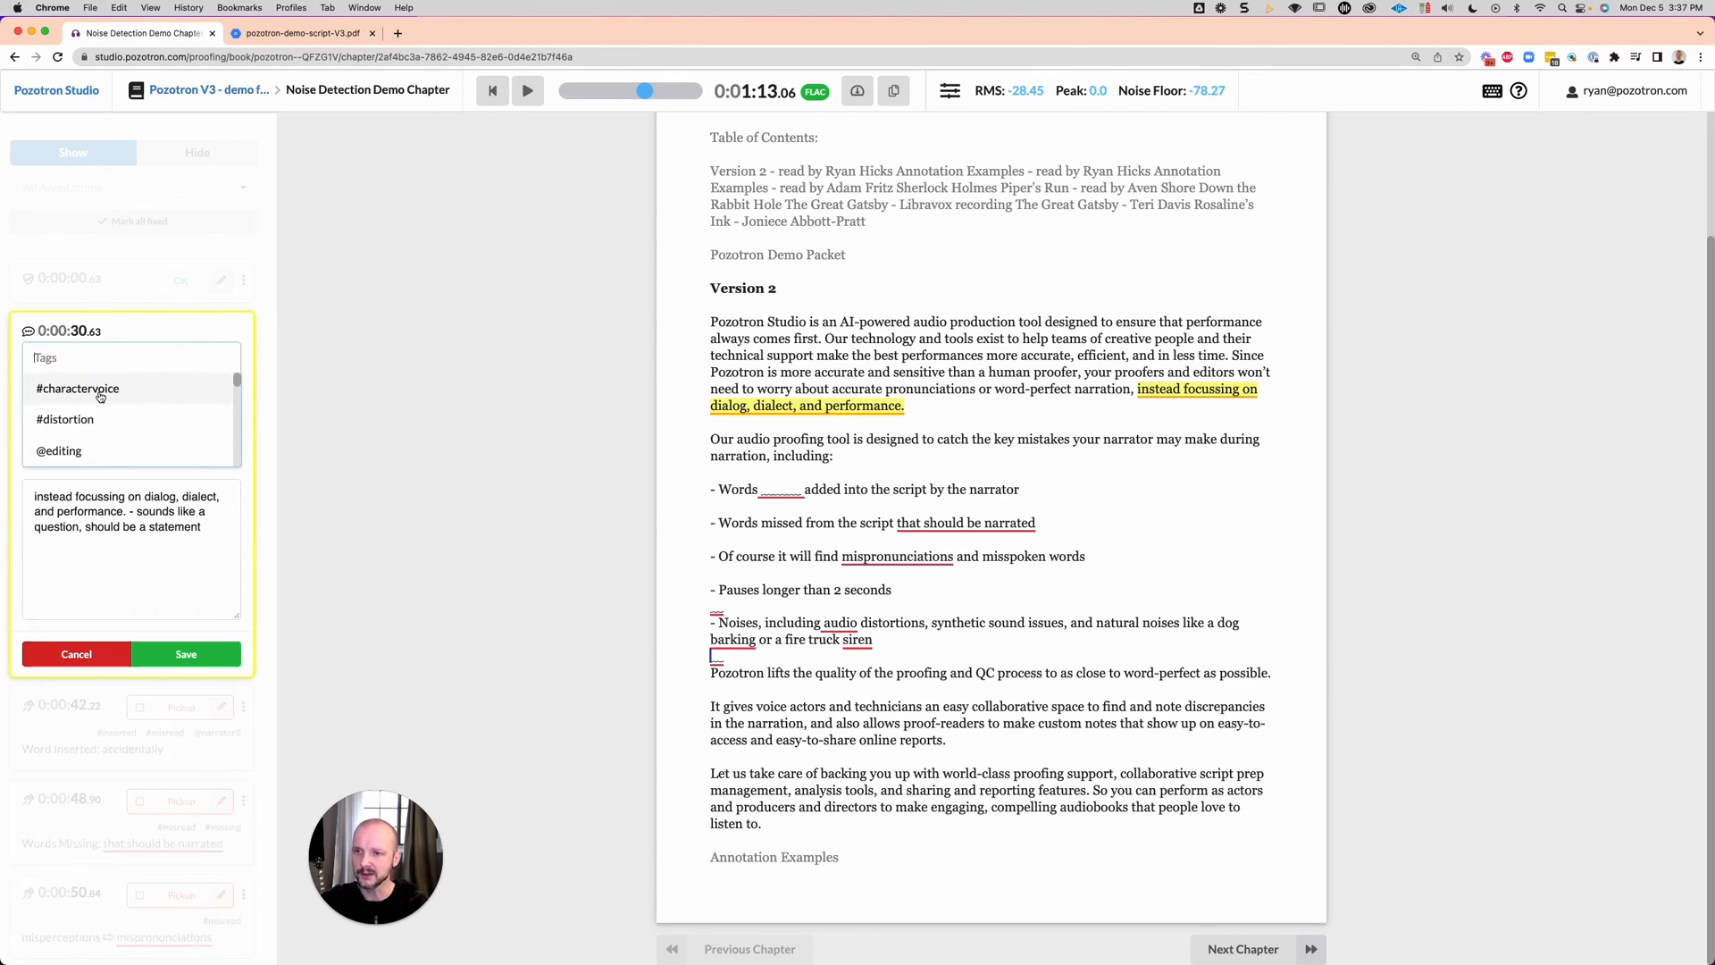
{"action": "scroll", "scroll_direction": "down", "scroll_amount": 3}
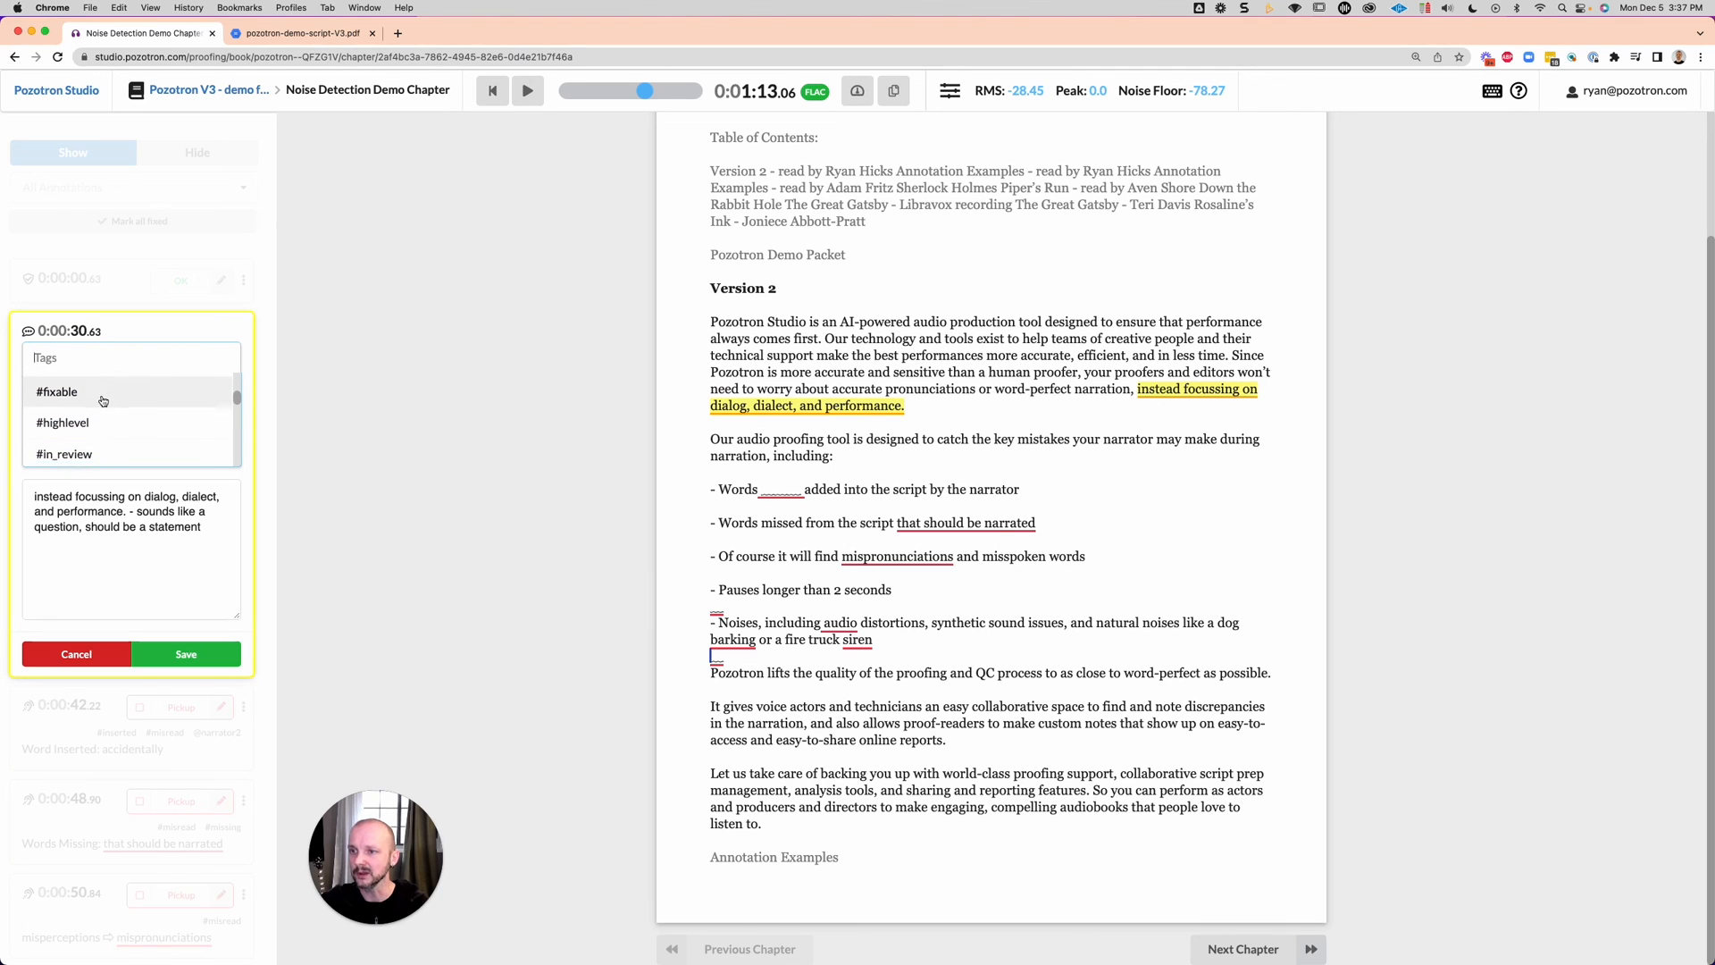
{"action": "scroll", "scroll_direction": "down", "scroll_amount": 3}
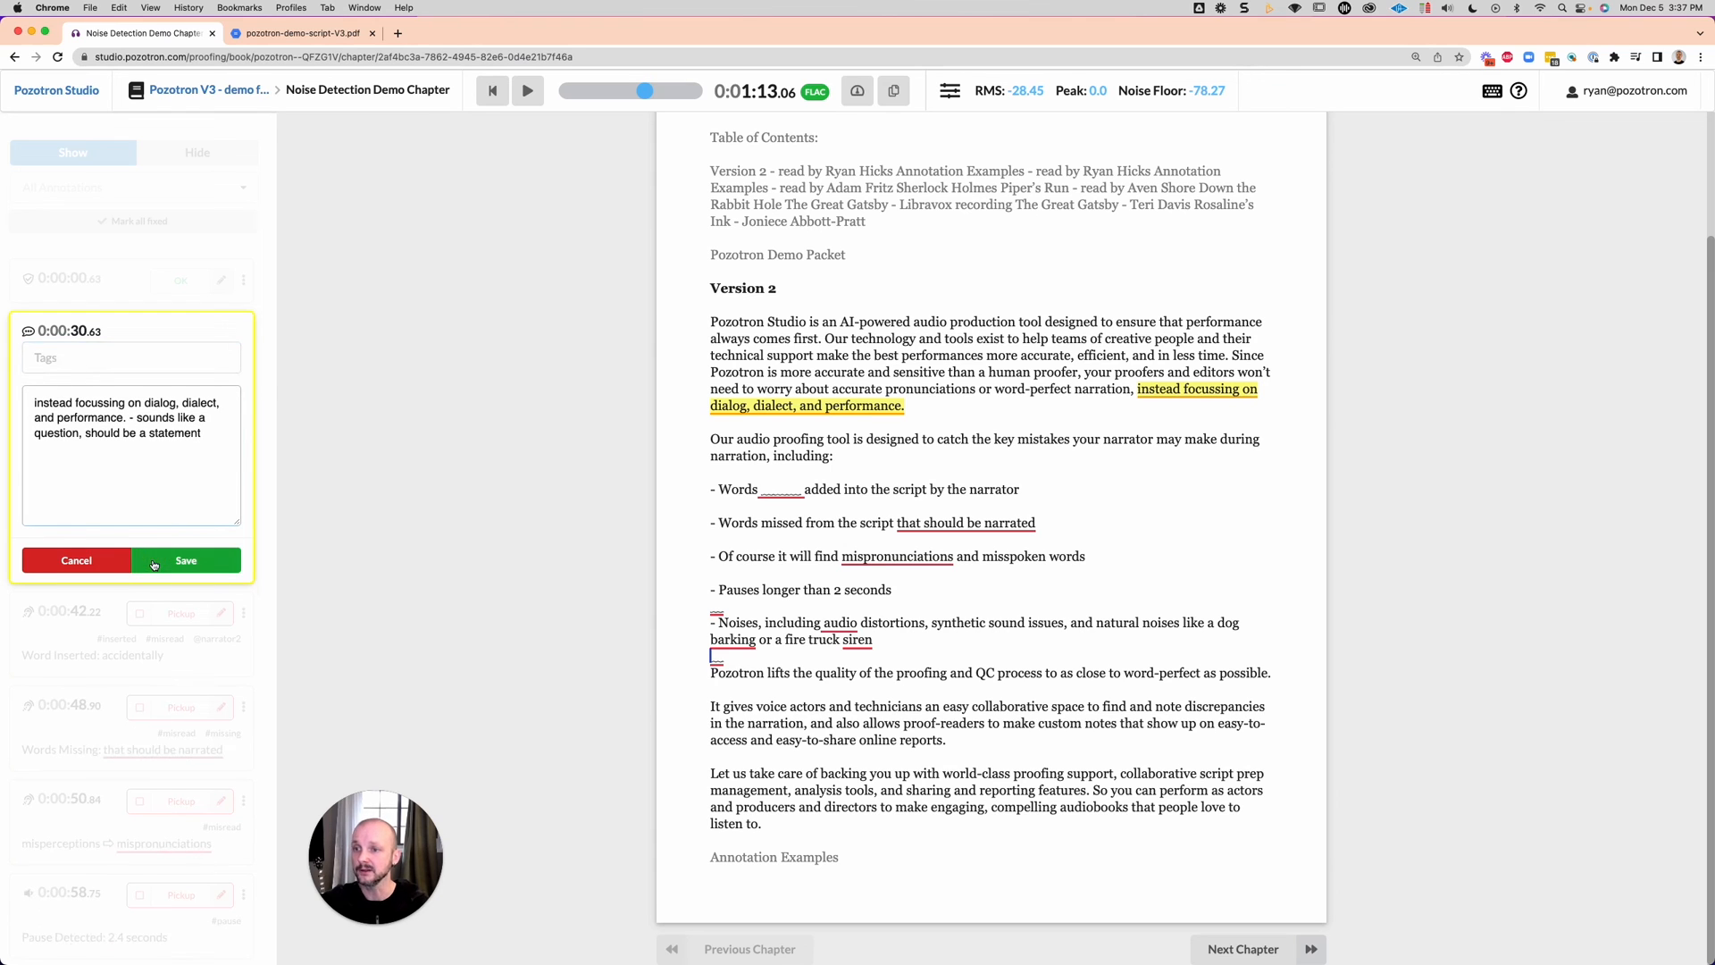
Save the 0:30.63 phrasing note as a pickup, then mark the 1:25.76 usy→QC annotation as Typo
{"action": "left_click", "coordinate": [186, 560]}
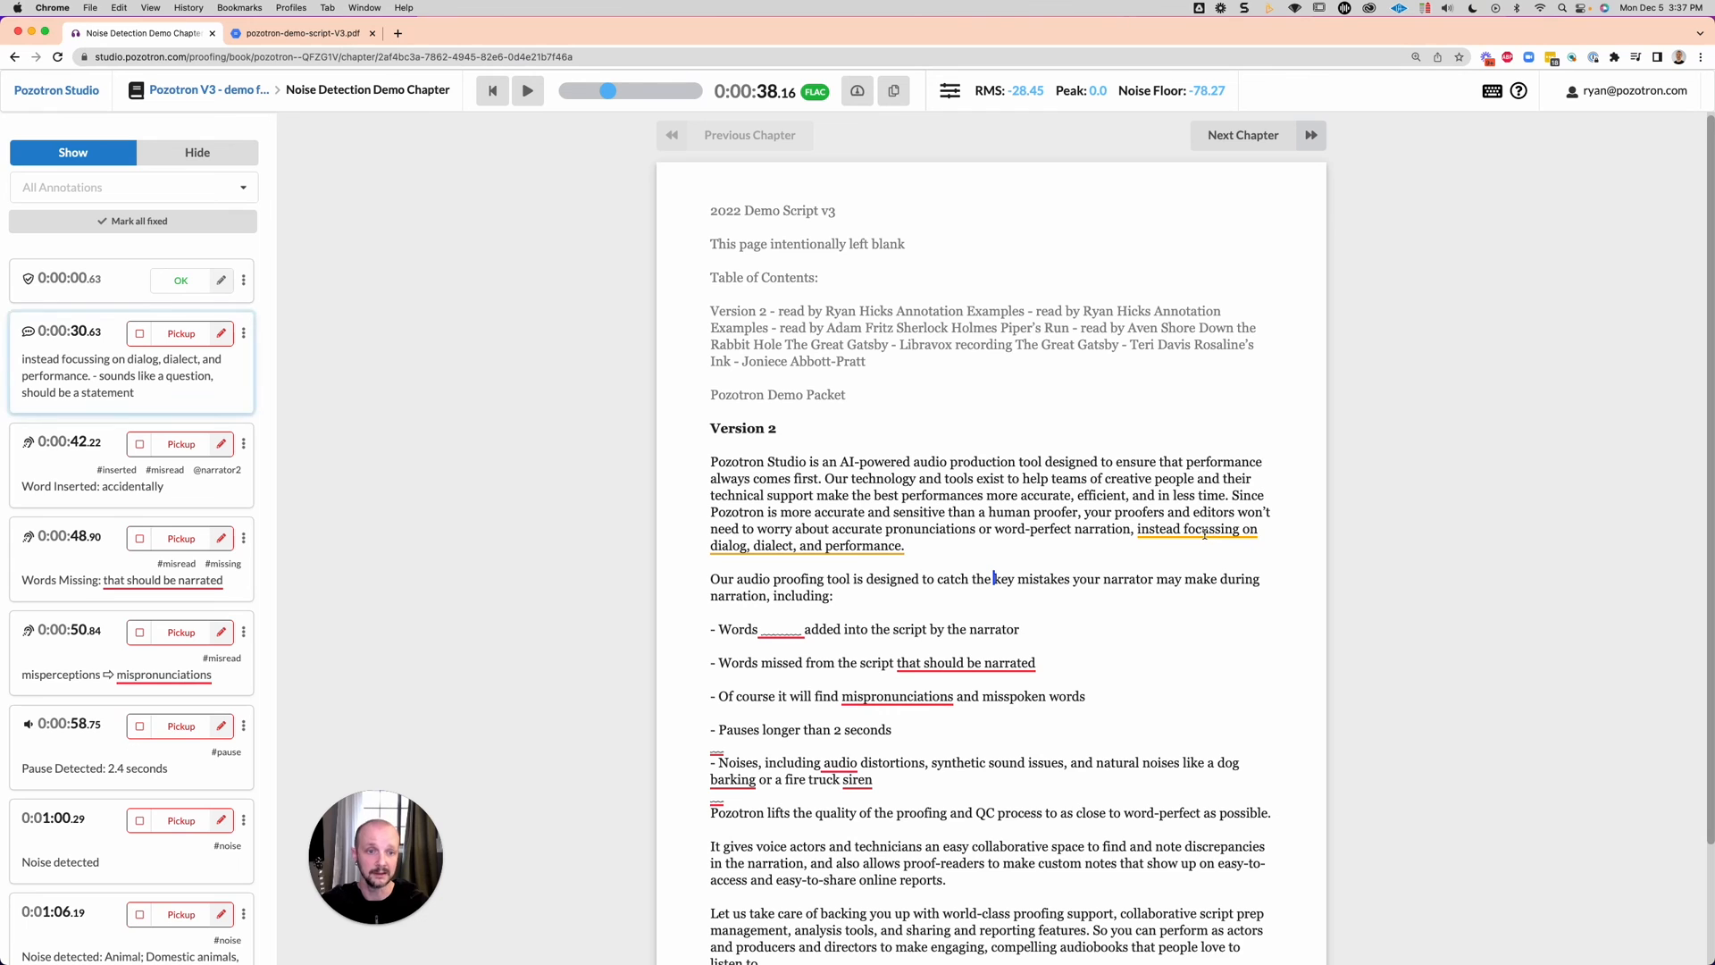
{"action": "scroll", "scroll_direction": "down", "scroll_amount": 3}
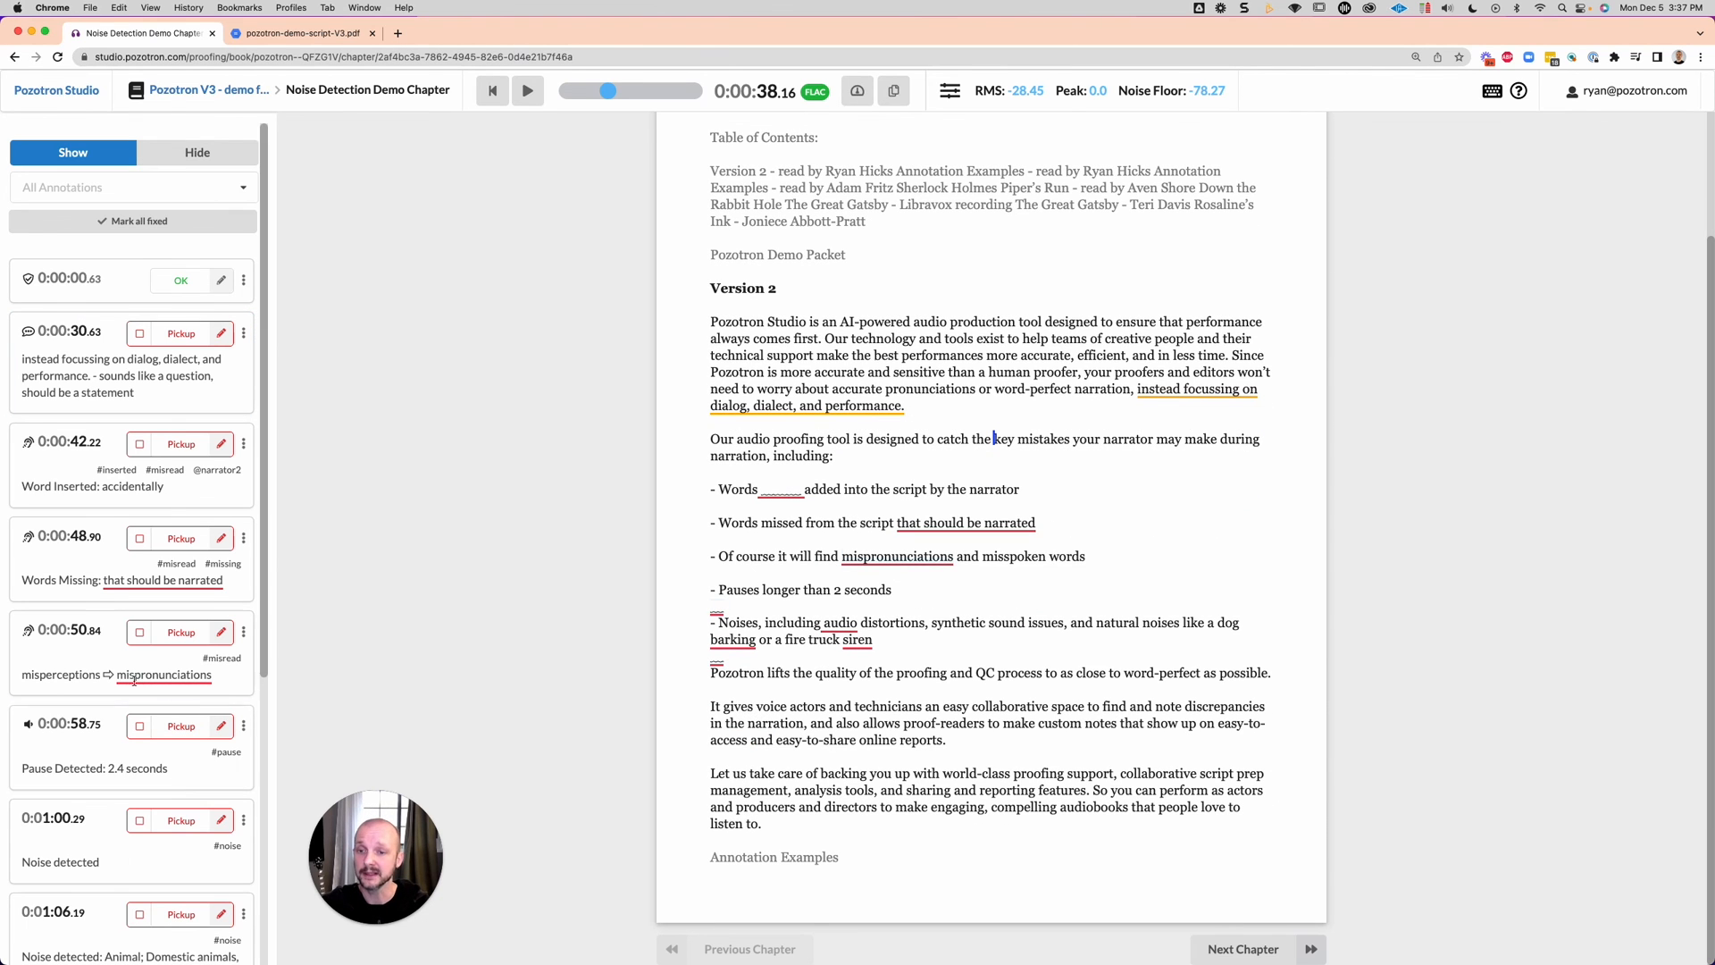
{"action": "scroll", "scroll_direction": "down", "scroll_amount": 3}
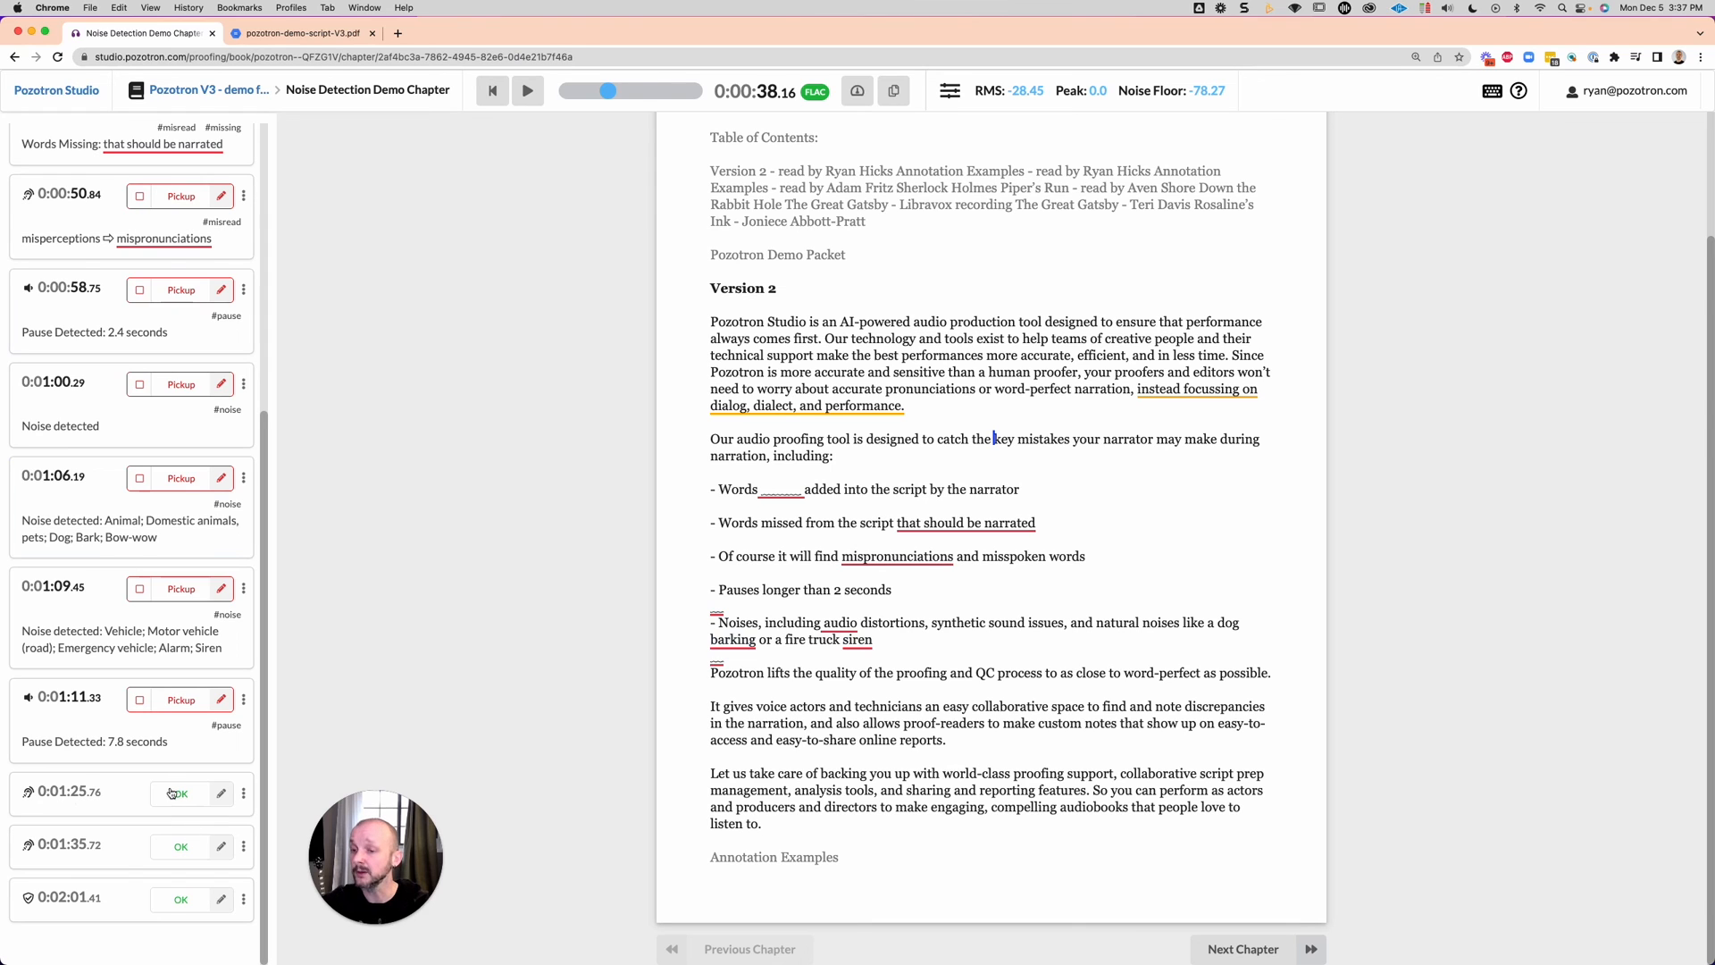
{"action": "left_click", "coordinate": [177, 793]}
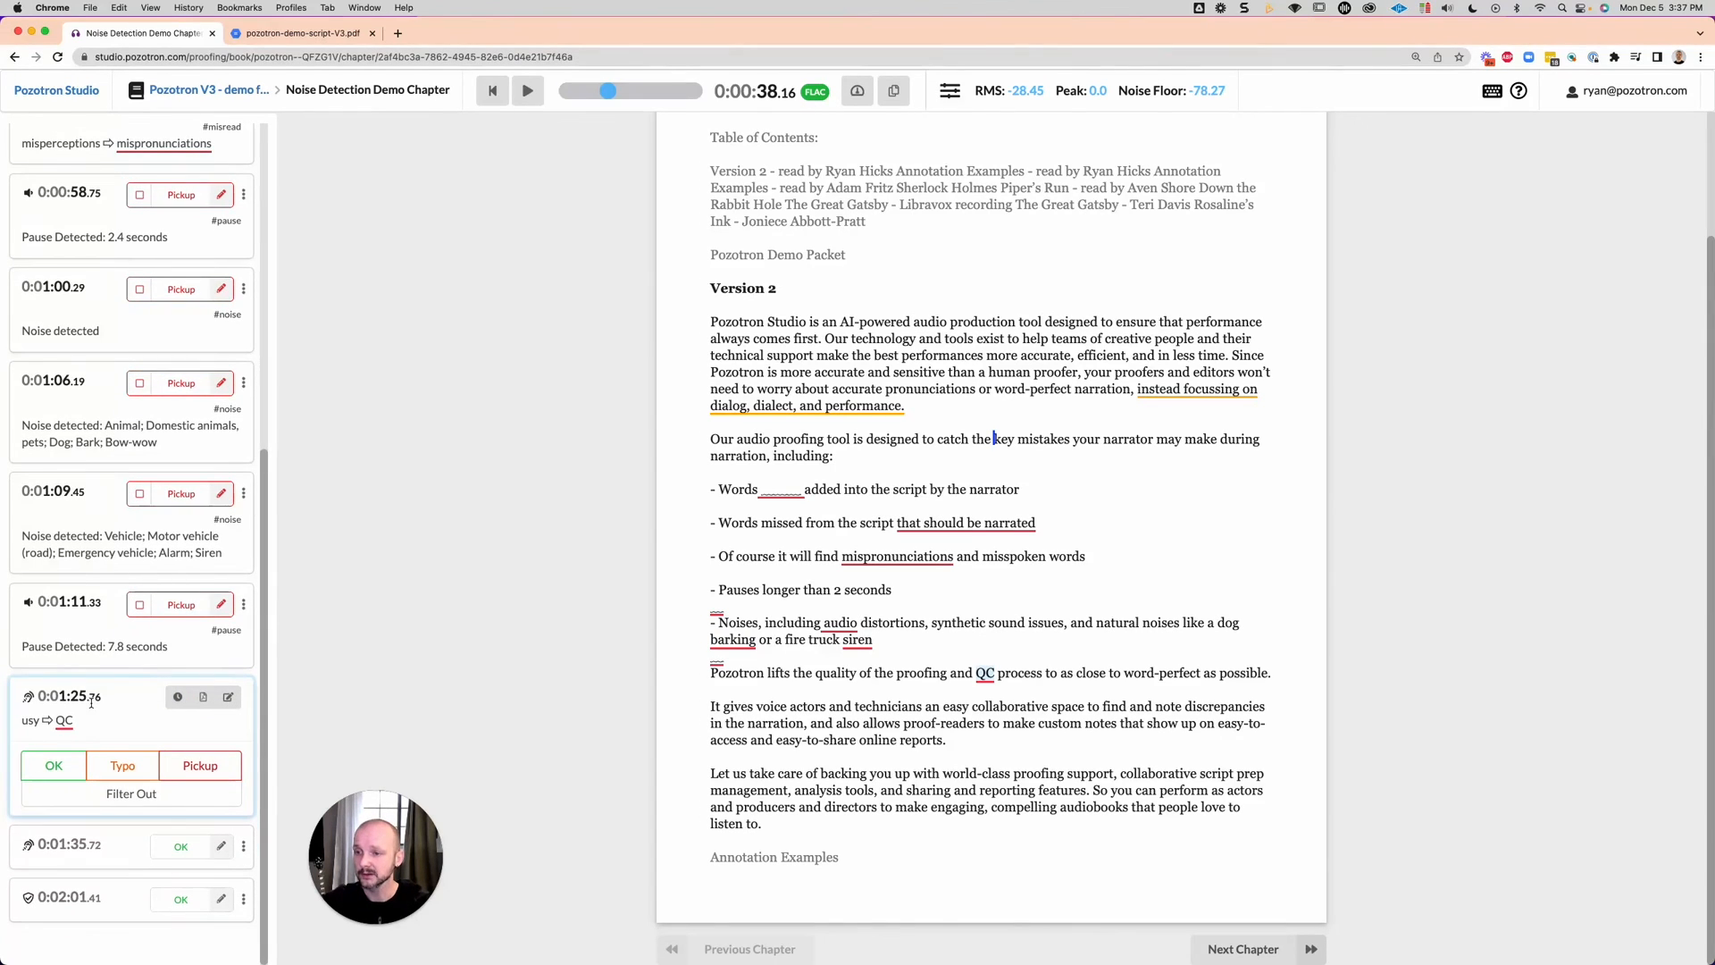
{"action": "mouse_move", "coordinate": [41, 739]}
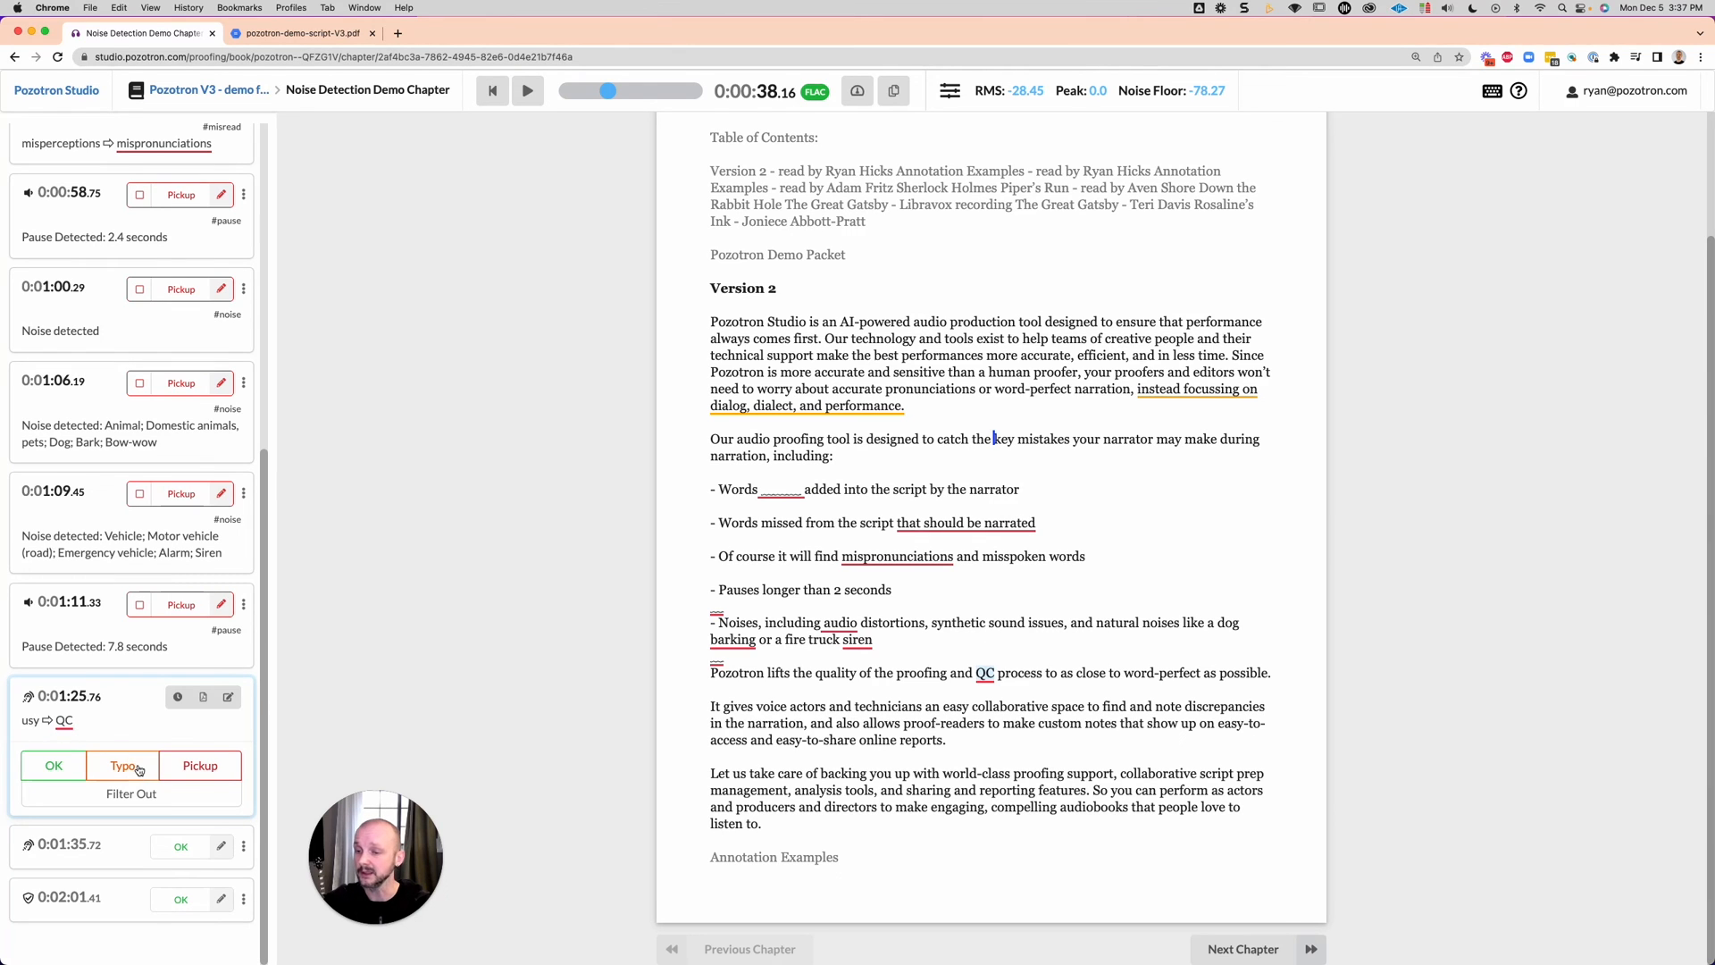
{"action": "left_click", "coordinate": [122, 765]}
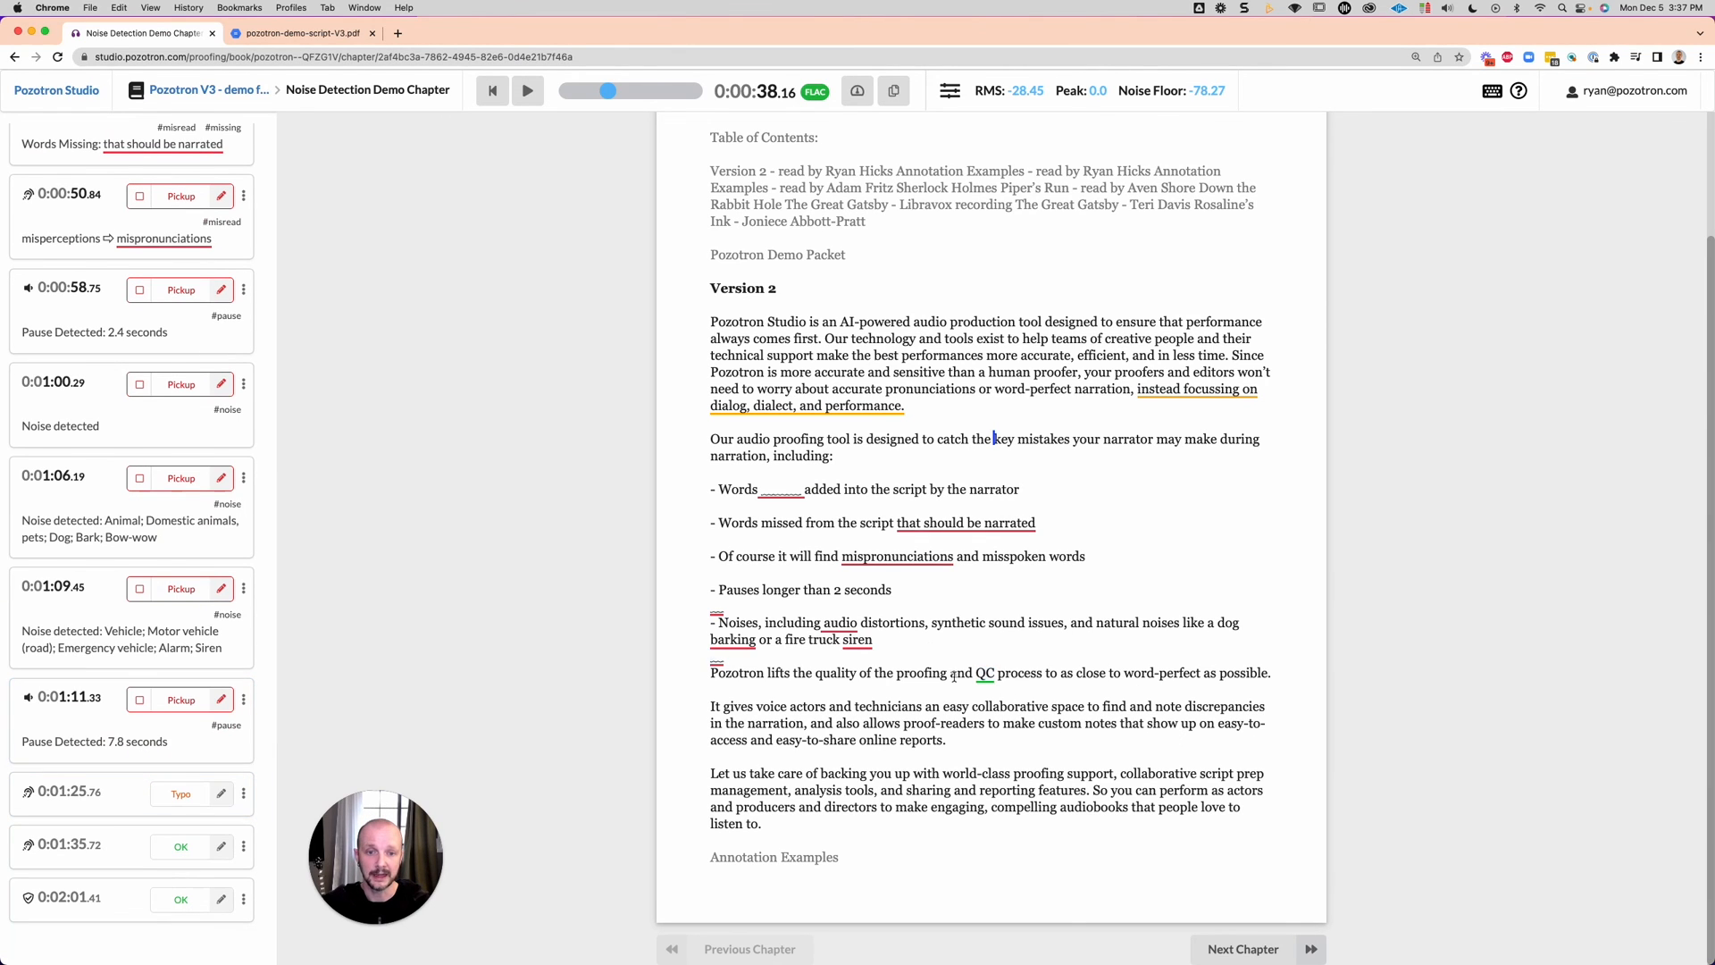
{"action": "mouse_move", "coordinate": [1000, 685]}
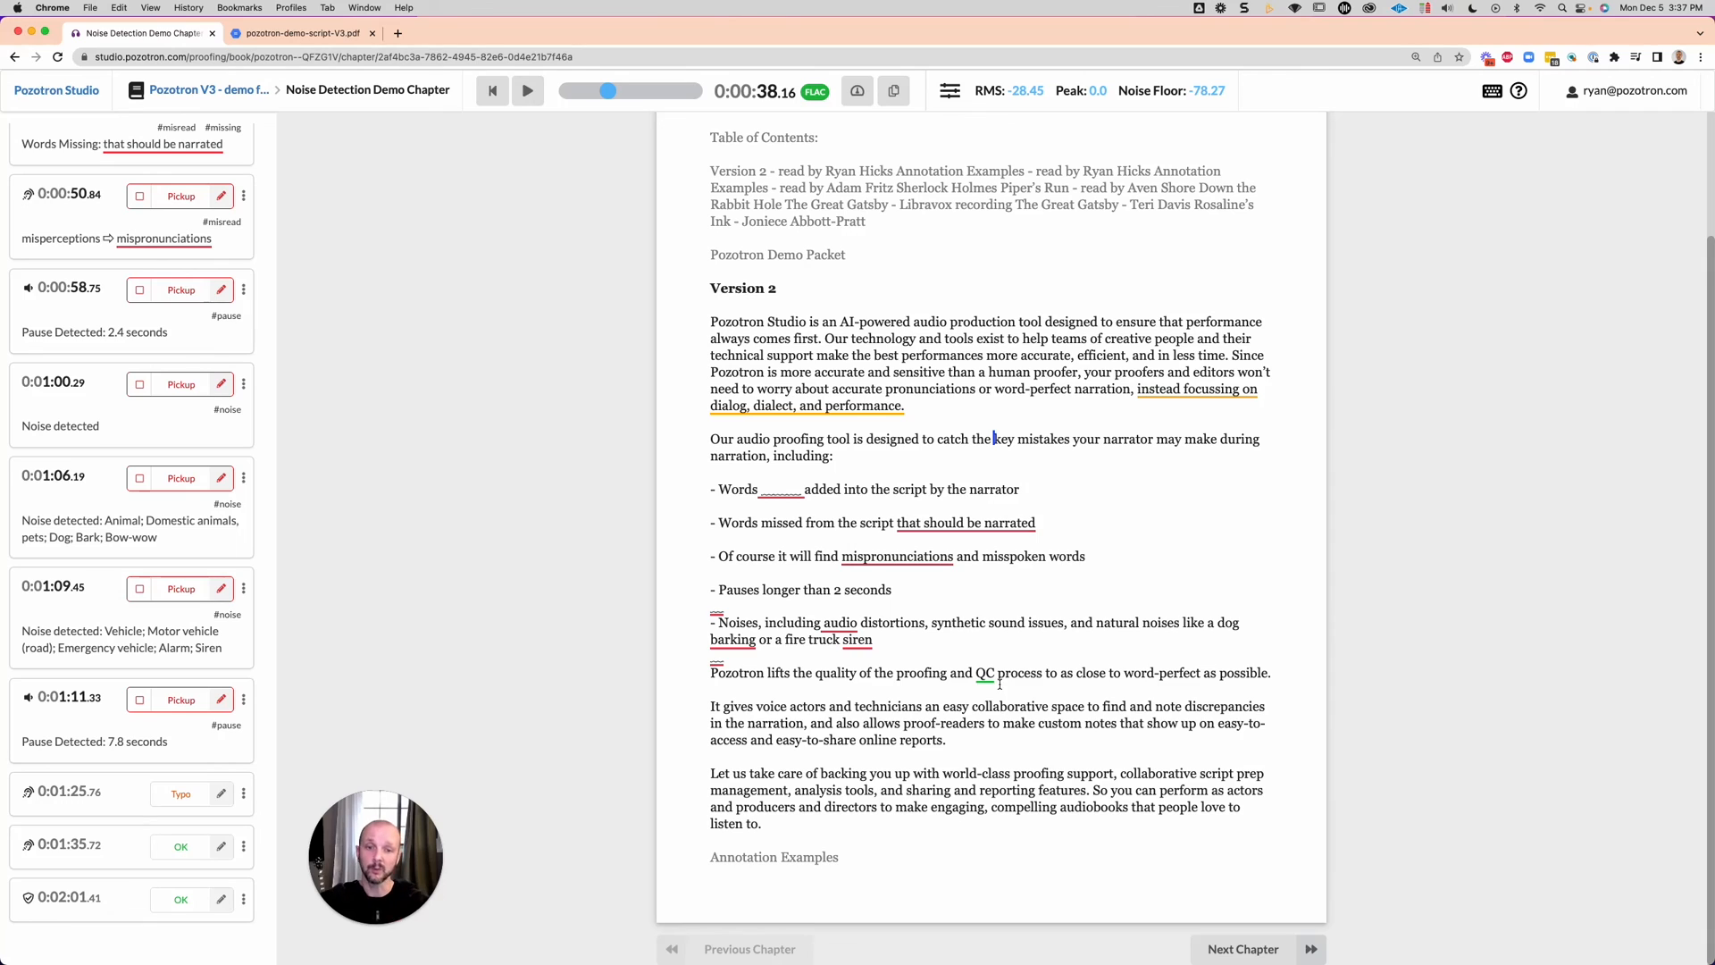